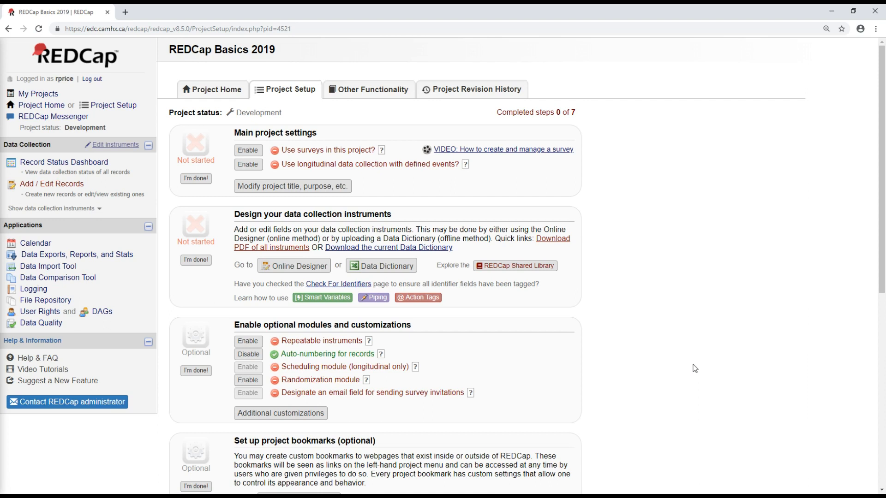
{"action": "mouse_move", "coordinate": [283, 271]}
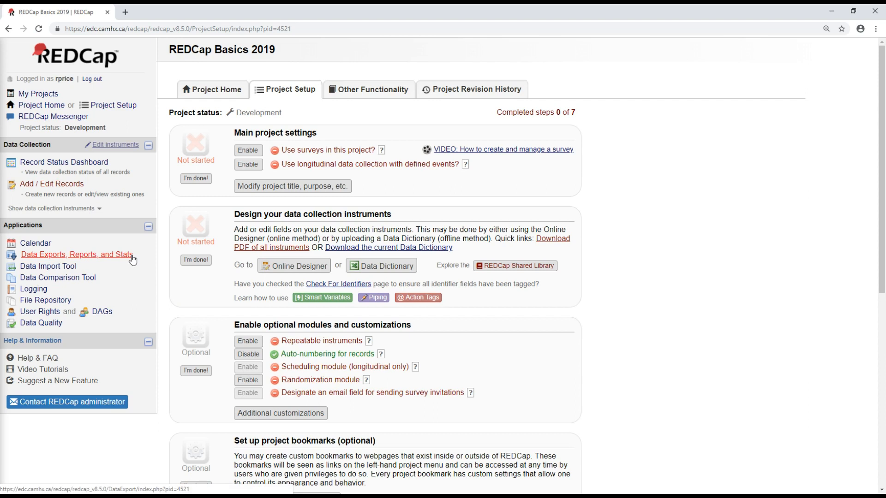
{"action": "mouse_move", "coordinate": [96, 261]}
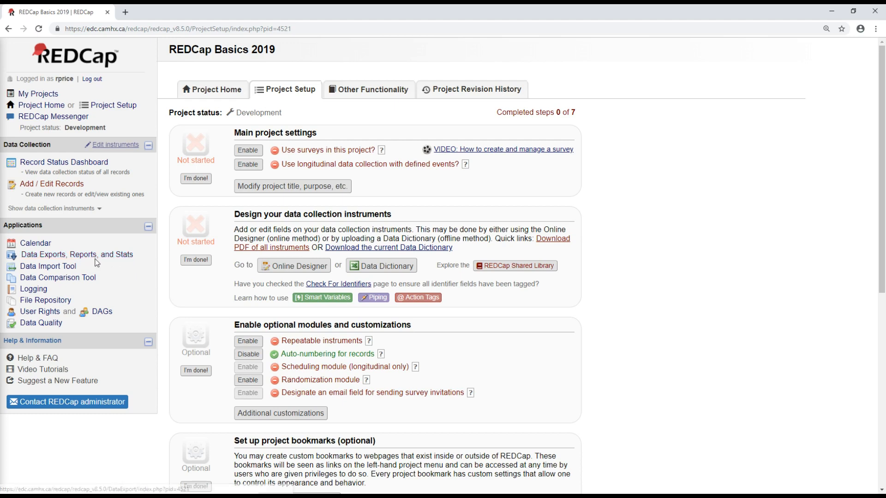
{"action": "mouse_move", "coordinate": [77, 254]}
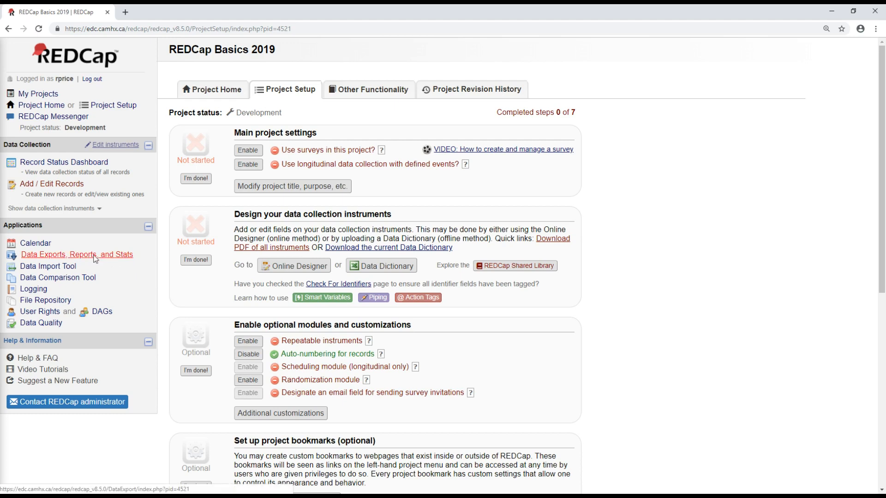
- Go to the project's Data Exports, Reports, and Stats page from the Applications menu
{"action": "left_click", "coordinate": [76, 255]}
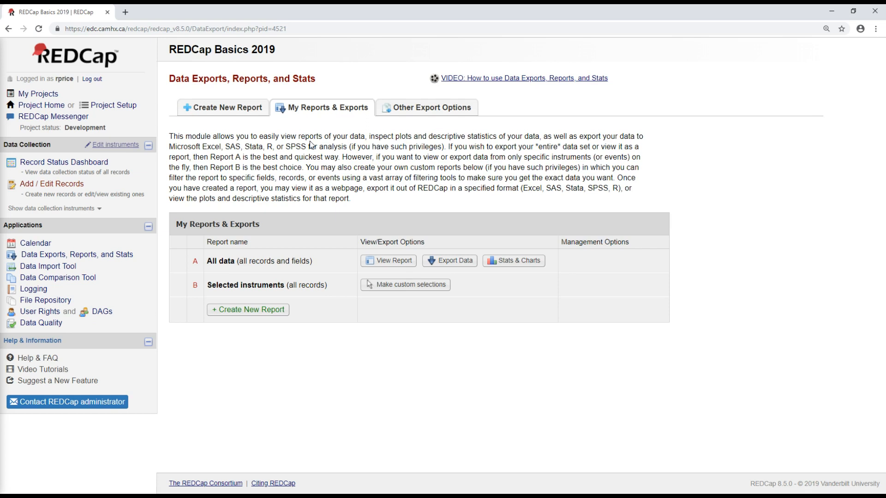
{"action": "mouse_move", "coordinate": [352, 278]}
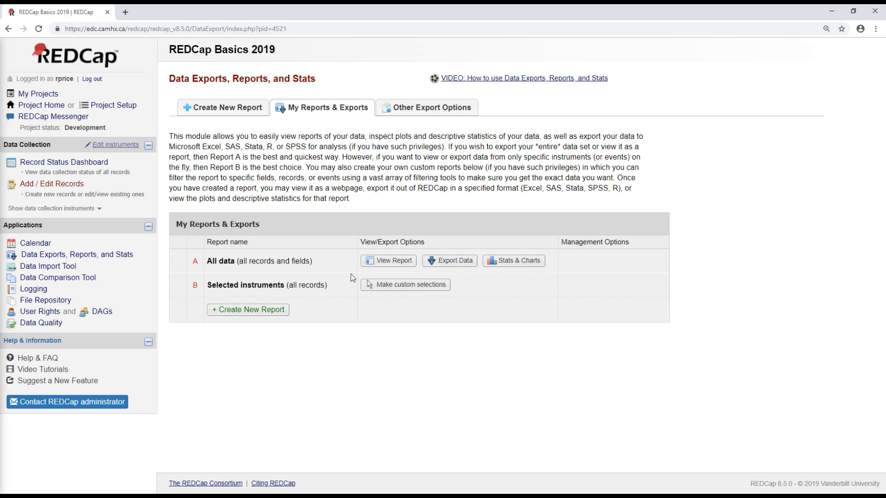
{"action": "mouse_move", "coordinate": [331, 326]}
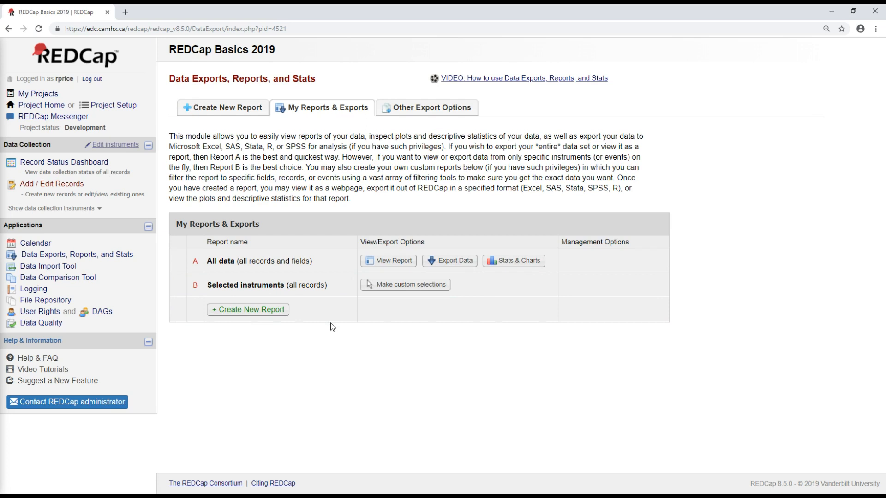
{"action": "mouse_move", "coordinate": [351, 333]}
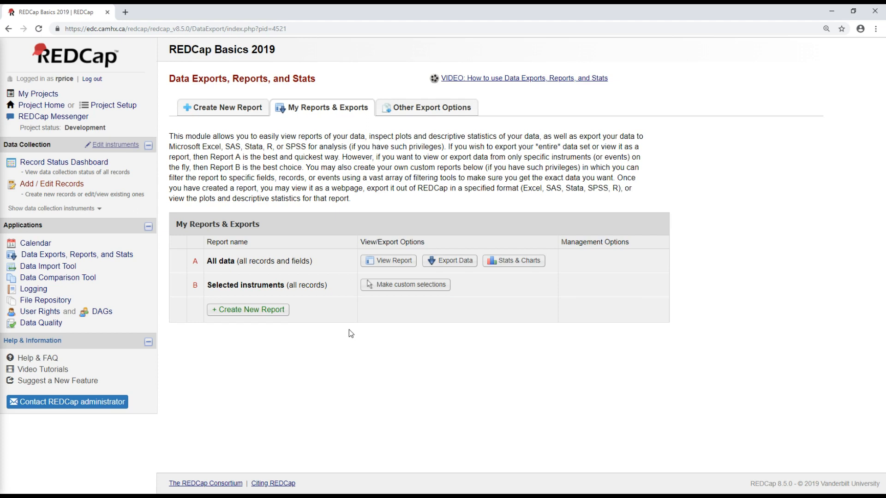
{"action": "mouse_move", "coordinate": [406, 288]}
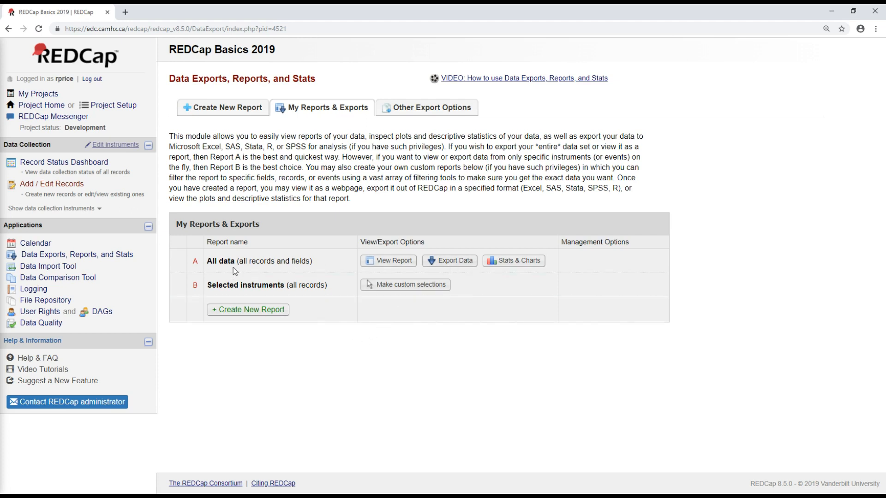
{"action": "mouse_move", "coordinate": [243, 262]}
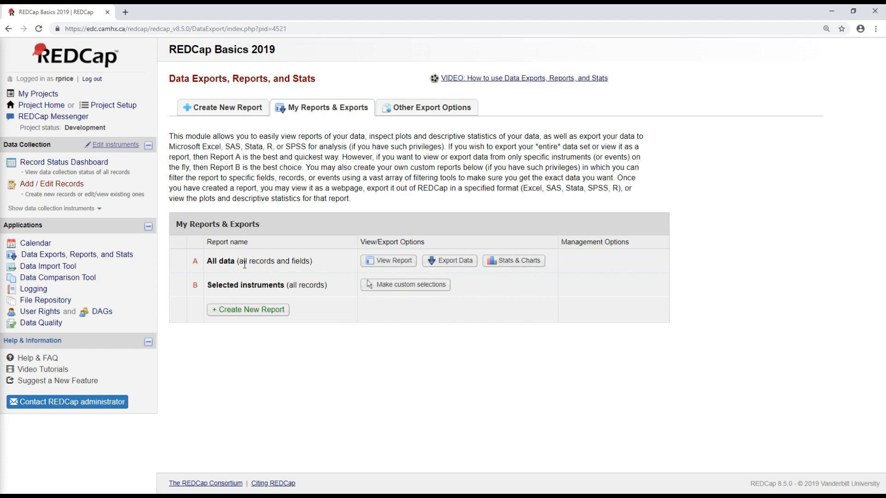
{"action": "mouse_move", "coordinate": [449, 262]}
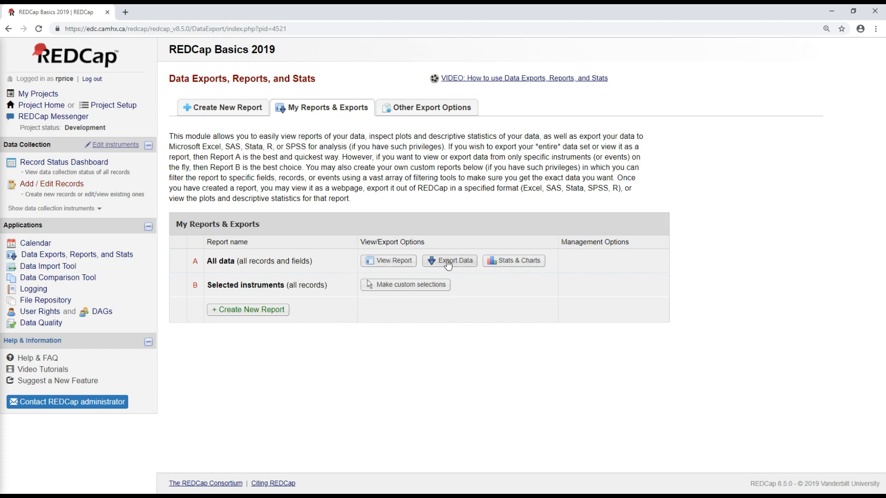
- Start an export of the 'All data' report to show its format and de-identification options
{"action": "left_click", "coordinate": [450, 261]}
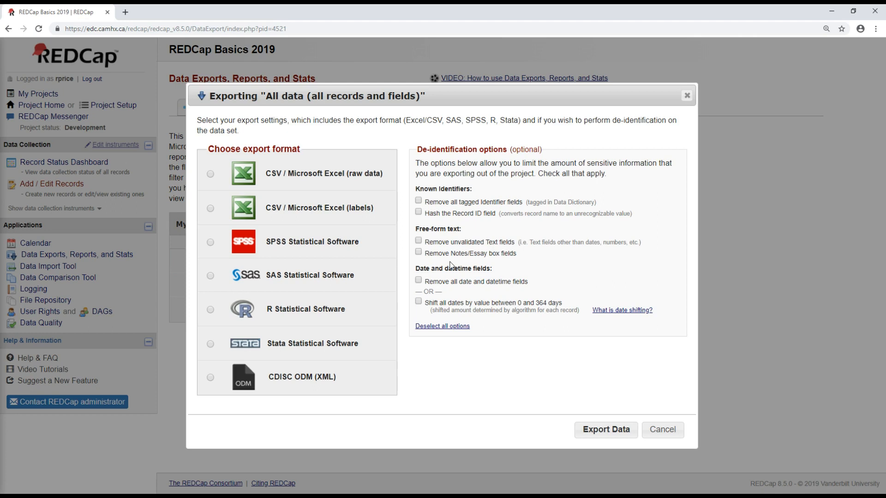
{"action": "mouse_move", "coordinate": [286, 429]}
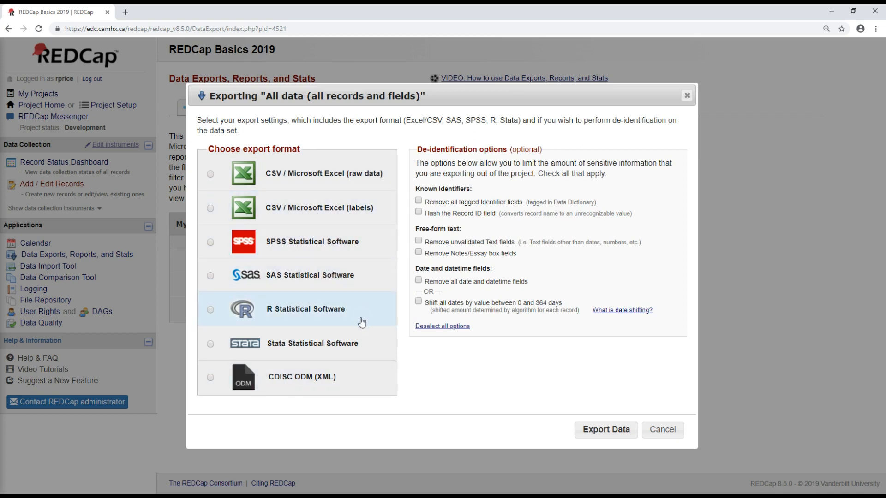
{"action": "mouse_move", "coordinate": [372, 314]}
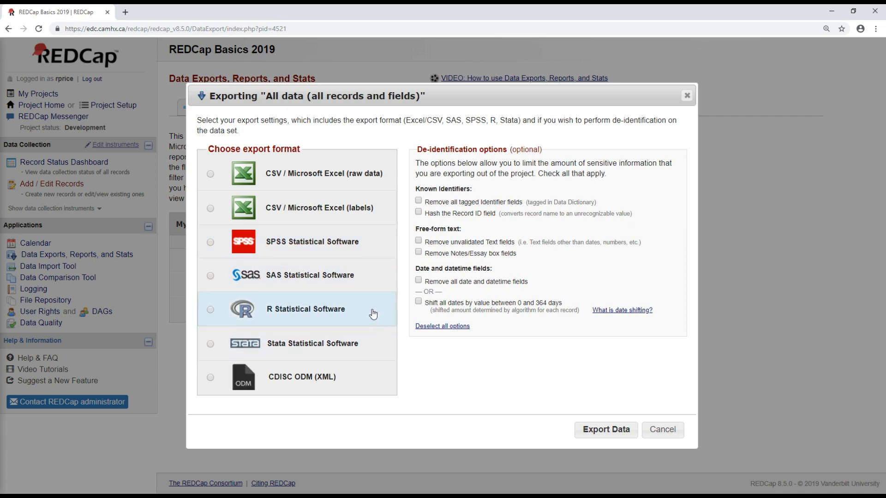
{"action": "mouse_move", "coordinate": [389, 248]}
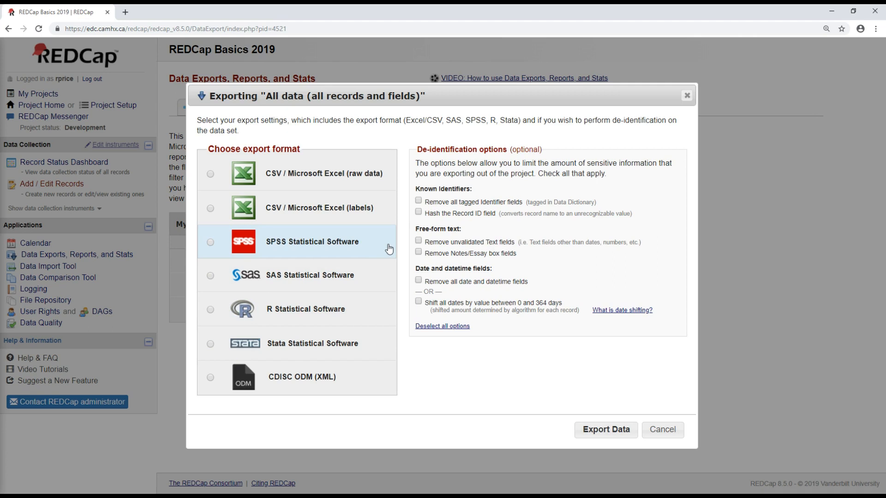
{"action": "mouse_move", "coordinate": [370, 324]}
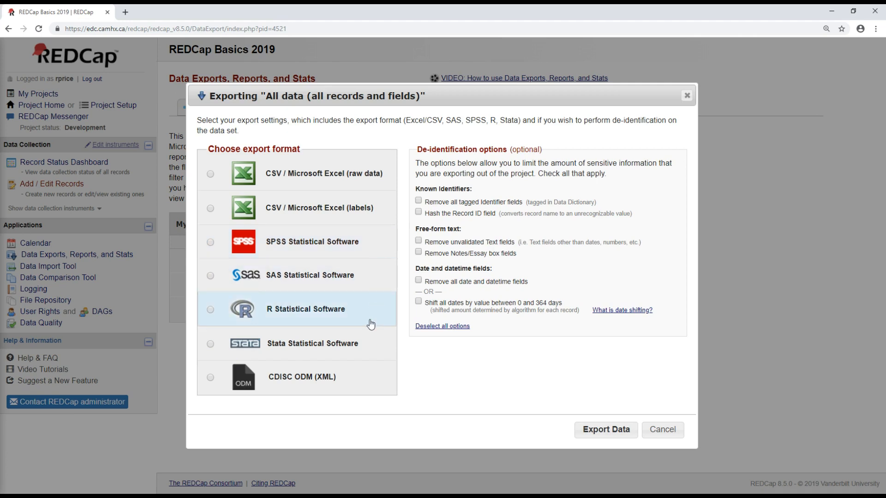
{"action": "mouse_move", "coordinate": [403, 252]}
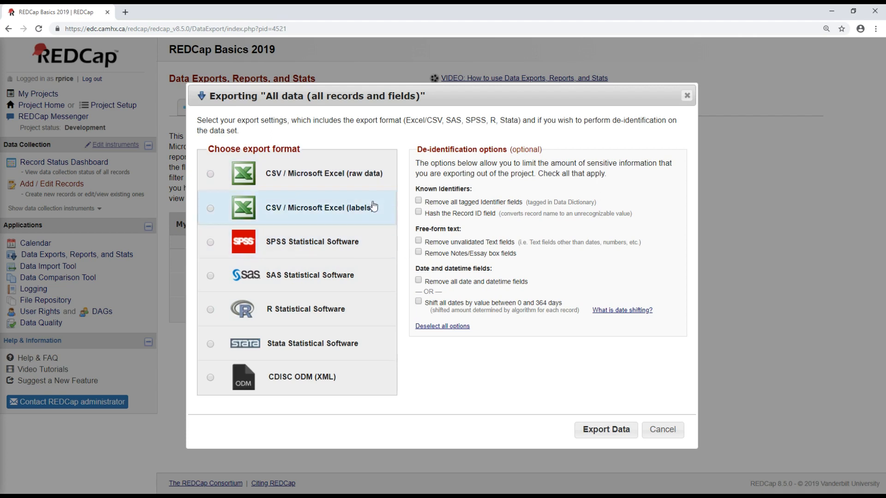
{"action": "mouse_move", "coordinate": [382, 208]}
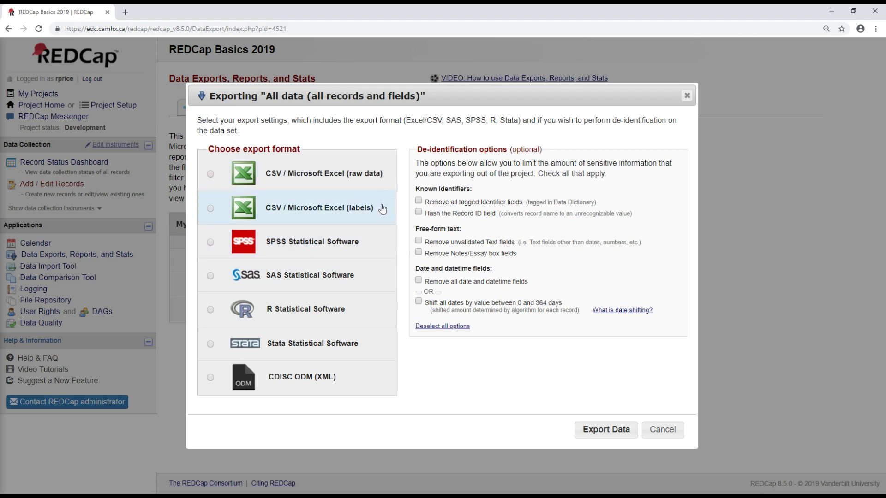
{"action": "mouse_move", "coordinate": [334, 179]}
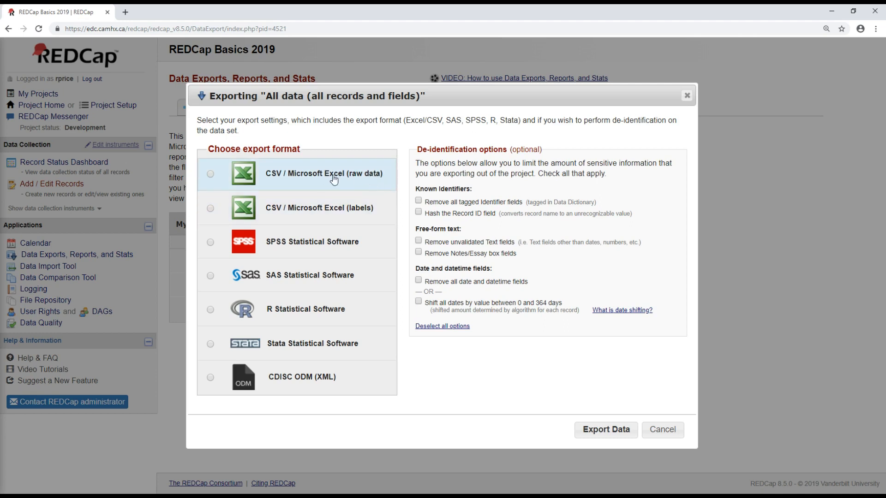
{"action": "mouse_move", "coordinate": [369, 218]}
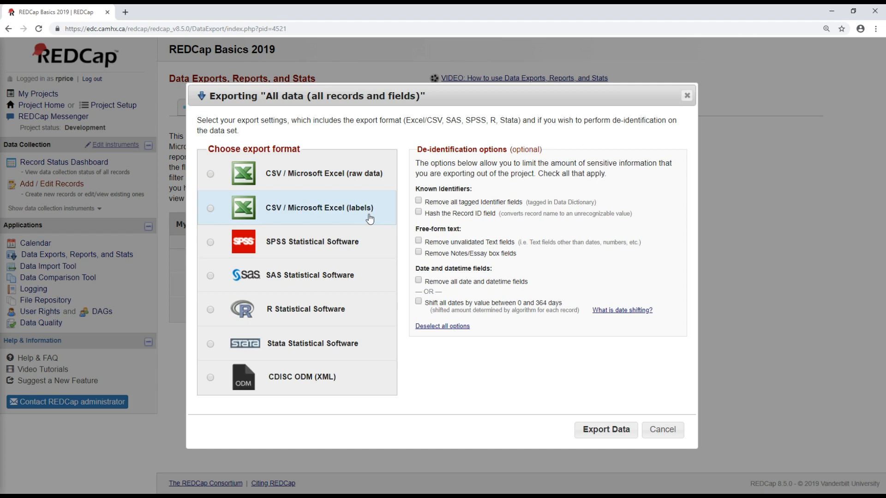
{"action": "mouse_move", "coordinate": [387, 174]}
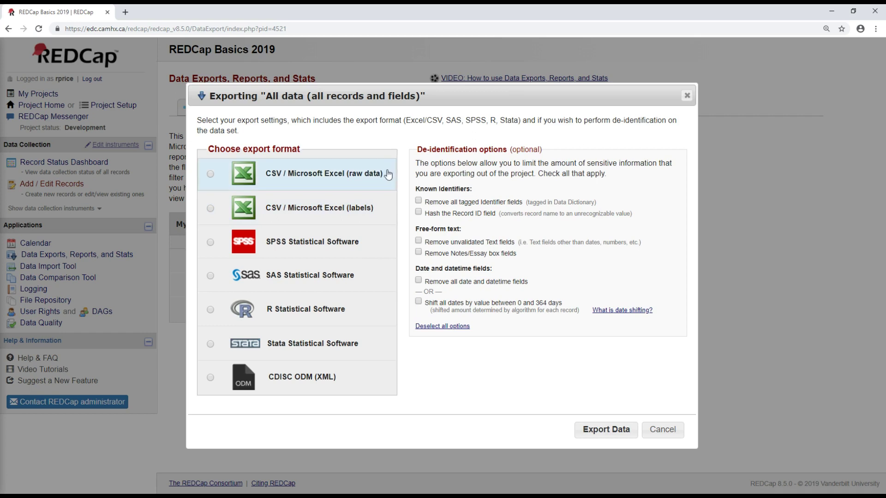
{"action": "mouse_move", "coordinate": [368, 172]}
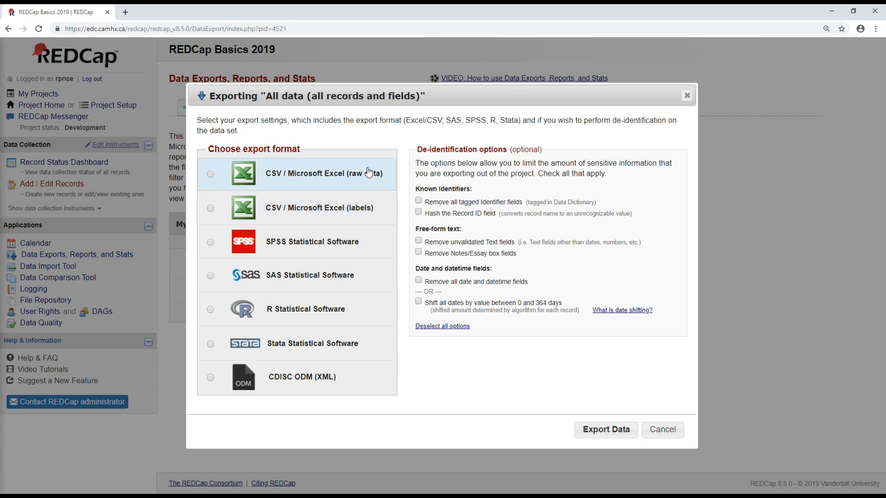
{"action": "mouse_move", "coordinate": [372, 168]}
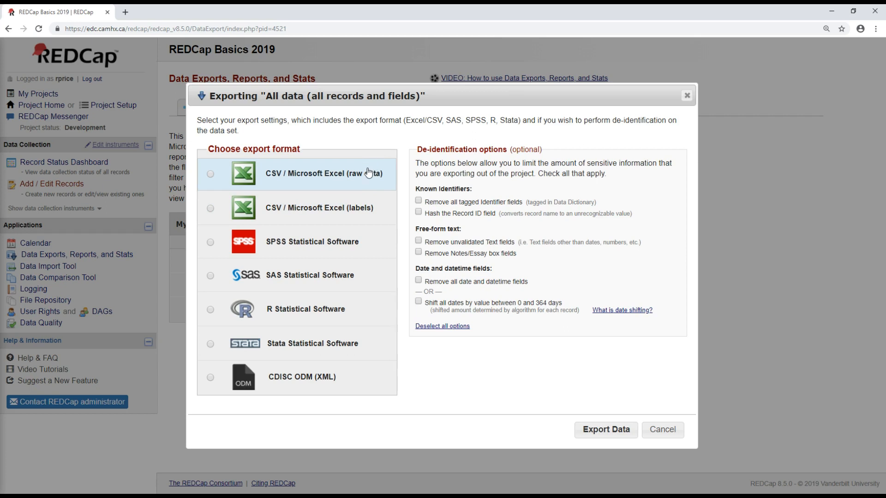
{"action": "mouse_move", "coordinate": [369, 187]}
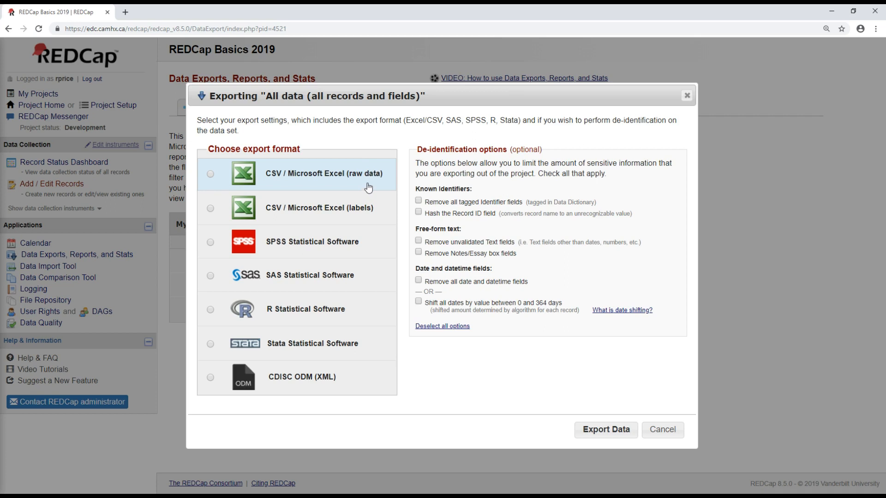
{"action": "mouse_move", "coordinate": [367, 207]}
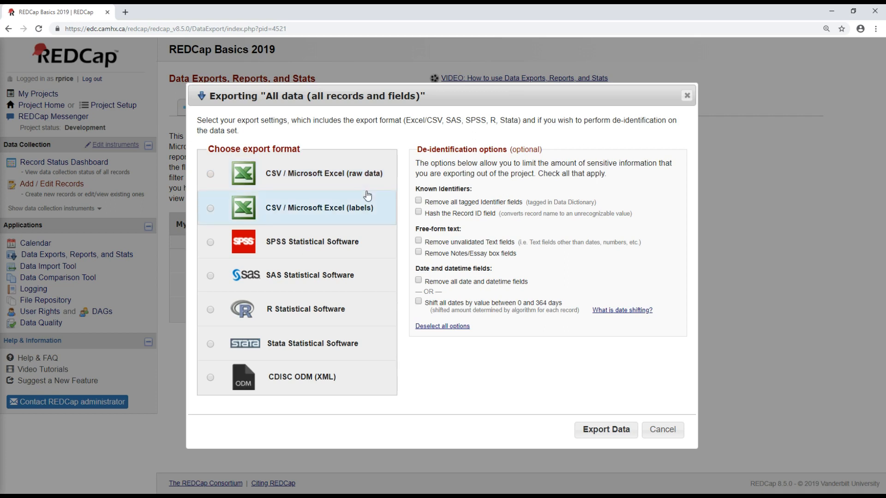
{"action": "mouse_move", "coordinate": [366, 180]}
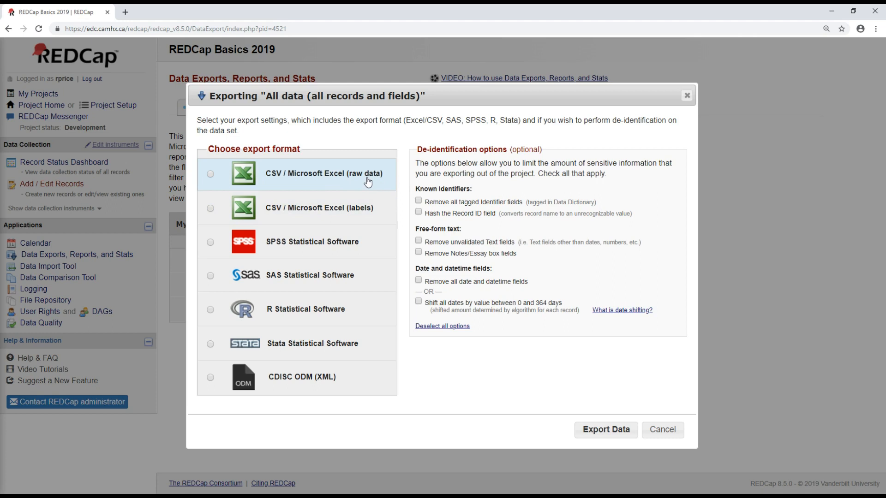
{"action": "mouse_move", "coordinate": [358, 212]}
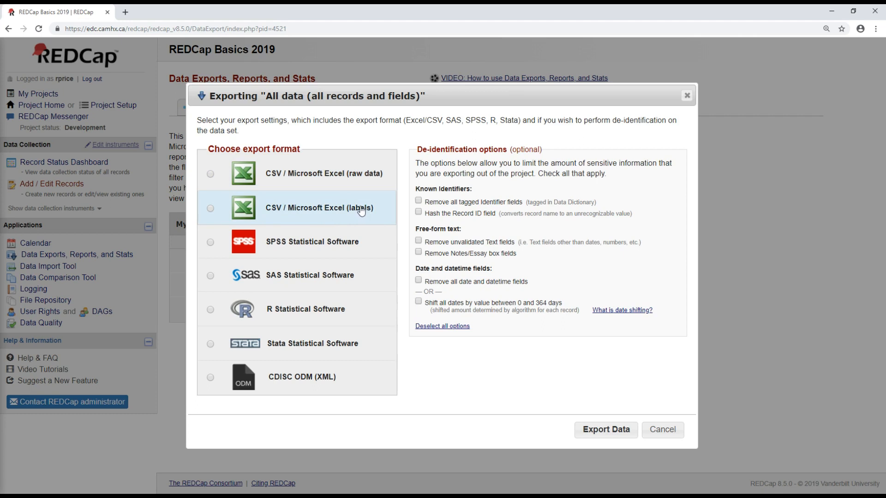
{"action": "mouse_move", "coordinate": [323, 218]}
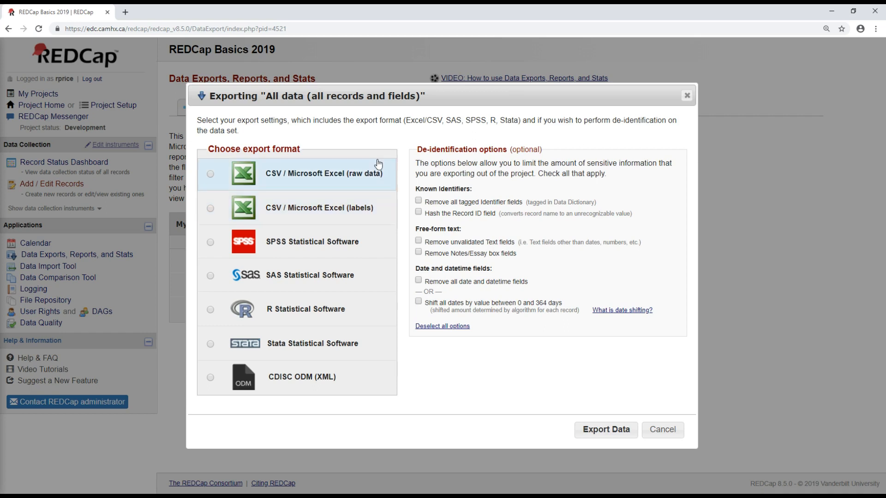
{"action": "mouse_move", "coordinate": [362, 174]}
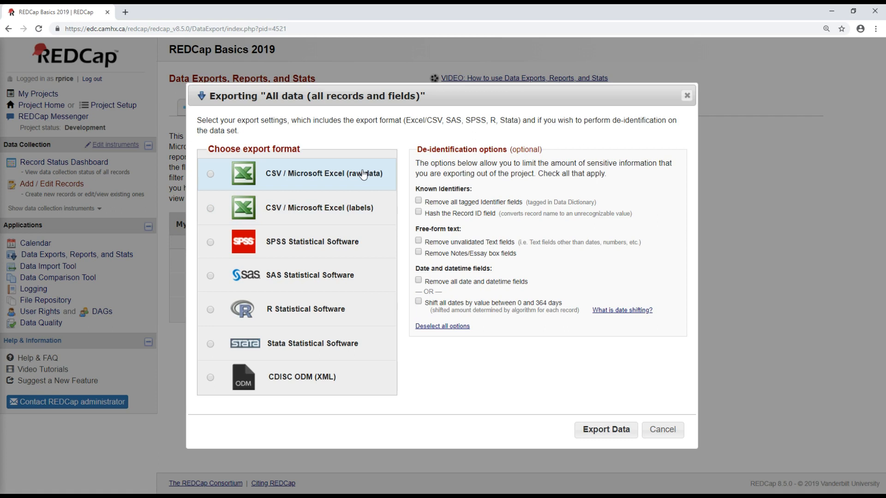
- Choose CSV / Microsoft Excel (raw data) as the export format, with no de-identification options
{"action": "left_click", "coordinate": [211, 174]}
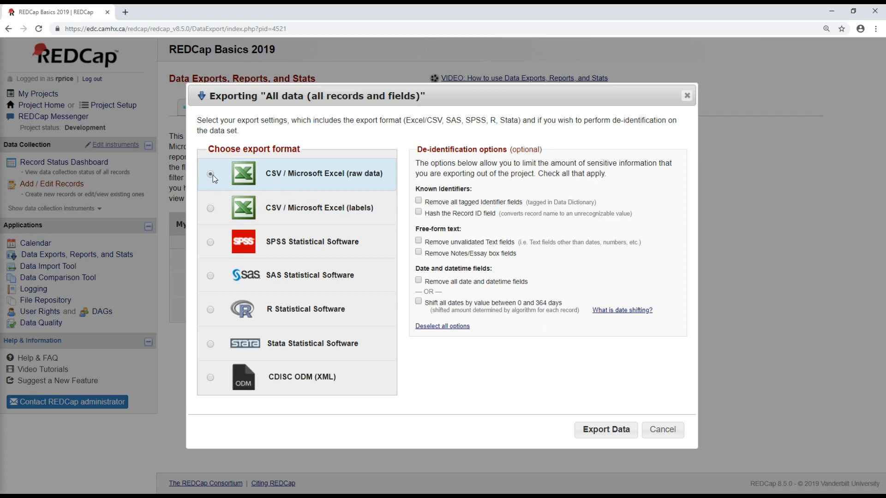
{"action": "left_click", "coordinate": [211, 173]}
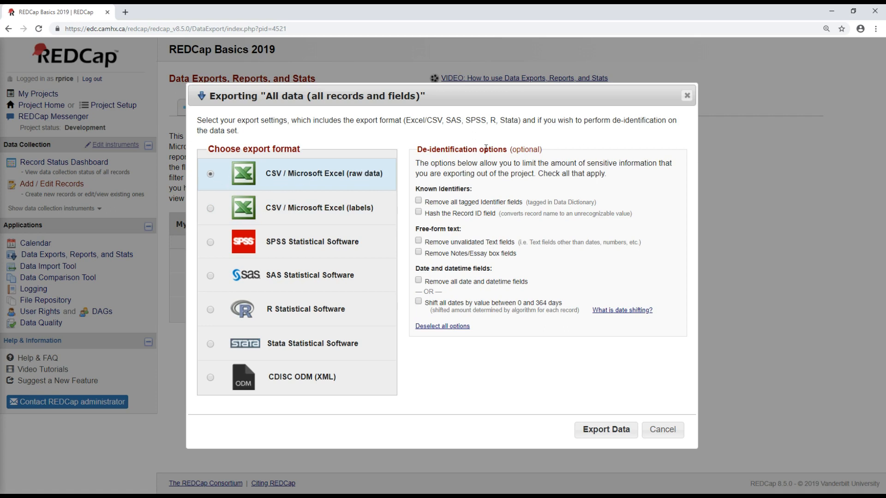
{"action": "mouse_move", "coordinate": [511, 165]}
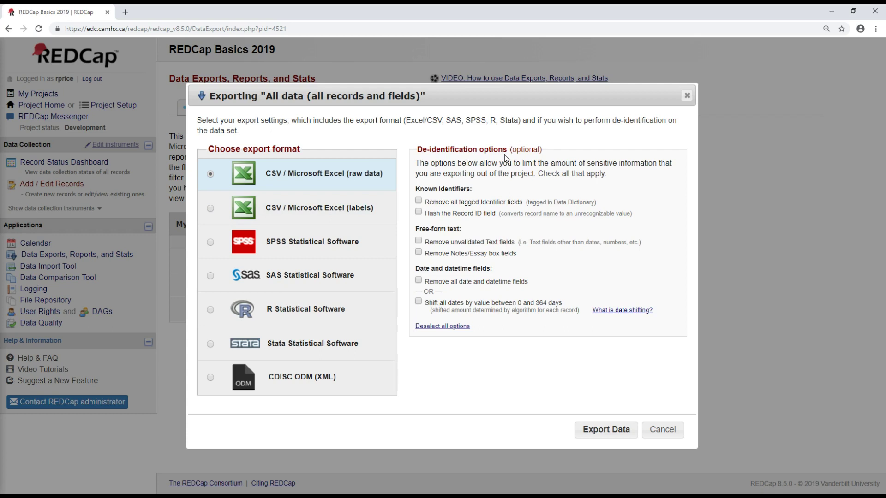
{"action": "mouse_move", "coordinate": [459, 201]}
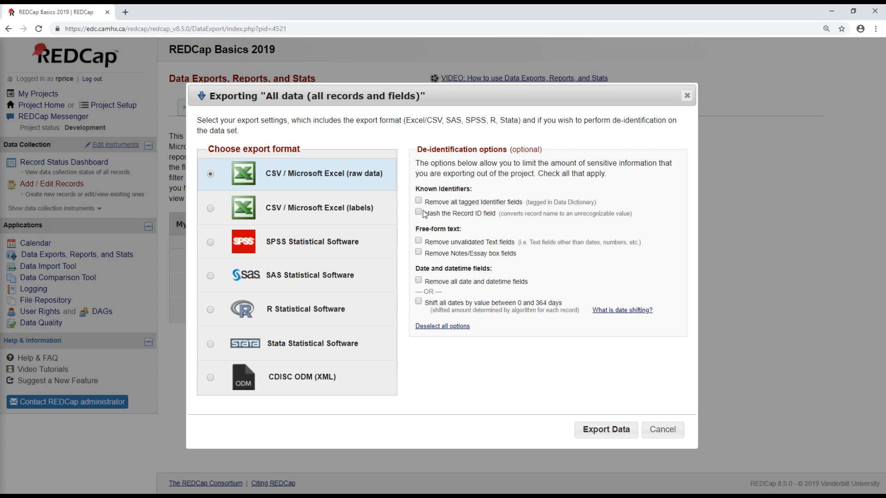
{"action": "mouse_move", "coordinate": [446, 213]}
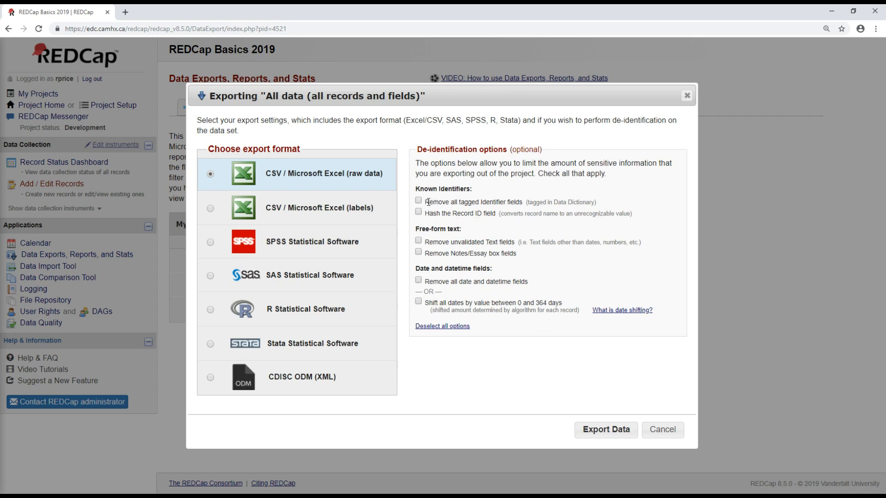
{"action": "mouse_move", "coordinate": [490, 214]}
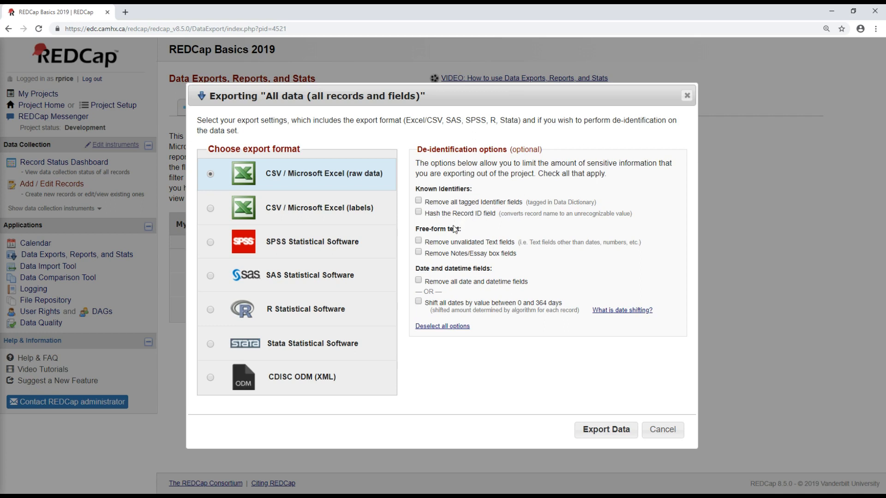
{"action": "mouse_move", "coordinate": [507, 241]}
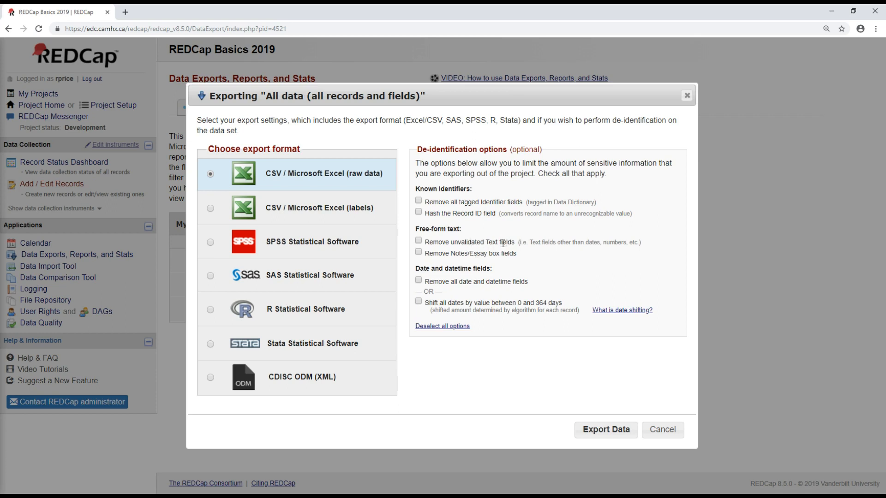
{"action": "mouse_move", "coordinate": [457, 284]}
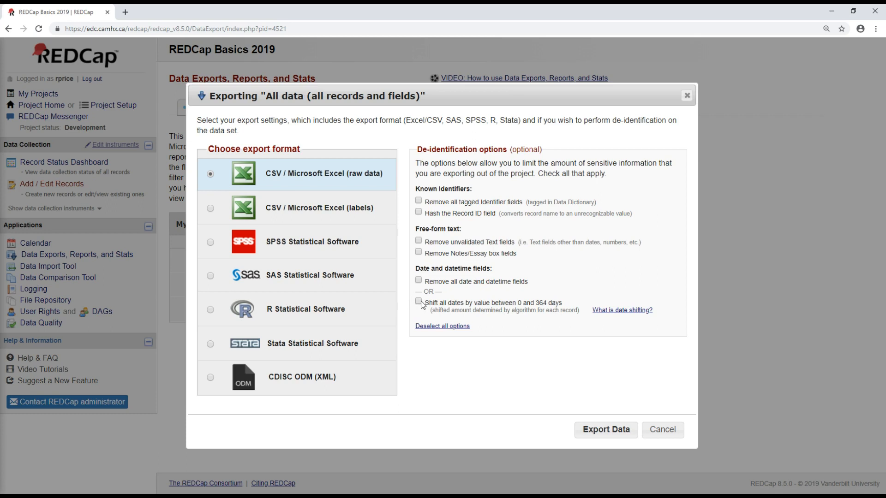
{"action": "mouse_move", "coordinate": [514, 304]}
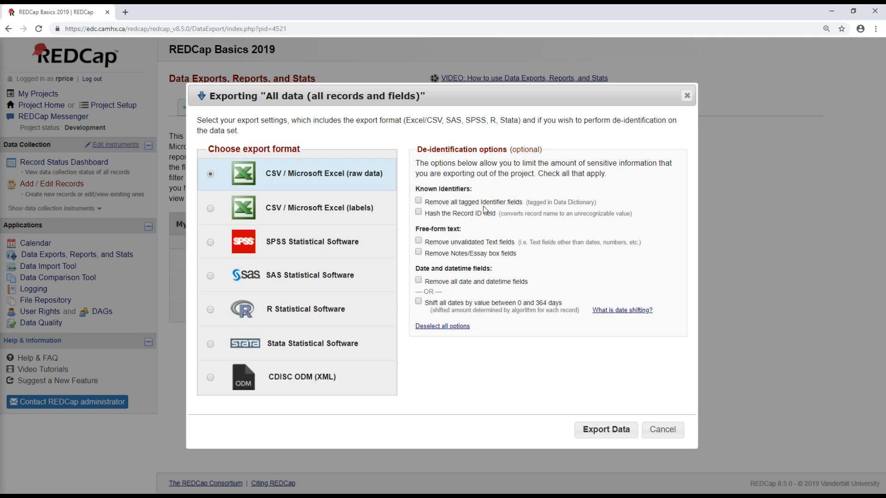
{"action": "mouse_move", "coordinate": [507, 150]}
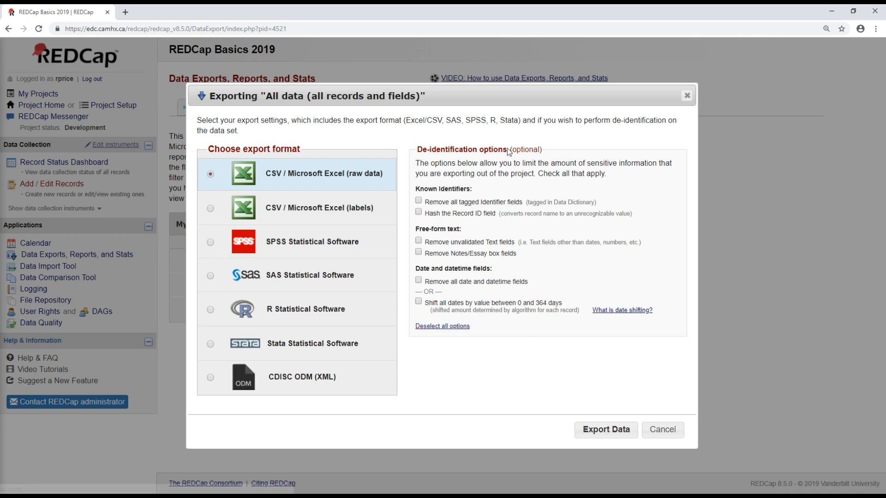
{"action": "mouse_move", "coordinate": [606, 430]}
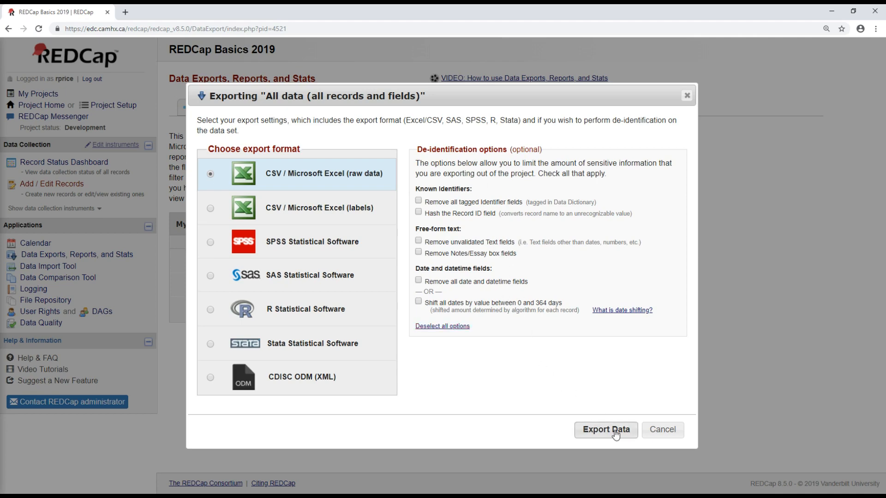
- Export all records as raw-data CSV, download the file and dismiss the success message
{"action": "left_click", "coordinate": [605, 430]}
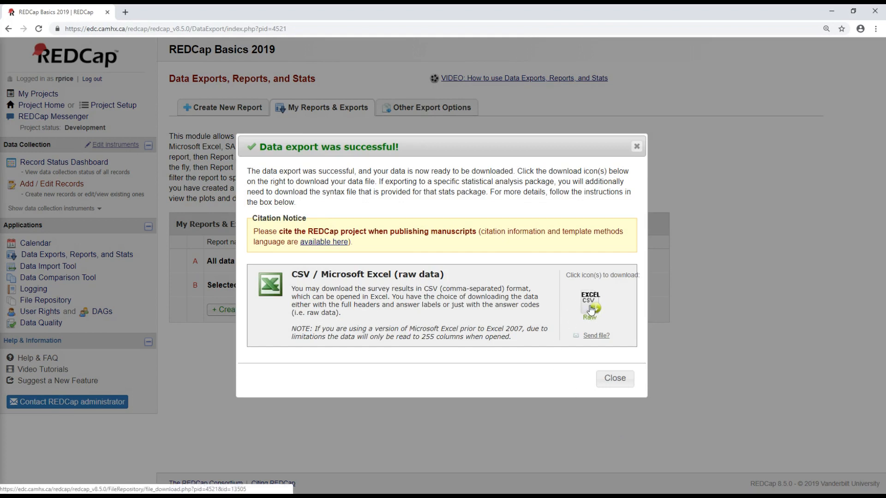
{"action": "left_click", "coordinate": [589, 306]}
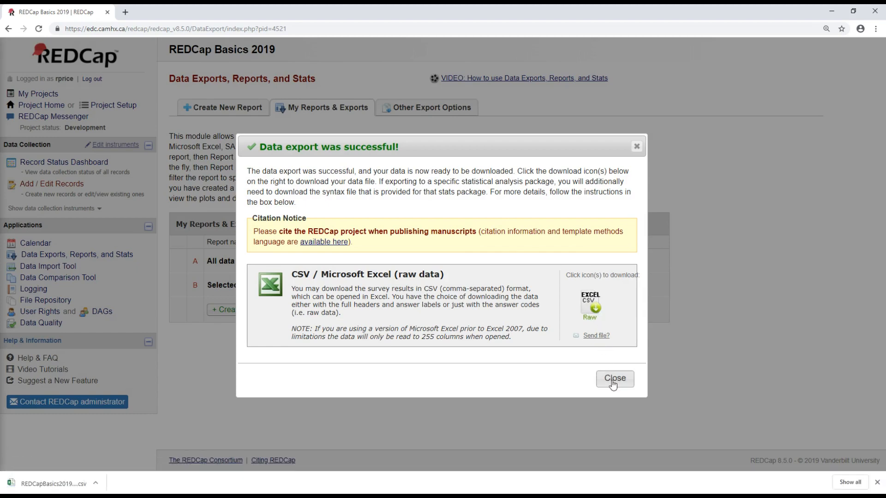
{"action": "left_click", "coordinate": [614, 378]}
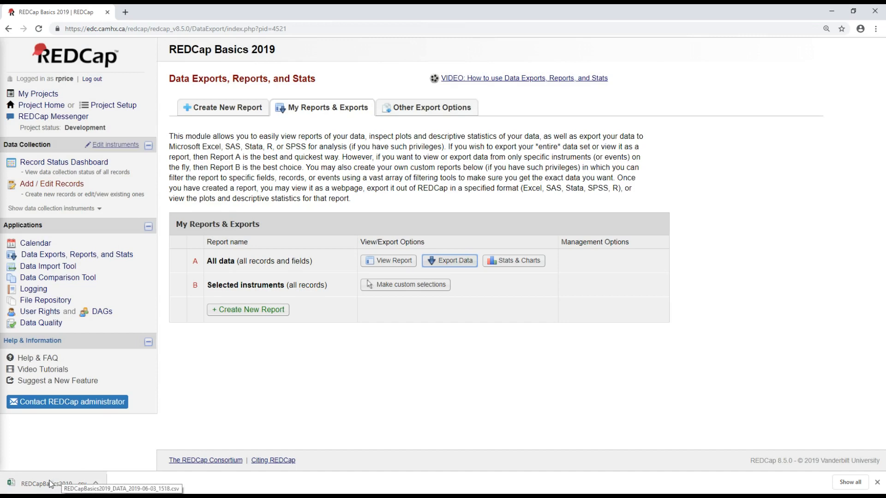
{"action": "left_click", "coordinate": [48, 484]}
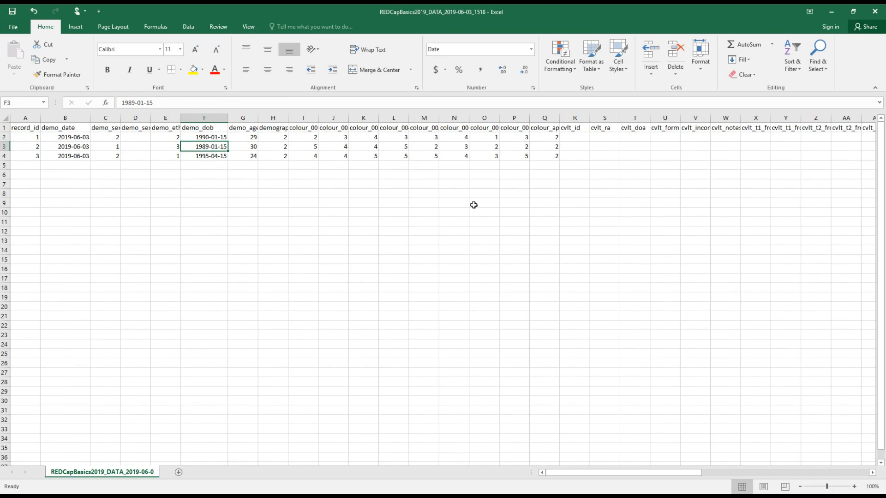
{"action": "mouse_move", "coordinate": [27, 159]}
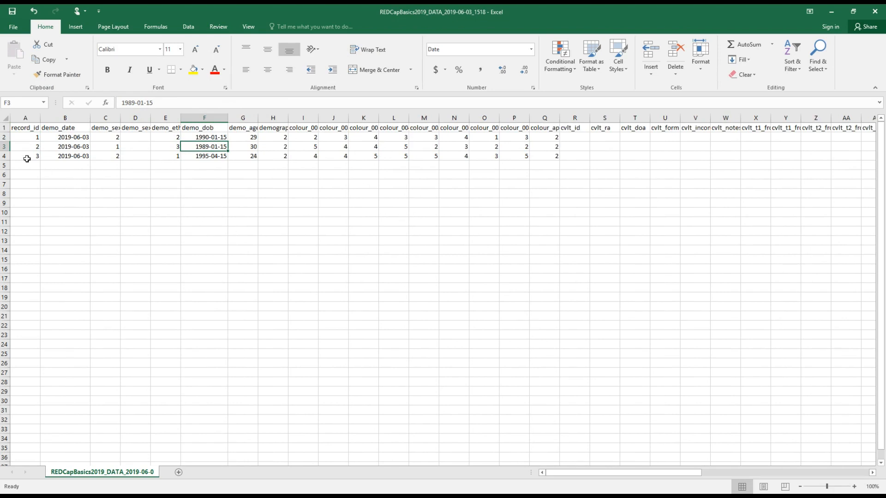
{"action": "mouse_move", "coordinate": [97, 124]}
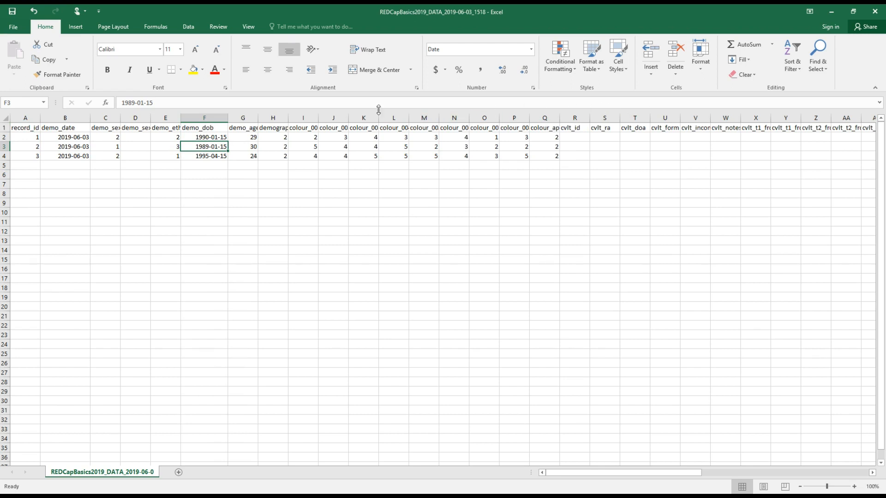
{"action": "left_click", "coordinate": [25, 127]}
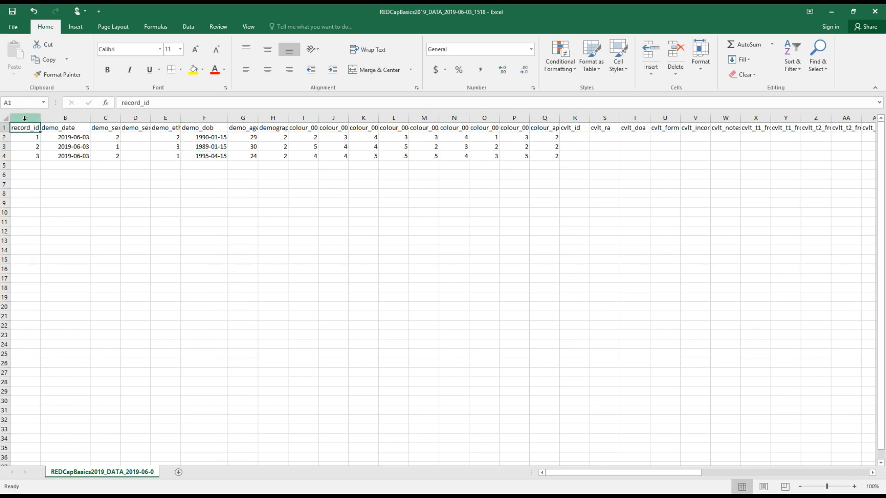
{"action": "left_click", "coordinate": [64, 127]}
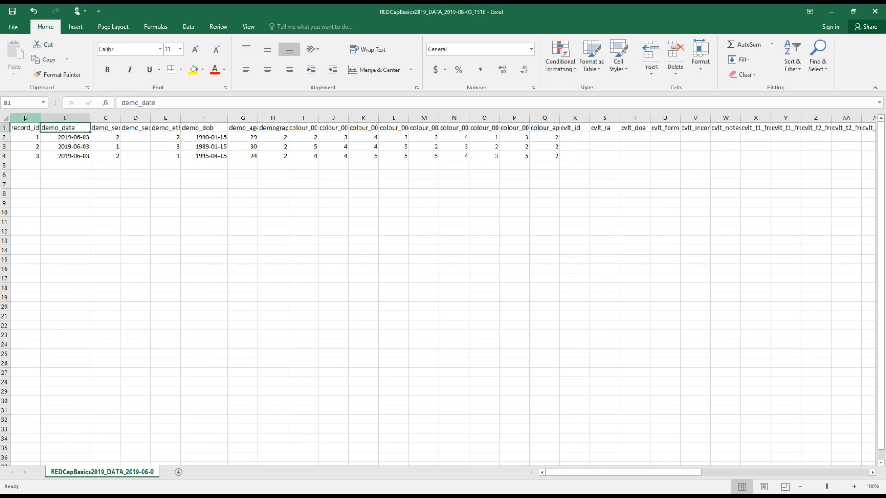
{"action": "left_click", "coordinate": [105, 127]}
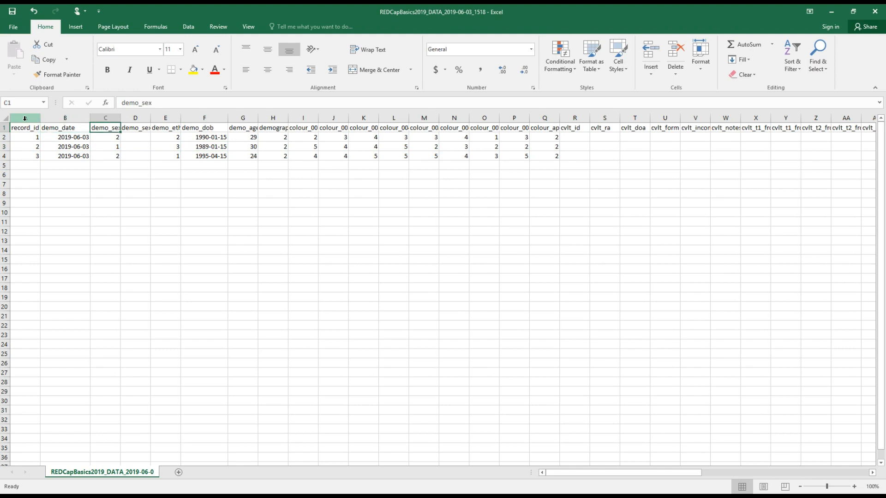
{"action": "left_click", "coordinate": [165, 127]}
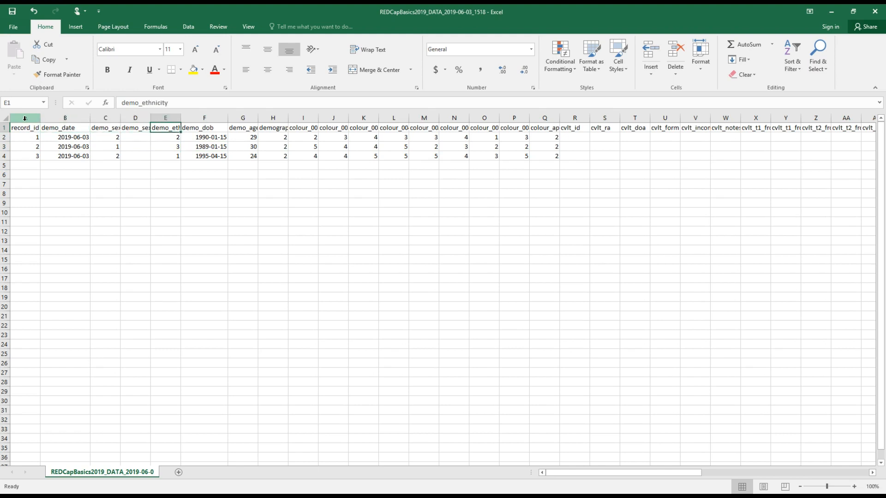
{"action": "left_click", "coordinate": [272, 127]}
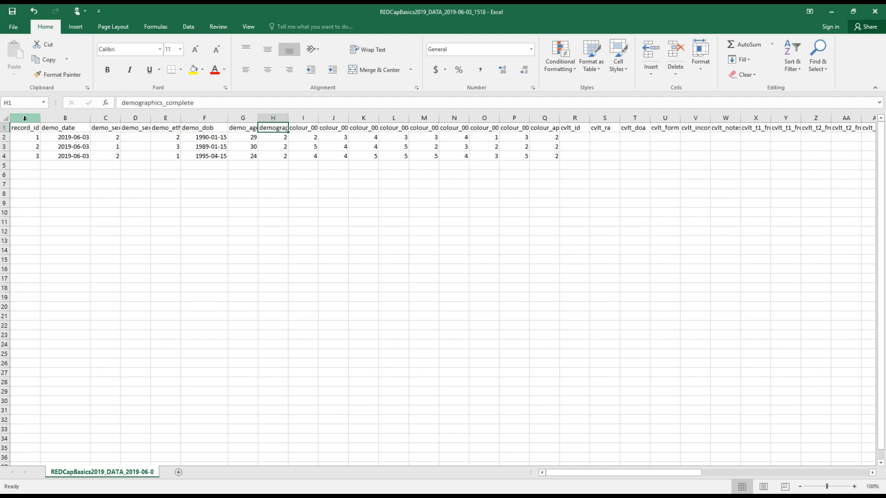
{"action": "left_click", "coordinate": [303, 127]}
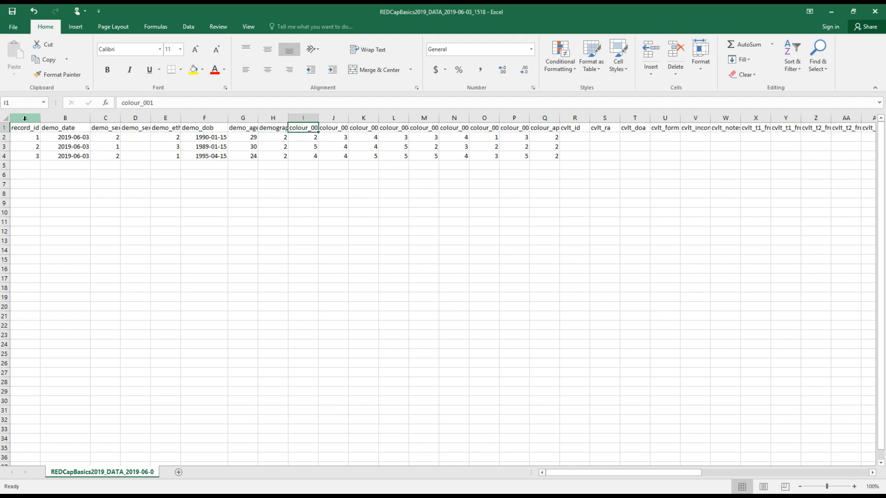
{"action": "left_click", "coordinate": [393, 127]}
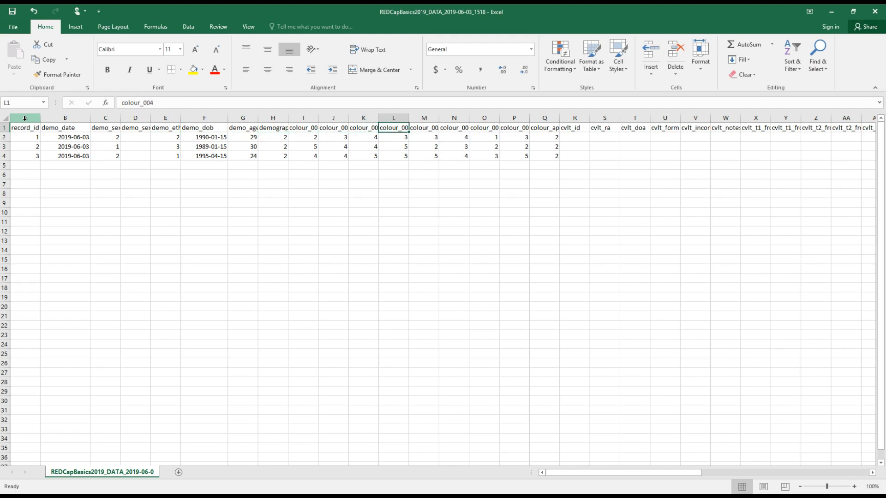
{"action": "left_click", "coordinate": [604, 128]}
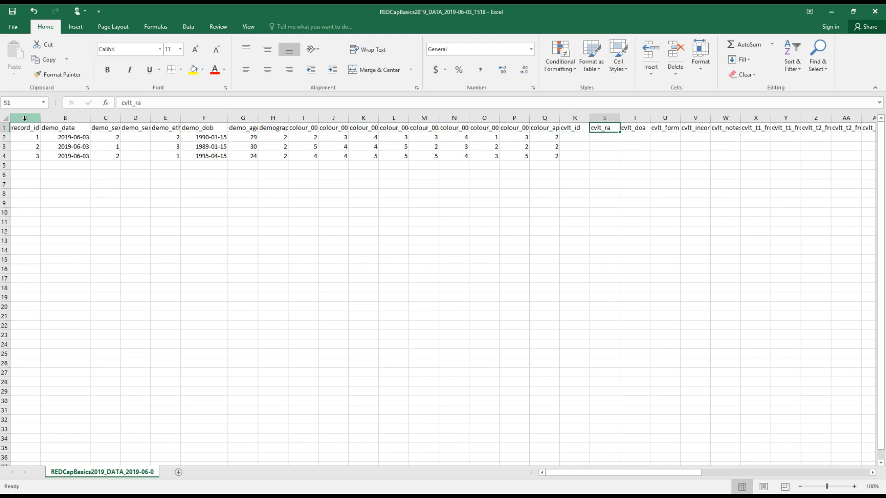
{"action": "left_click", "coordinate": [633, 127]}
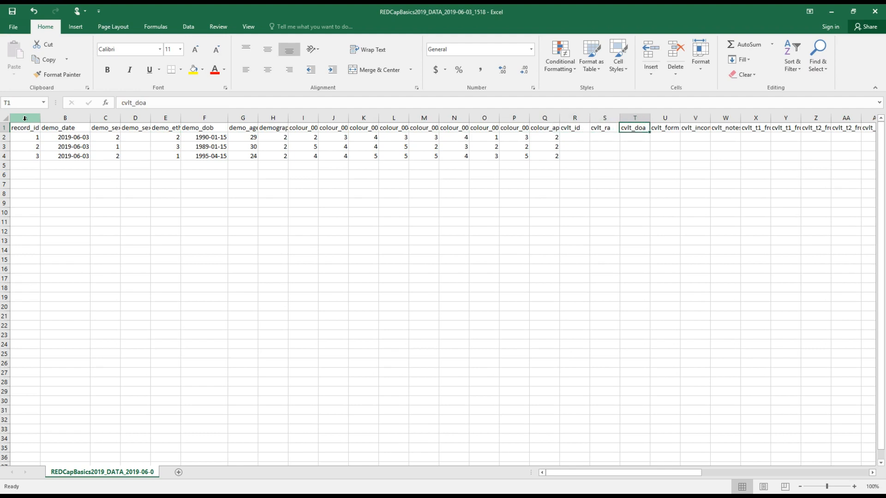
{"action": "left_click", "coordinate": [574, 127]}
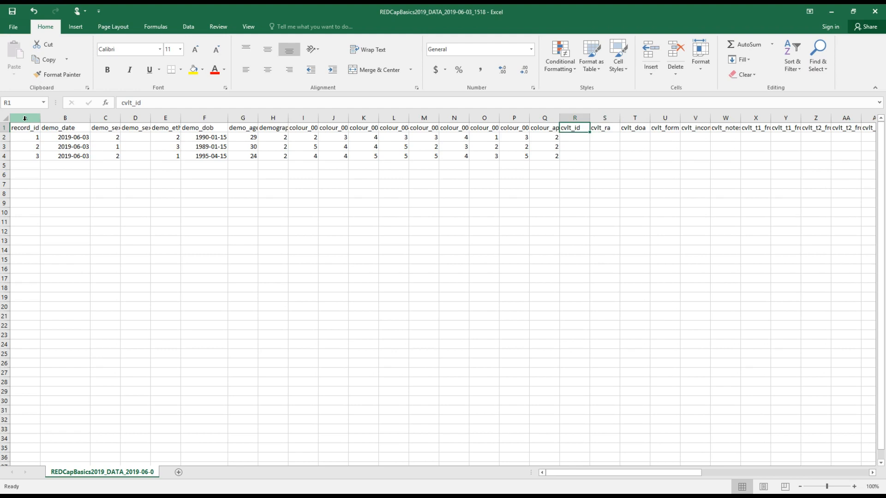
{"action": "left_click", "coordinate": [543, 128]}
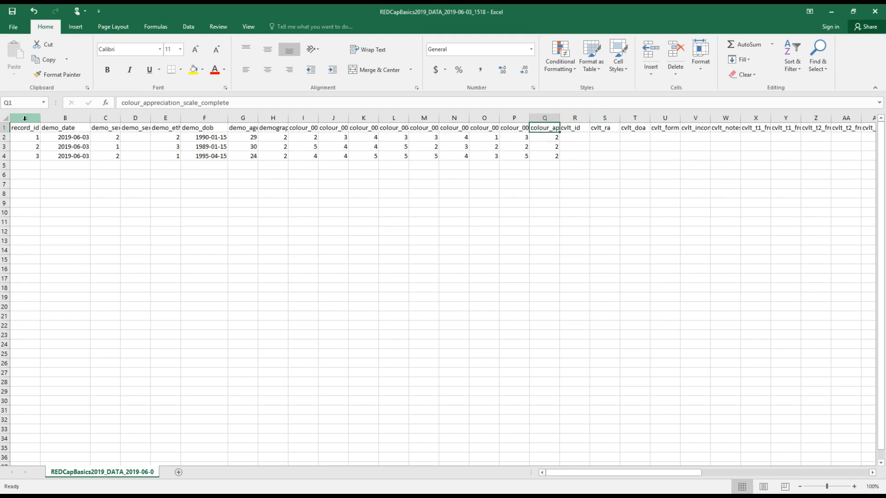
{"action": "left_click", "coordinate": [105, 128]}
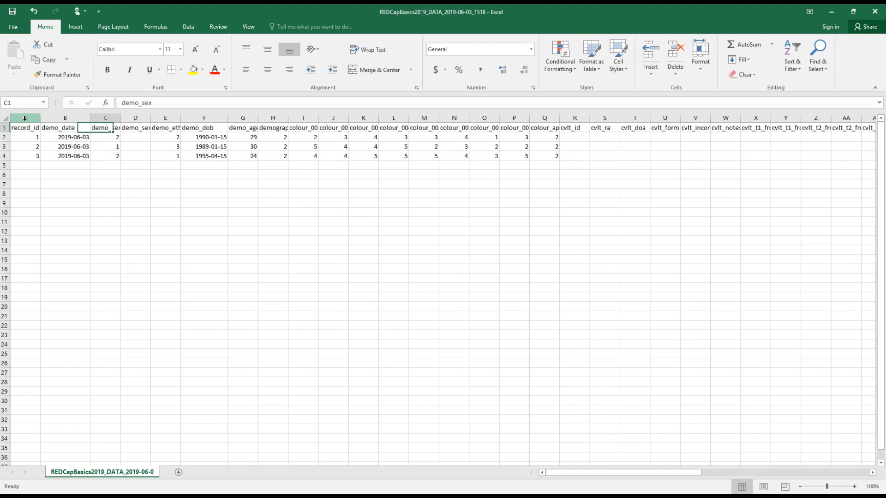
{"action": "left_click", "coordinate": [105, 137]}
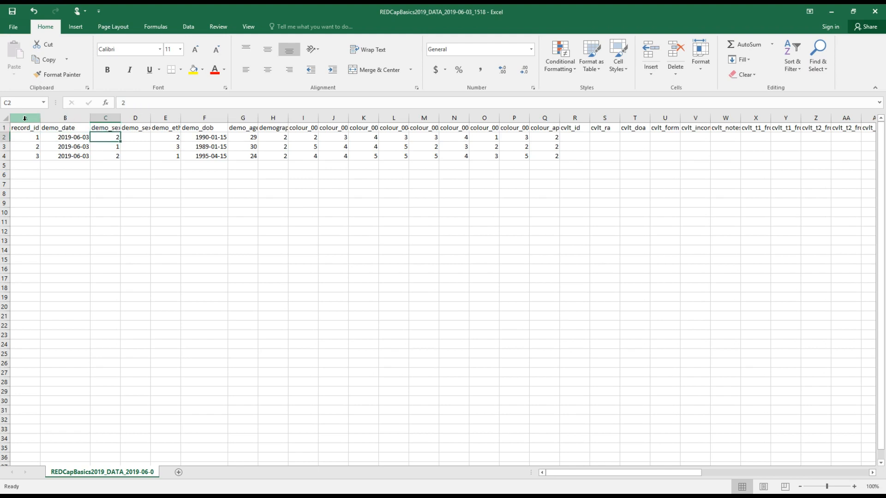
{"action": "left_click", "coordinate": [106, 156]}
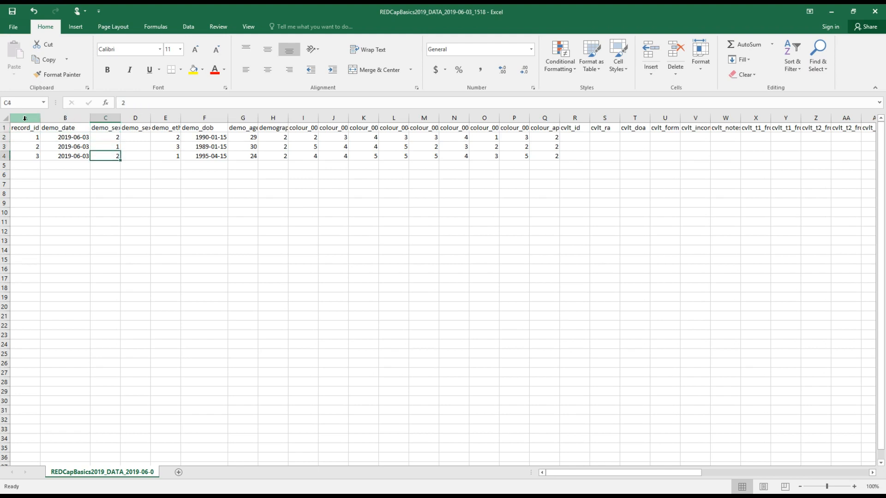
{"action": "left_click", "coordinate": [65, 137]}
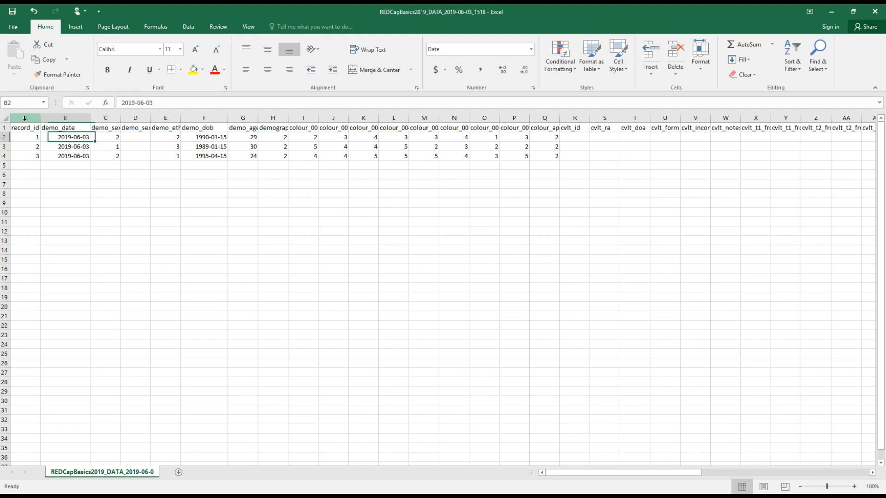
{"action": "left_click", "coordinate": [24, 137]}
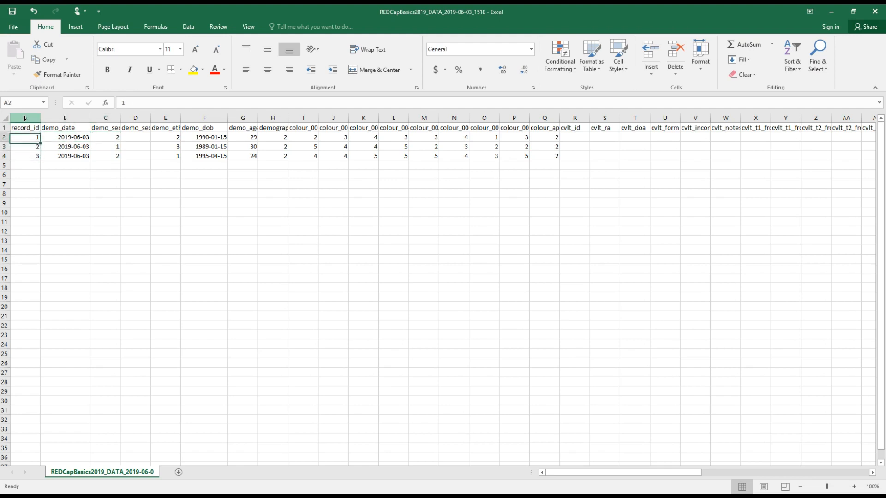
{"action": "left_click", "coordinate": [105, 128]}
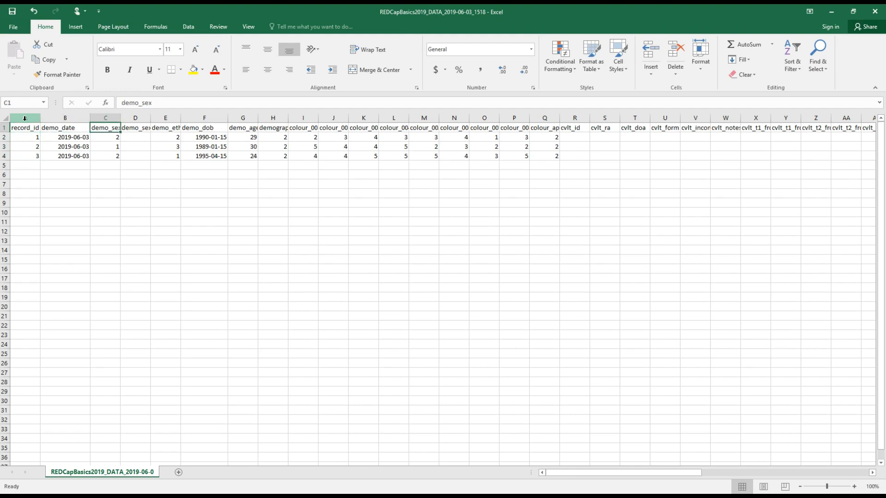
{"action": "left_click", "coordinate": [165, 128]}
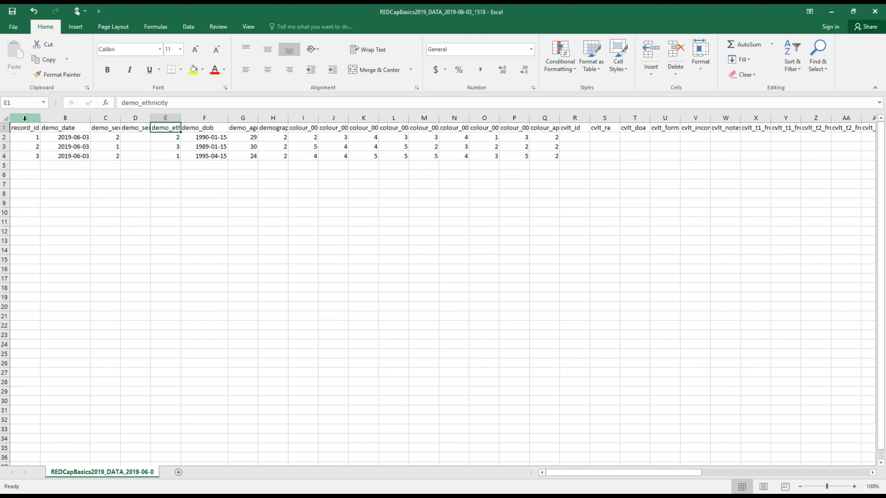
{"action": "left_click", "coordinate": [204, 127]}
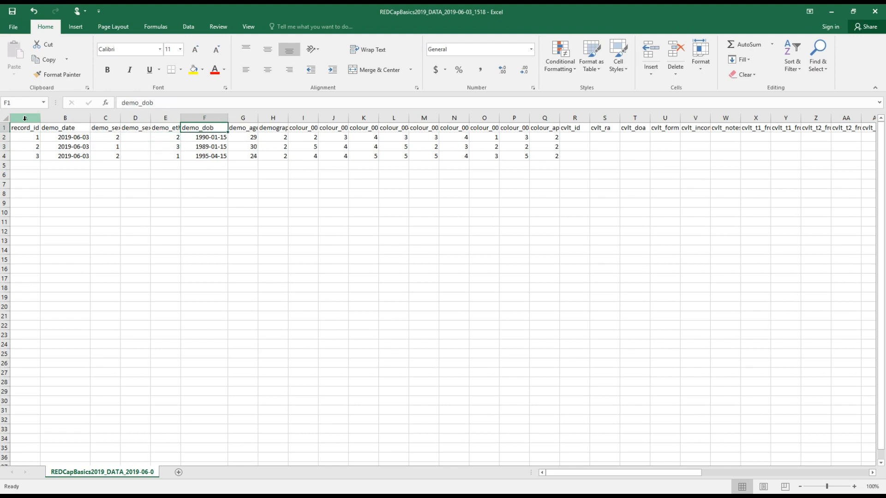
{"action": "left_click", "coordinate": [273, 128]}
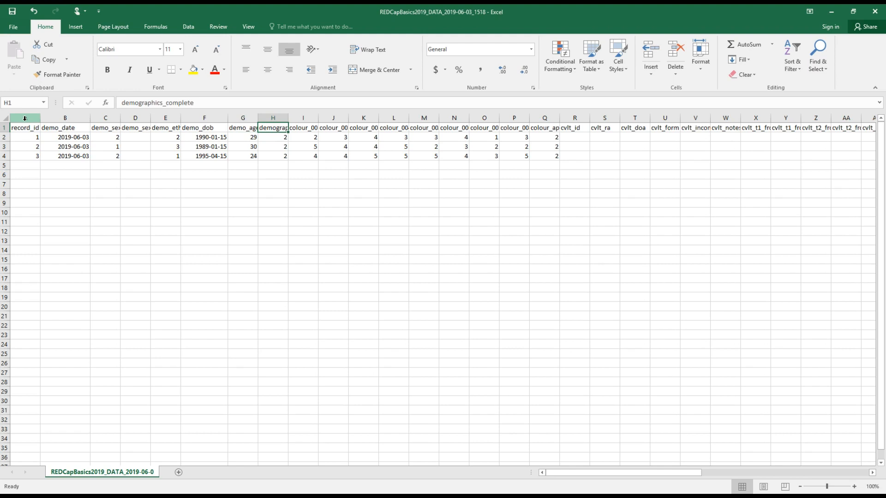
{"action": "mouse_move", "coordinate": [567, 130]}
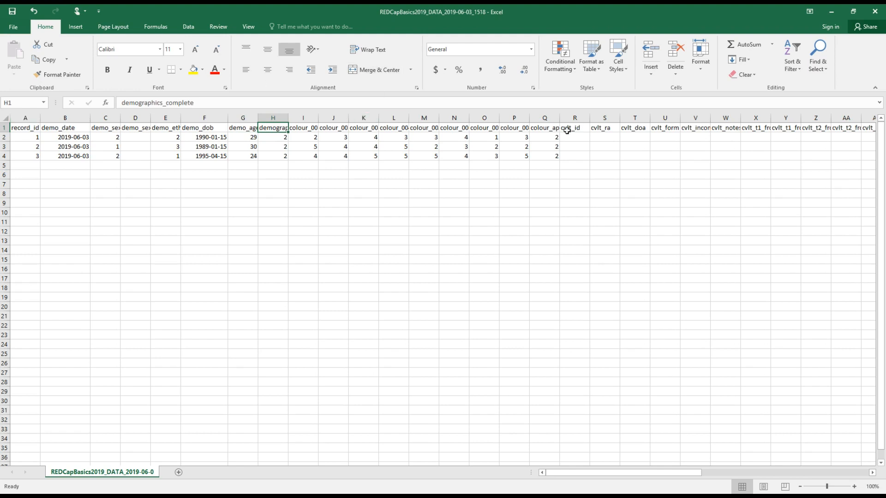
{"action": "mouse_move", "coordinate": [486, 132]}
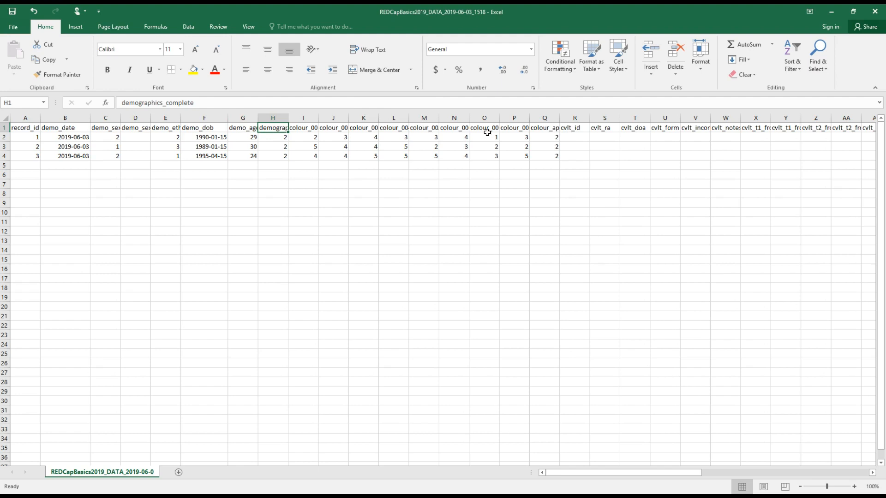
{"action": "mouse_move", "coordinate": [519, 99]}
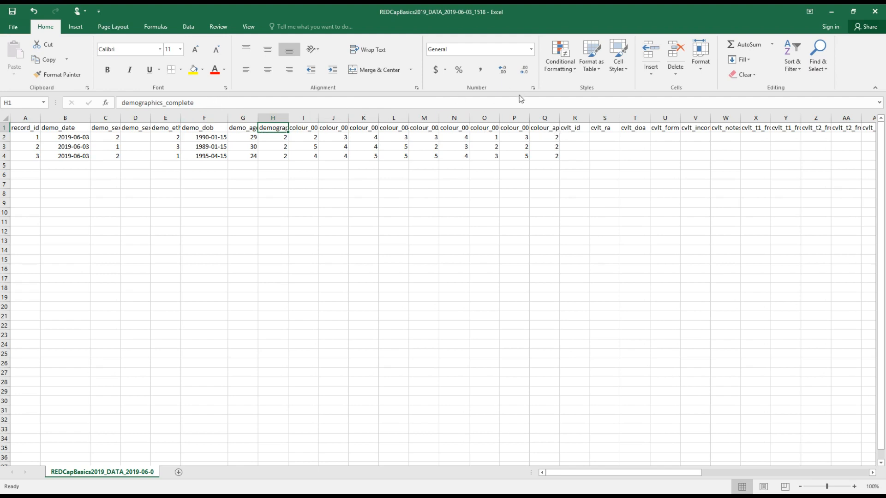
{"action": "left_click", "coordinate": [543, 127]}
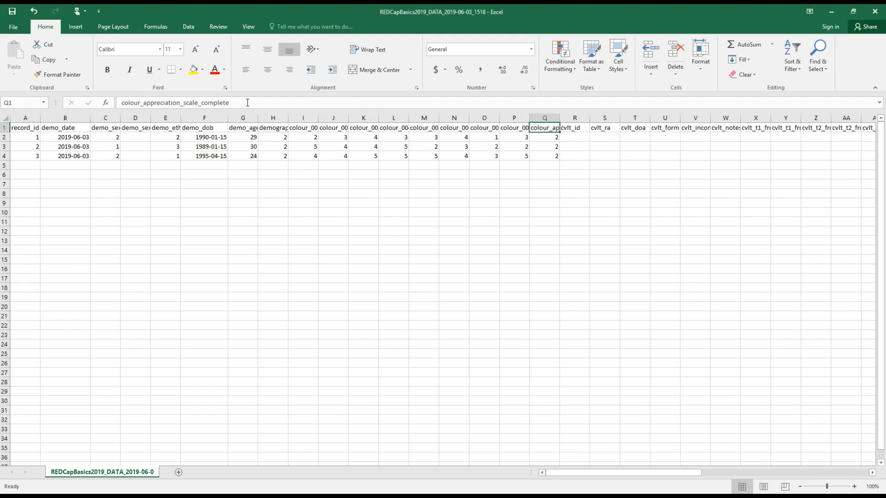
{"action": "mouse_move", "coordinate": [237, 101]}
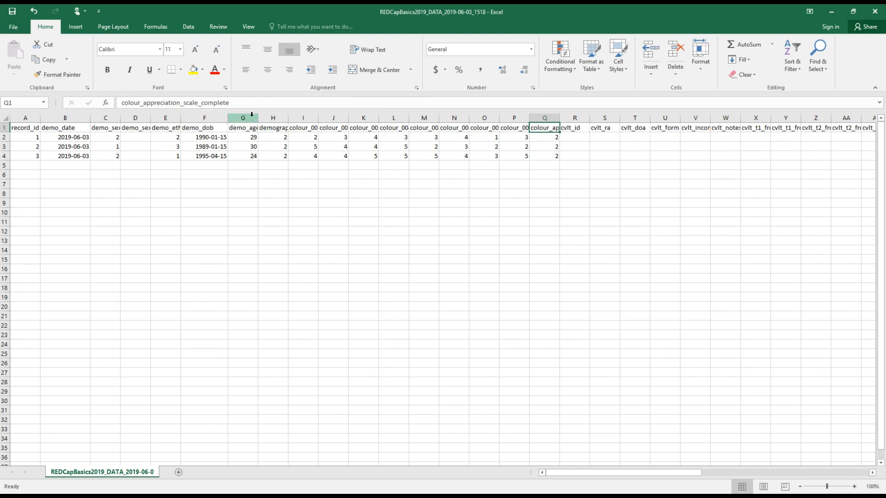
{"action": "mouse_move", "coordinate": [273, 117]}
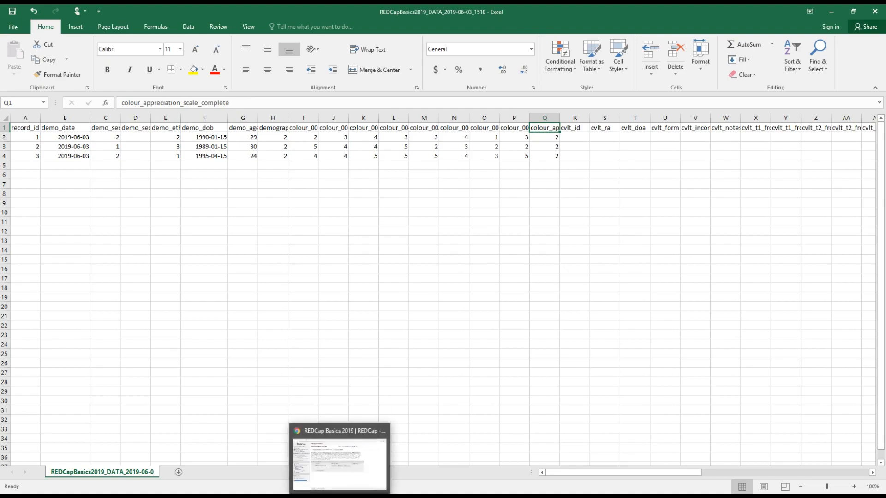
- From the Record Status Dashboard, view record 1's Demographics form and its Complete? status choices
{"action": "left_click", "coordinate": [339, 458]}
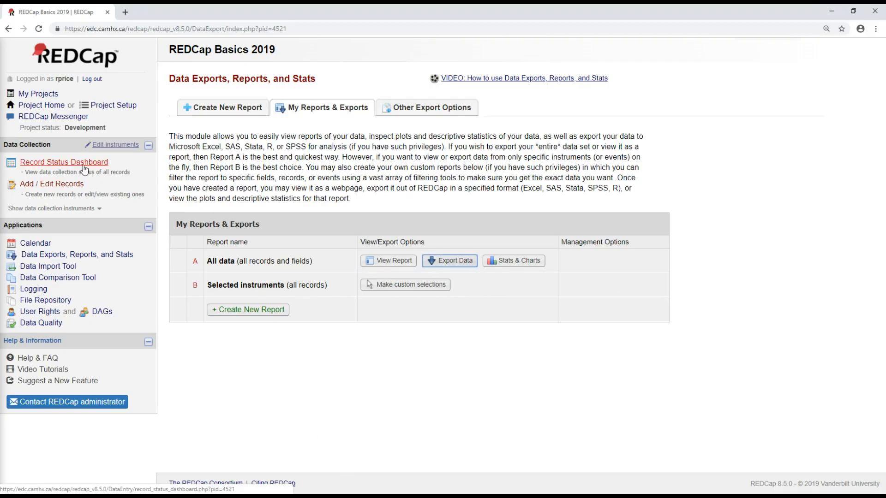
{"action": "left_click", "coordinate": [64, 162]}
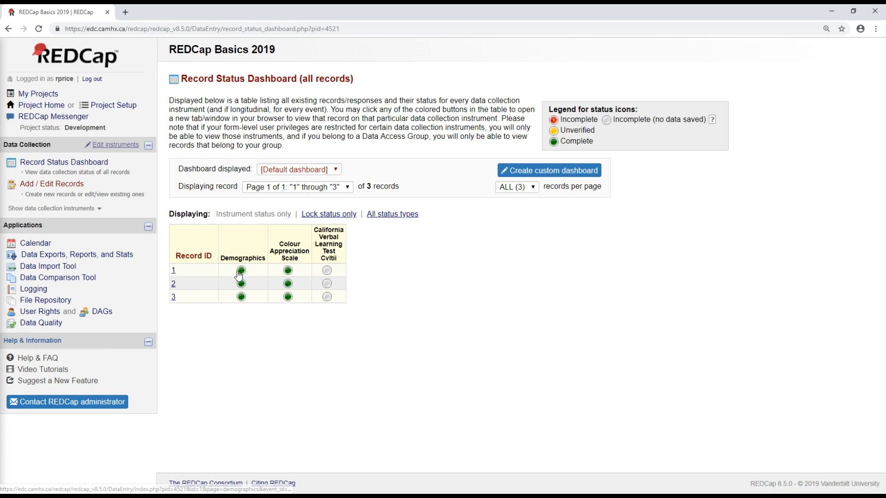
{"action": "left_click", "coordinate": [241, 271]}
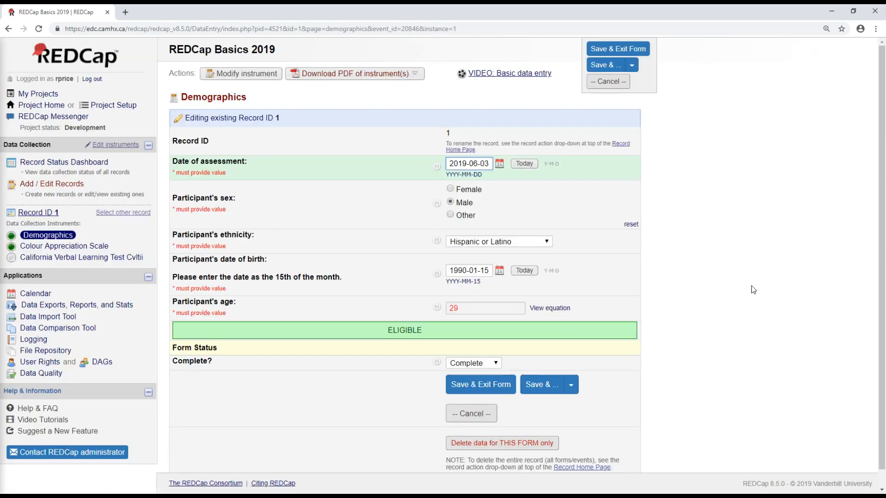
{"action": "mouse_move", "coordinate": [252, 371]}
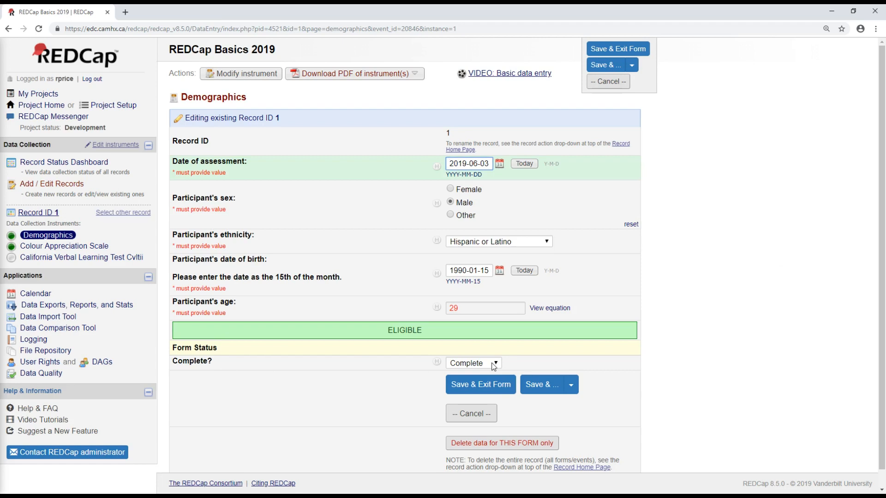
{"action": "left_click", "coordinate": [472, 363]}
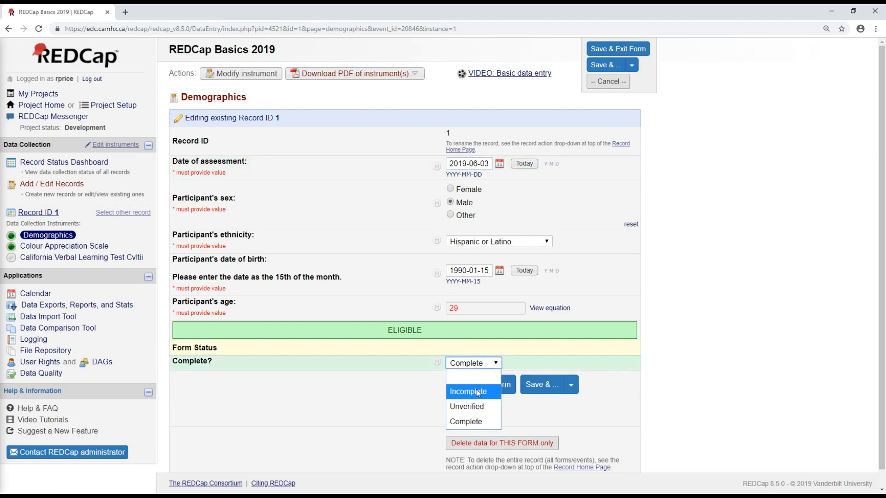
{"action": "mouse_move", "coordinate": [467, 406]}
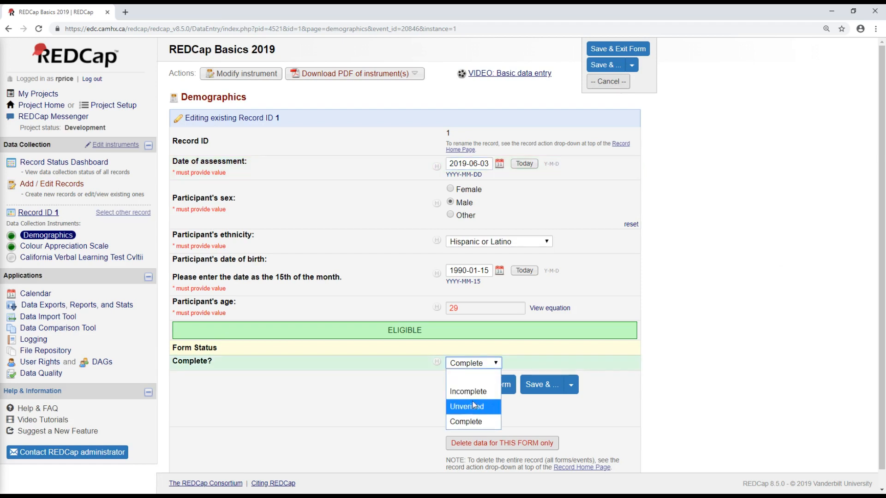
{"action": "mouse_move", "coordinate": [465, 421]}
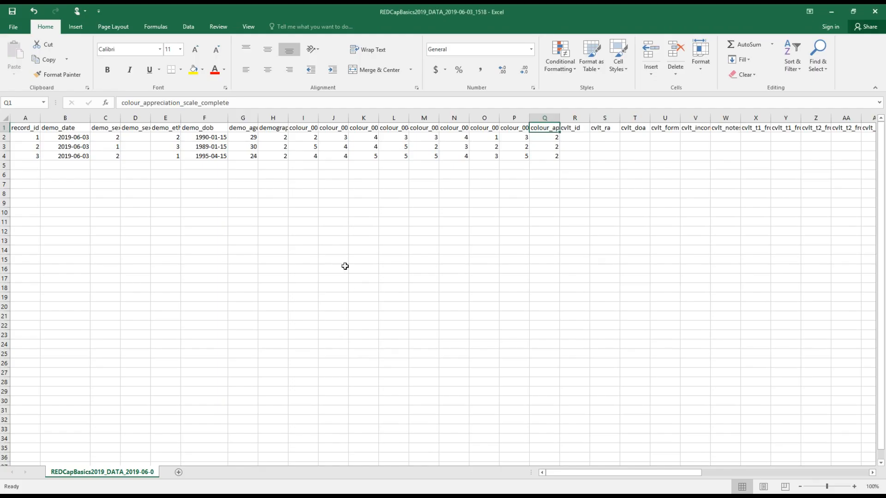
{"action": "mouse_move", "coordinate": [548, 125]}
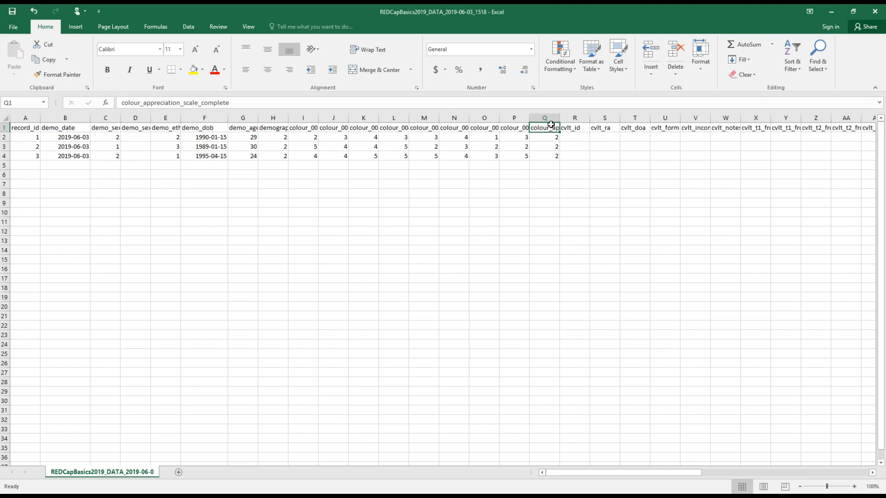
{"action": "mouse_move", "coordinate": [548, 140]}
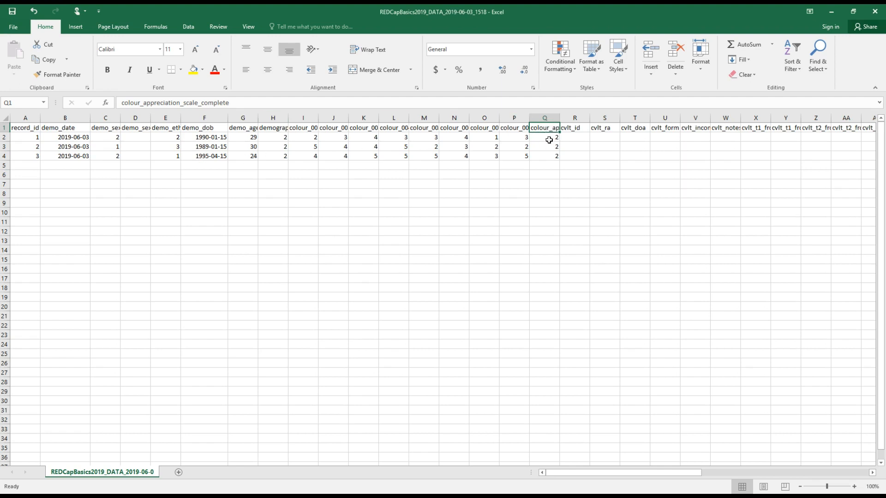
{"action": "left_click", "coordinate": [544, 147]}
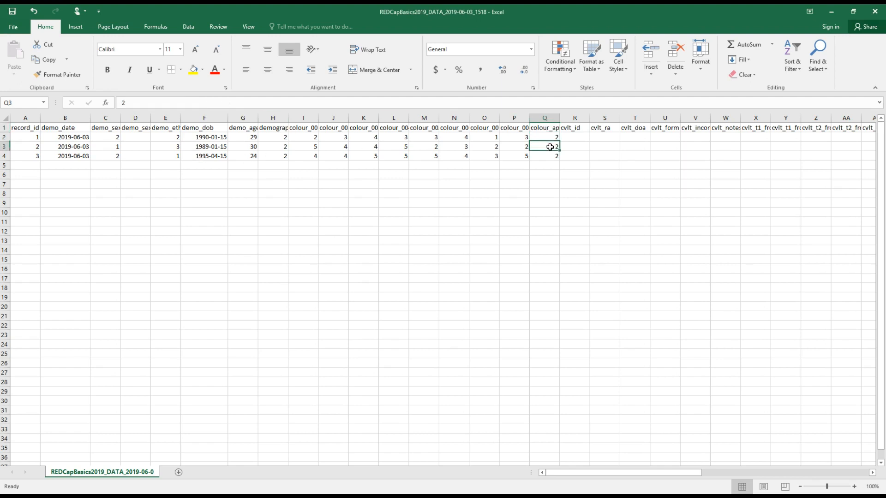
{"action": "left_click", "coordinate": [542, 127]}
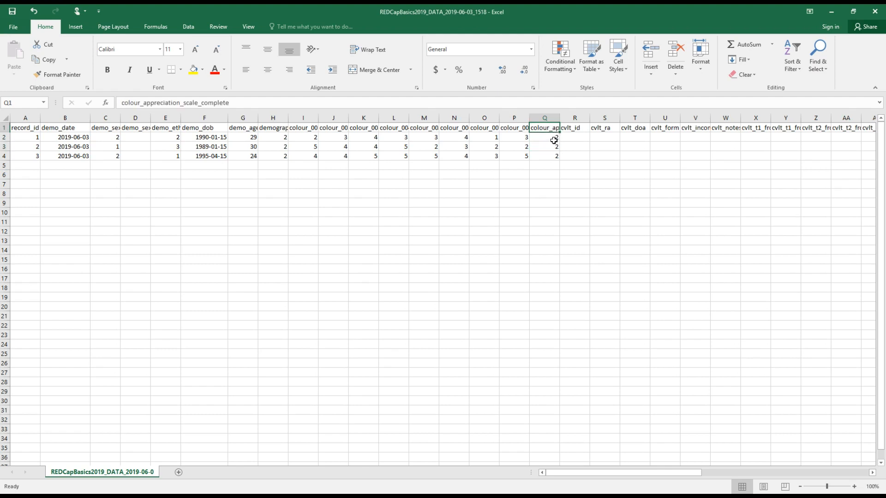
{"action": "left_click", "coordinate": [543, 156]}
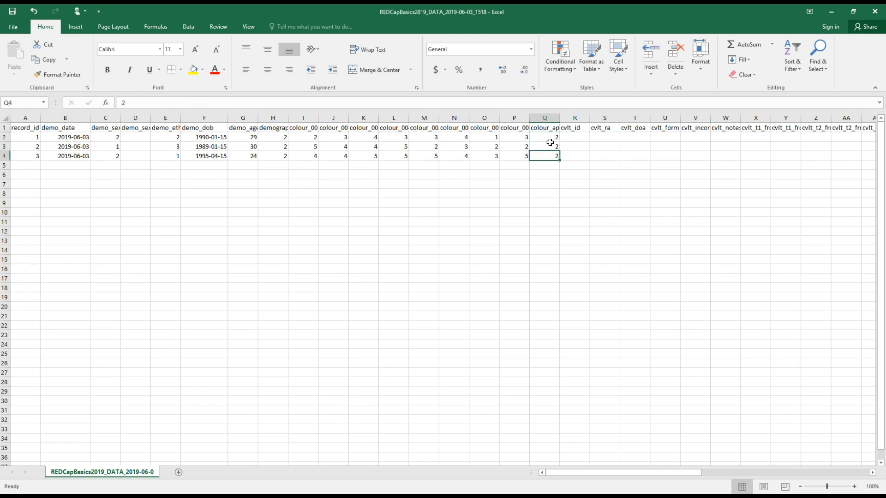
{"action": "mouse_move", "coordinate": [550, 147]}
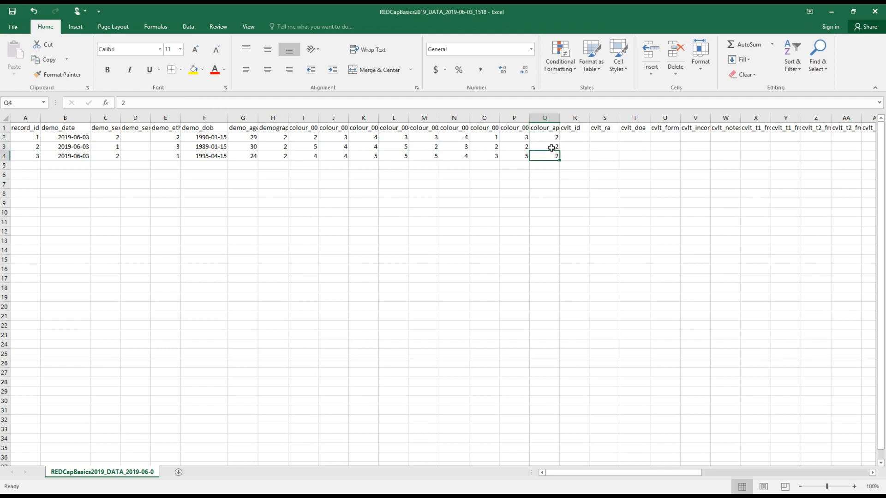
{"action": "mouse_move", "coordinate": [461, 136]}
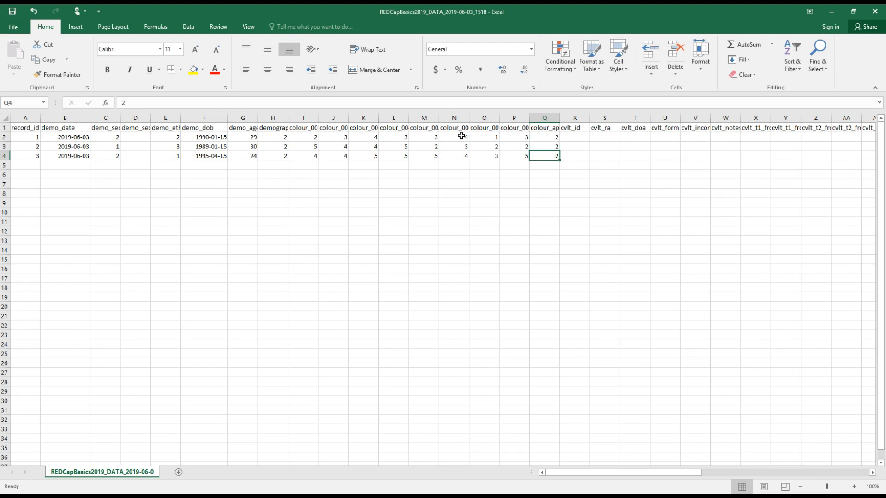
{"action": "left_click", "coordinate": [105, 136]}
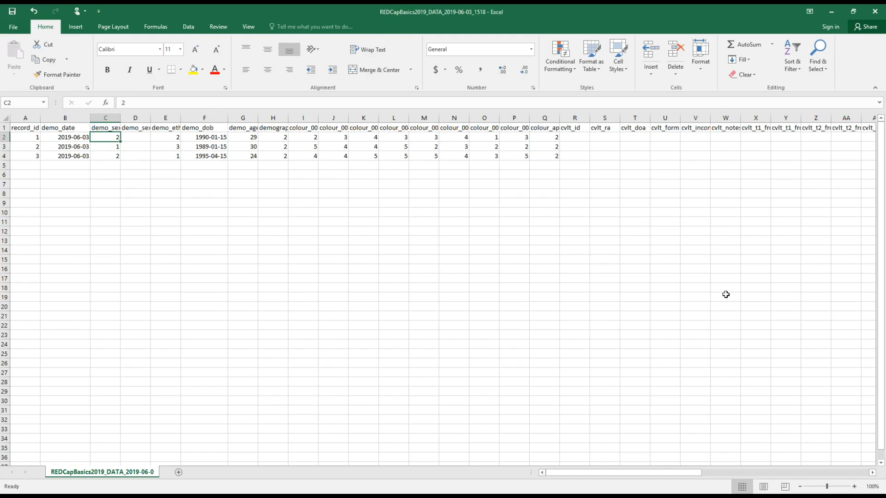
{"action": "mouse_move", "coordinate": [709, 302]}
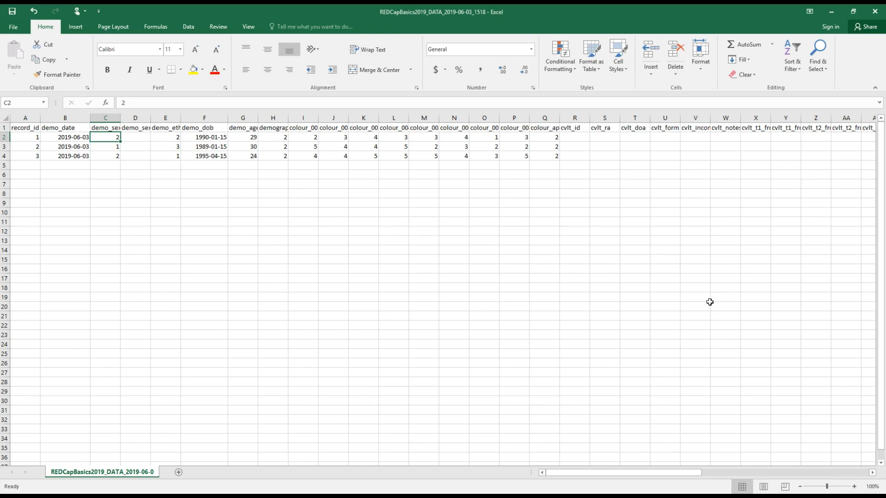
{"action": "mouse_move", "coordinate": [522, 327]}
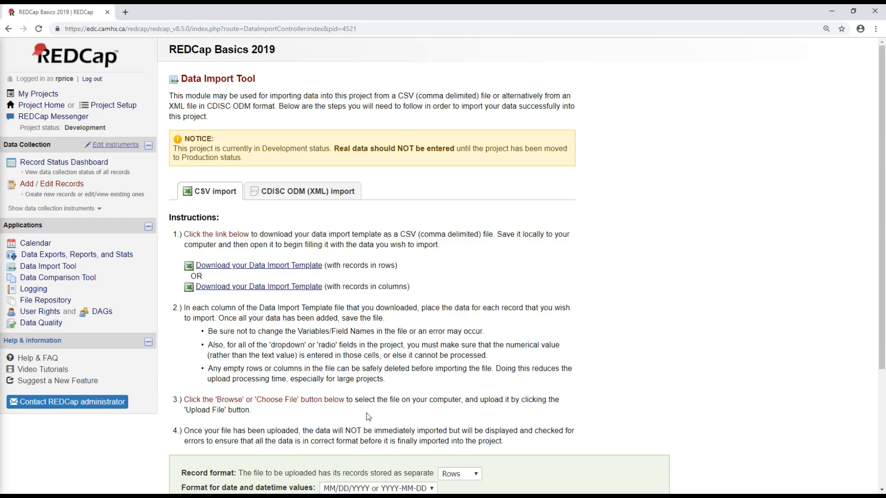
{"action": "mouse_move", "coordinate": [393, 330]}
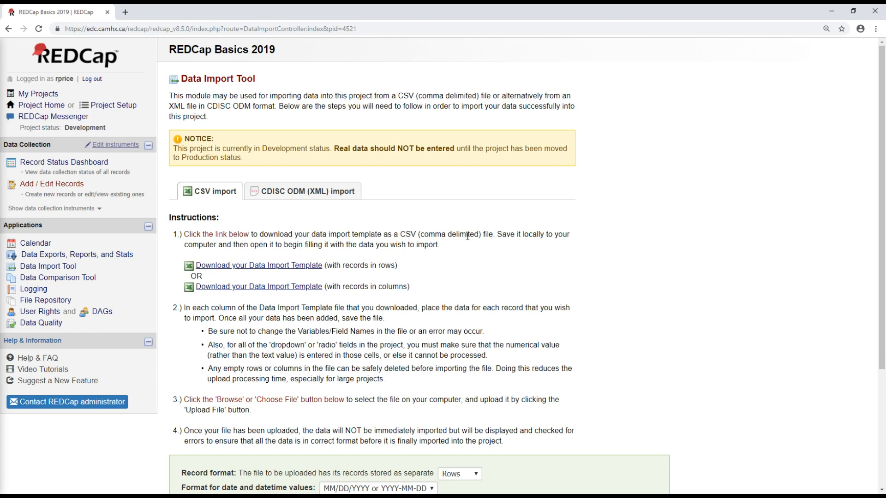
{"action": "mouse_move", "coordinate": [86, 185]}
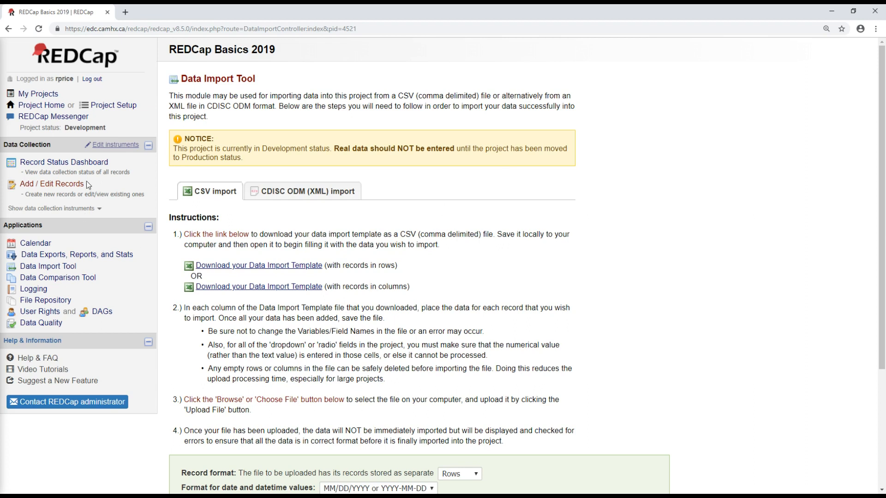
{"action": "mouse_move", "coordinate": [47, 266]}
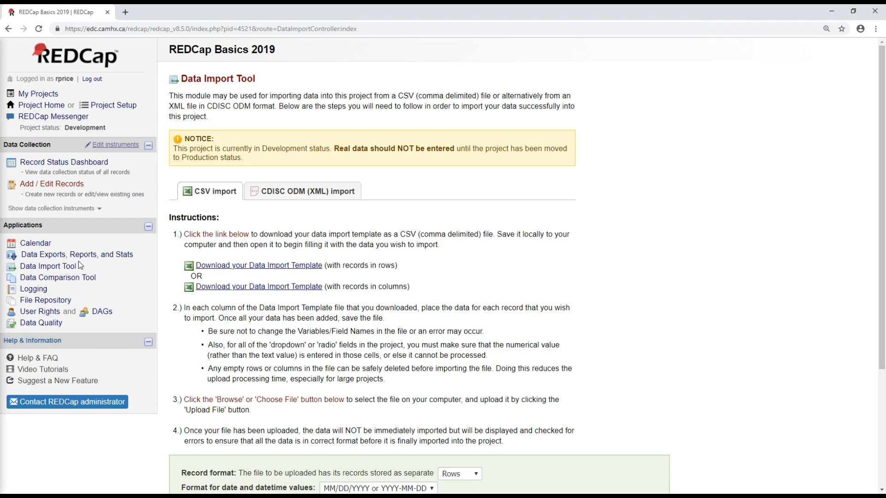
{"action": "mouse_move", "coordinate": [224, 192]}
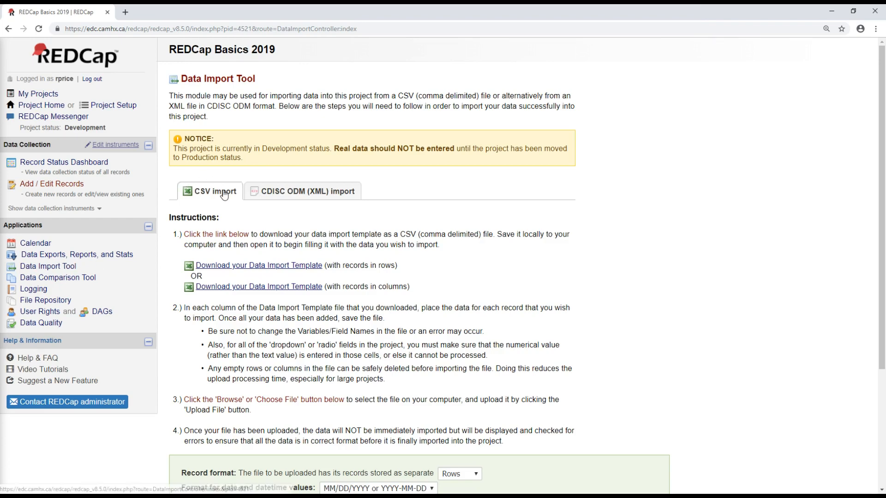
{"action": "mouse_move", "coordinate": [218, 201]}
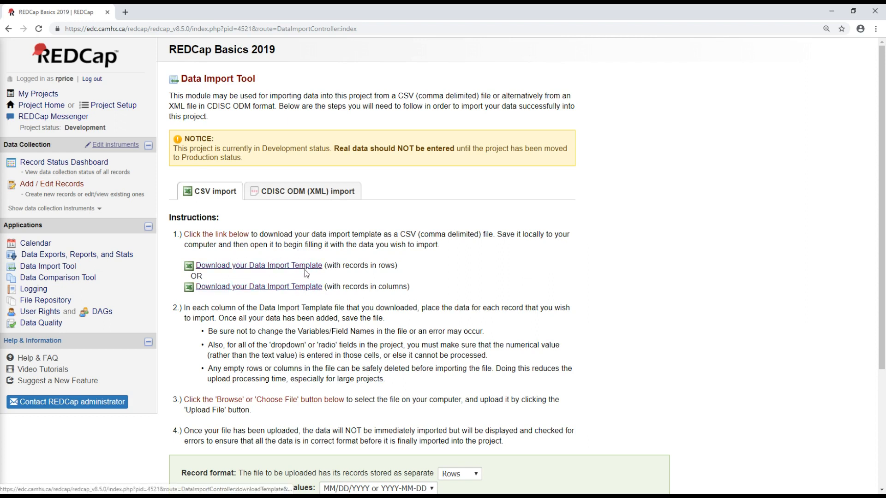
{"action": "mouse_move", "coordinate": [334, 262]}
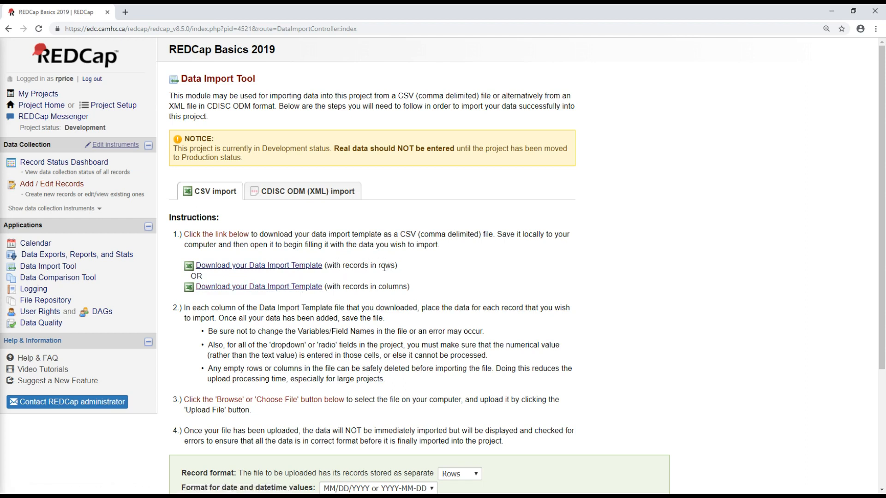
{"action": "mouse_move", "coordinate": [394, 291]}
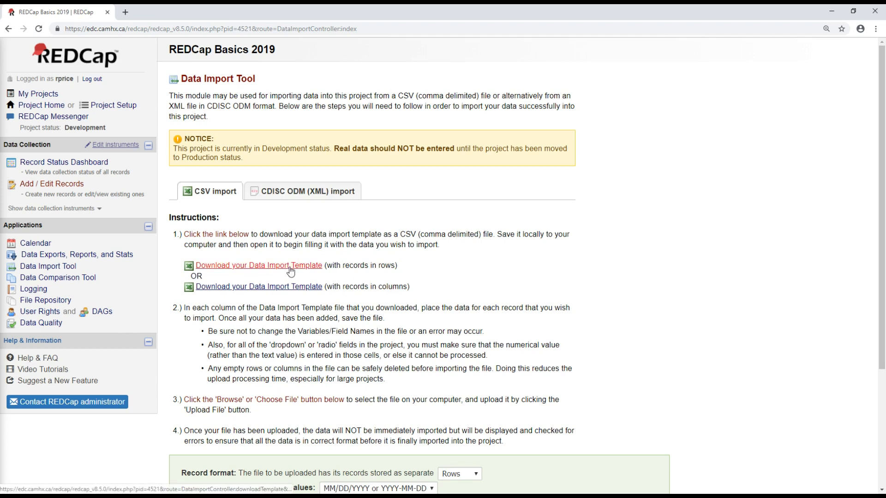
{"action": "mouse_move", "coordinate": [289, 266]}
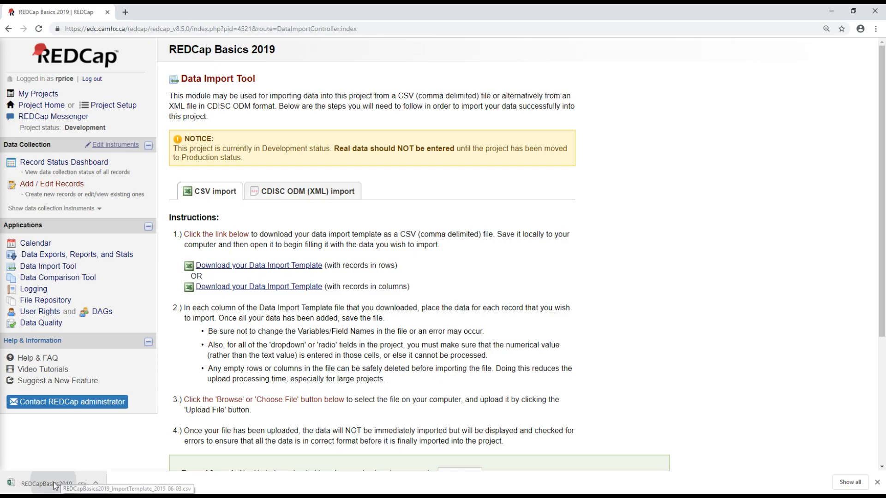
- Open the downloaded ImportTemplate CSV in Excel from the browser's download bar
{"action": "left_click", "coordinate": [48, 484]}
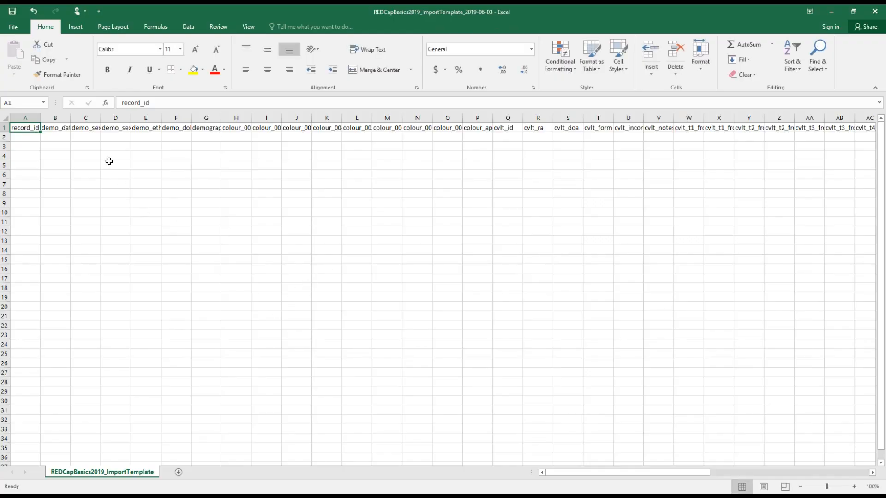
{"action": "mouse_move", "coordinate": [115, 166]}
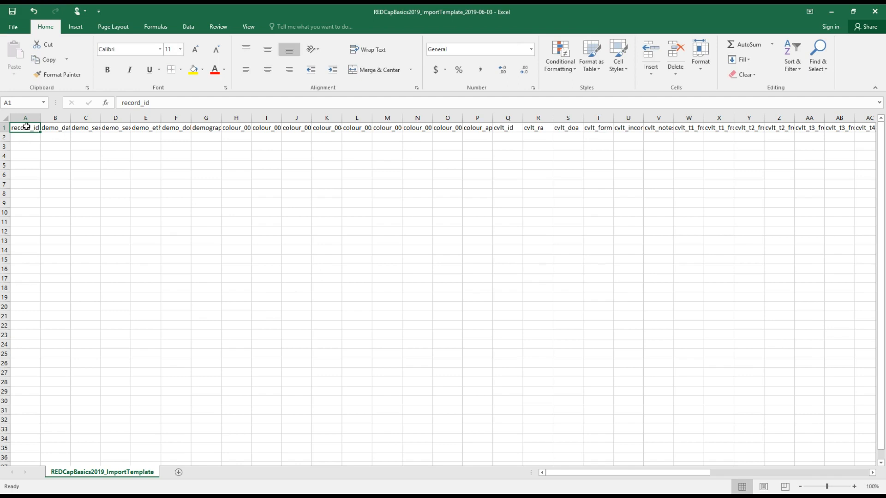
{"action": "left_click", "coordinate": [85, 127]}
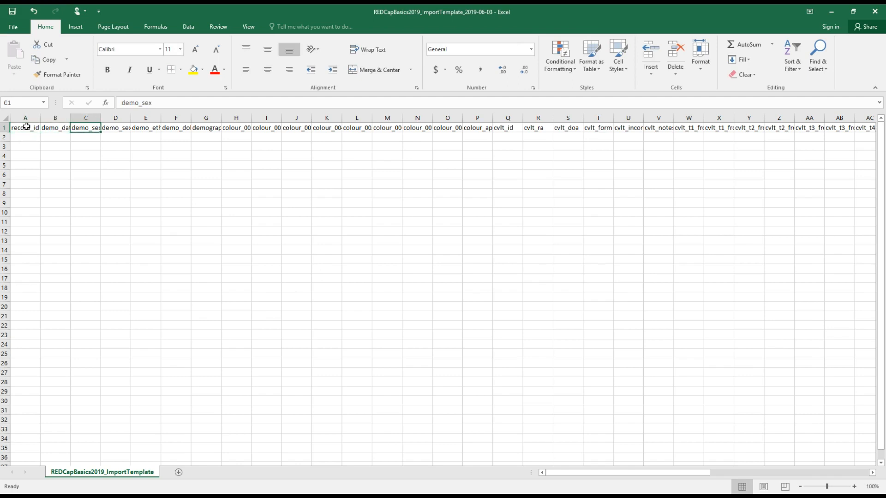
{"action": "left_click", "coordinate": [266, 127]}
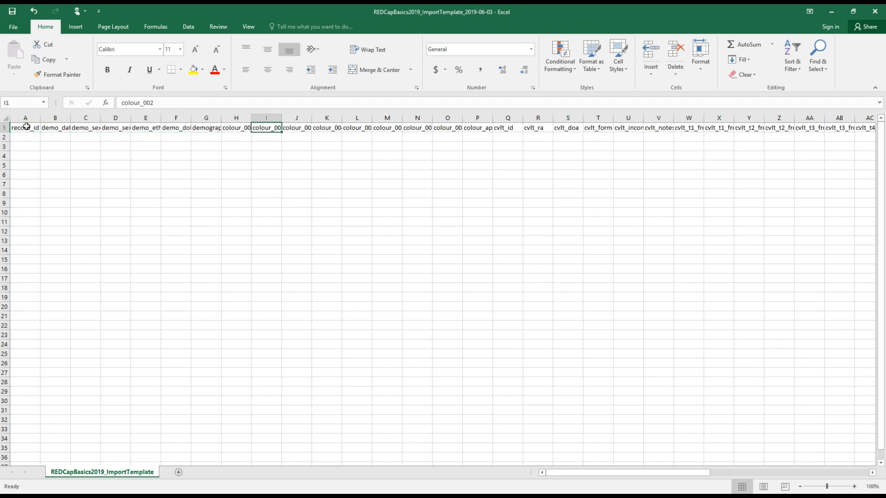
{"action": "left_click", "coordinate": [386, 128]}
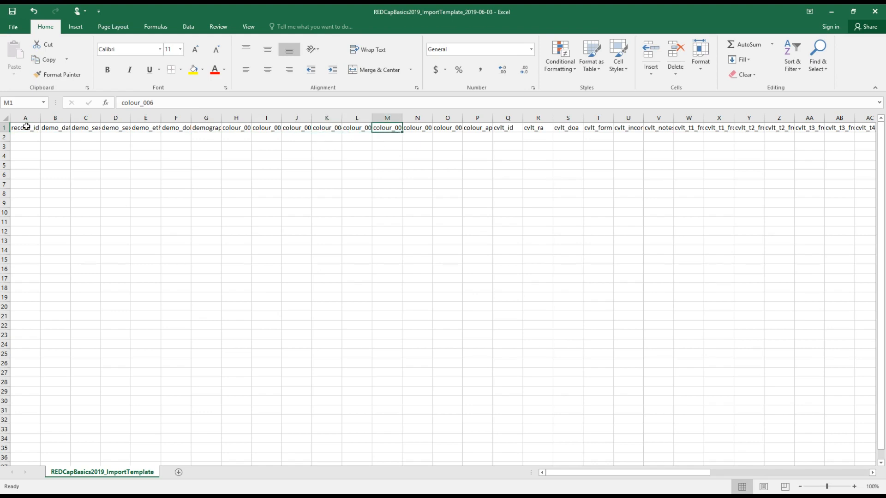
{"action": "left_click", "coordinate": [55, 128]}
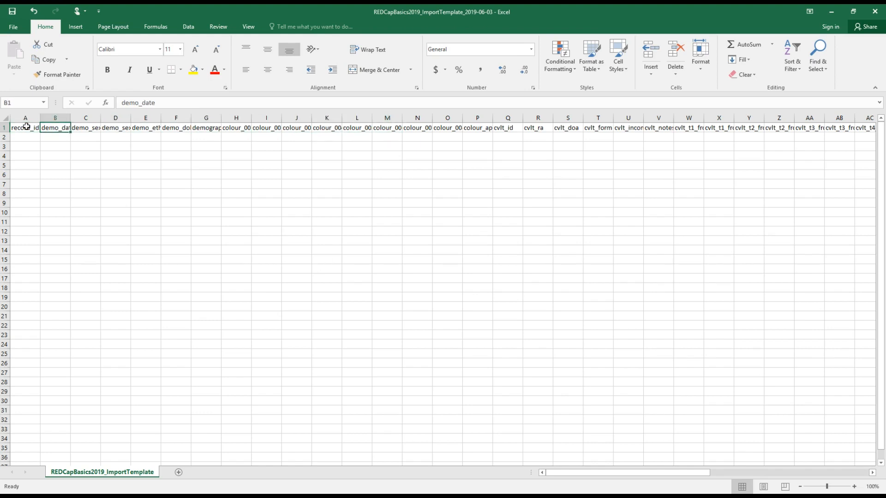
{"action": "left_click", "coordinate": [145, 127]}
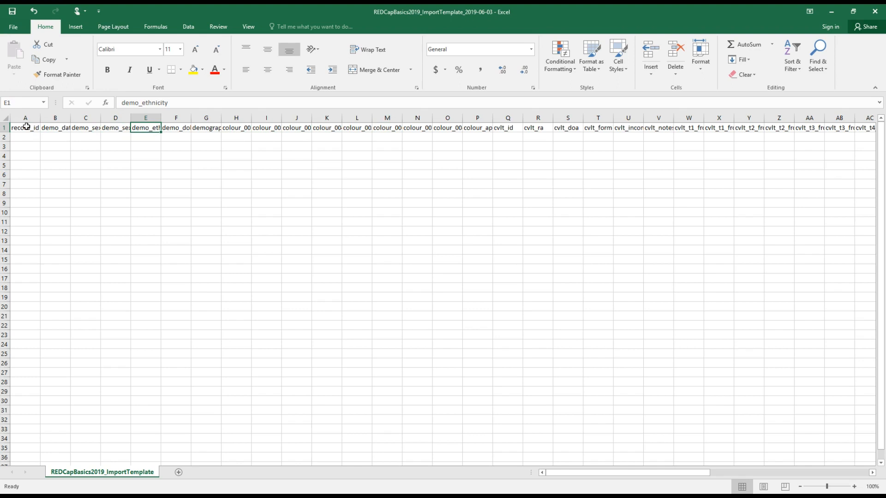
{"action": "left_click", "coordinate": [25, 128]}
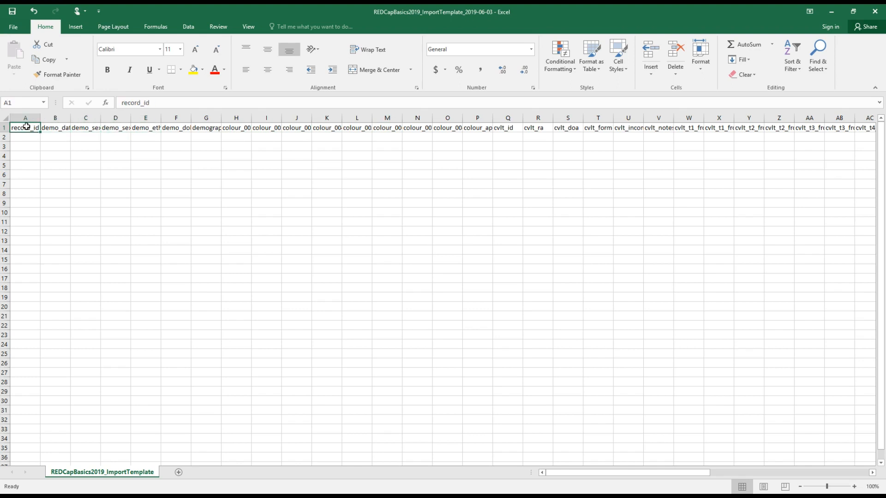
{"action": "left_click", "coordinate": [116, 128]}
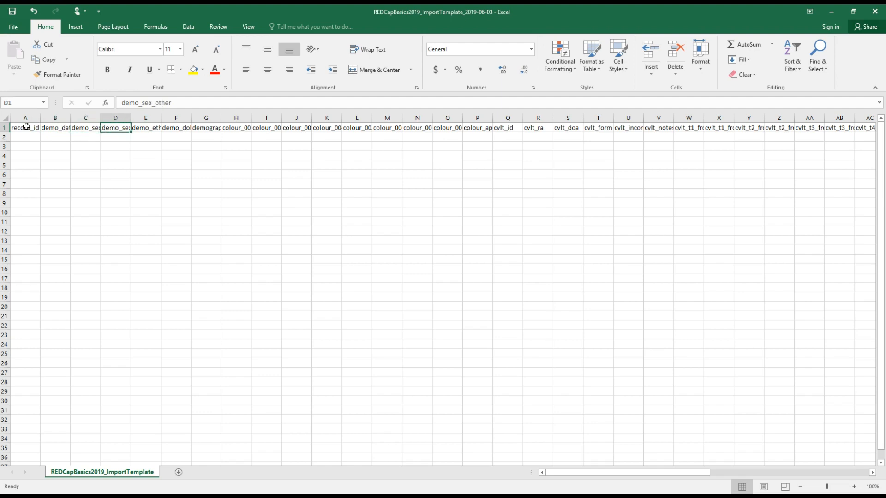
{"action": "left_click", "coordinate": [145, 127]}
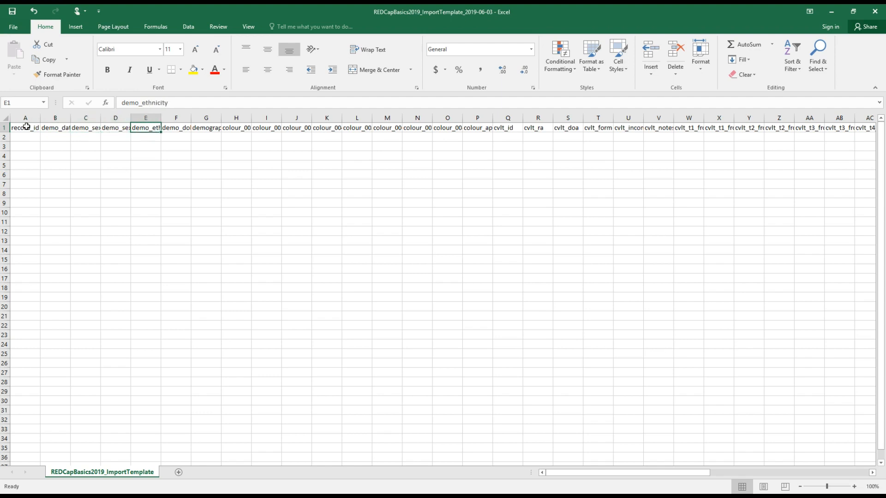
{"action": "left_click", "coordinate": [235, 127]}
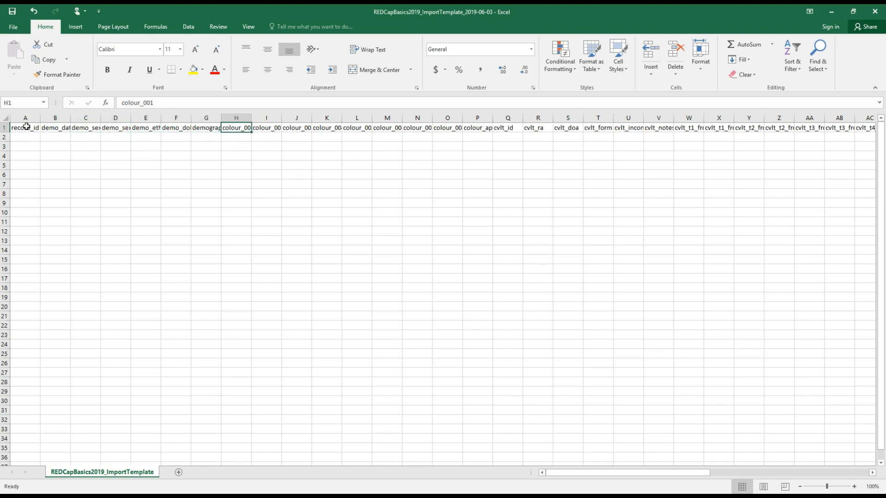
{"action": "left_click", "coordinate": [206, 127]}
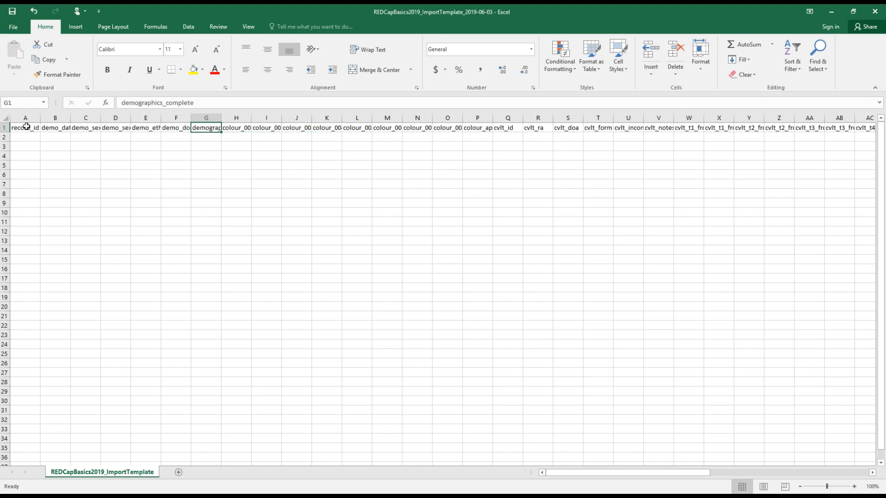
{"action": "left_click", "coordinate": [175, 127]}
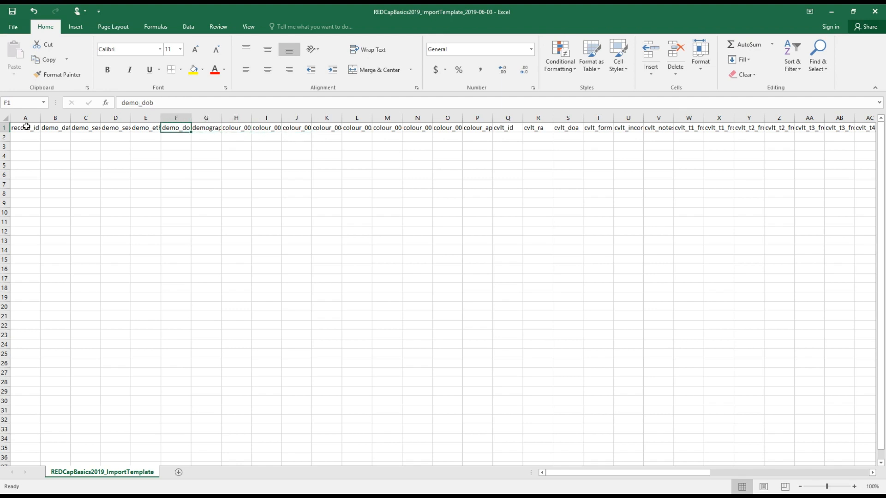
{"action": "left_click", "coordinate": [115, 128]}
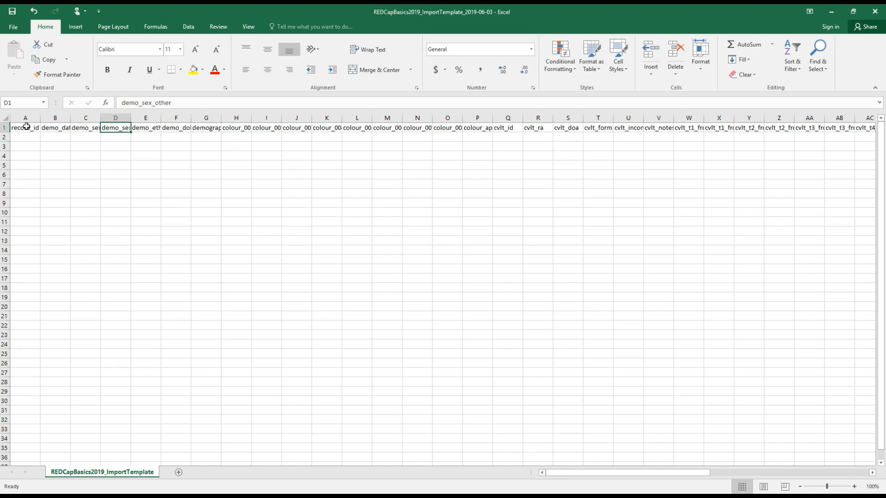
{"action": "left_click", "coordinate": [25, 127]}
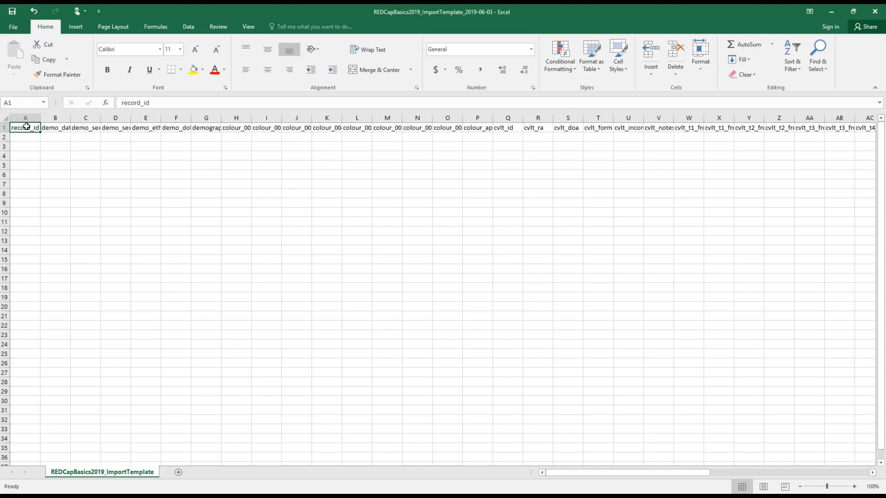
{"action": "mouse_move", "coordinate": [266, 169]}
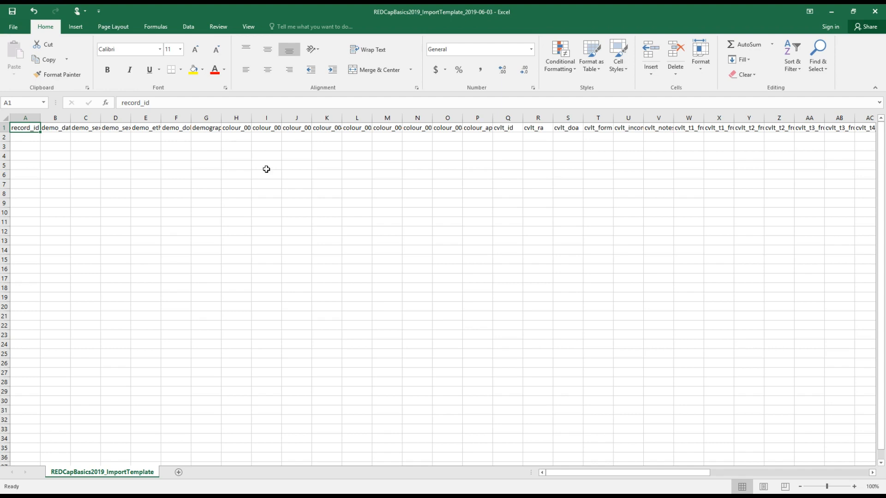
{"action": "mouse_move", "coordinate": [47, 137]}
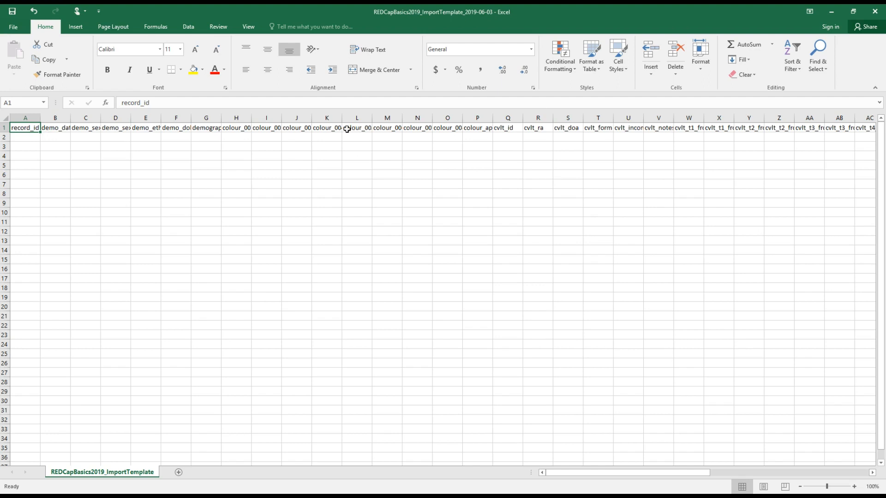
{"action": "mouse_move", "coordinate": [29, 137]}
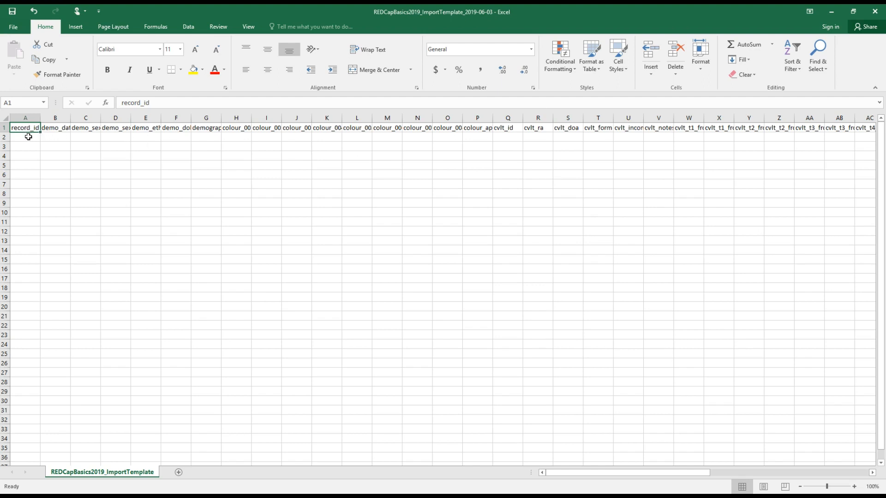
- Enter record_id 4 in A2 and demo_date 2019-06-02 in B2
{"action": "left_click", "coordinate": [25, 137]}
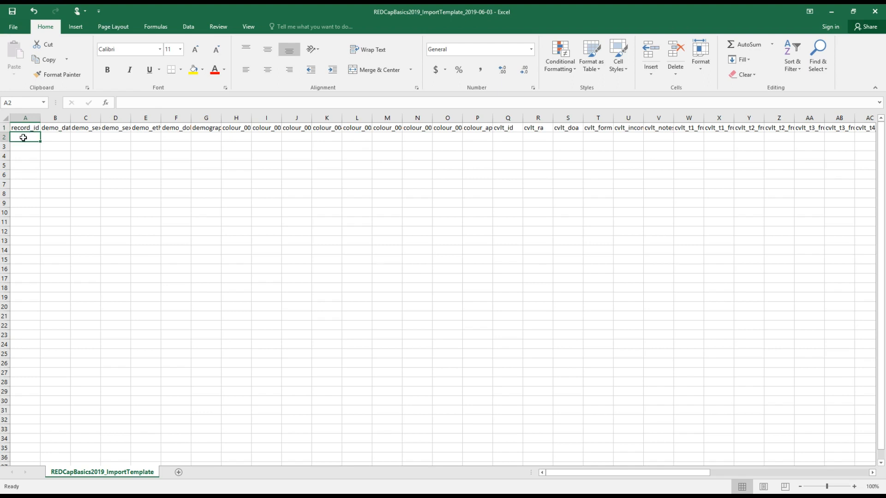
{"action": "mouse_move", "coordinate": [356, 136]}
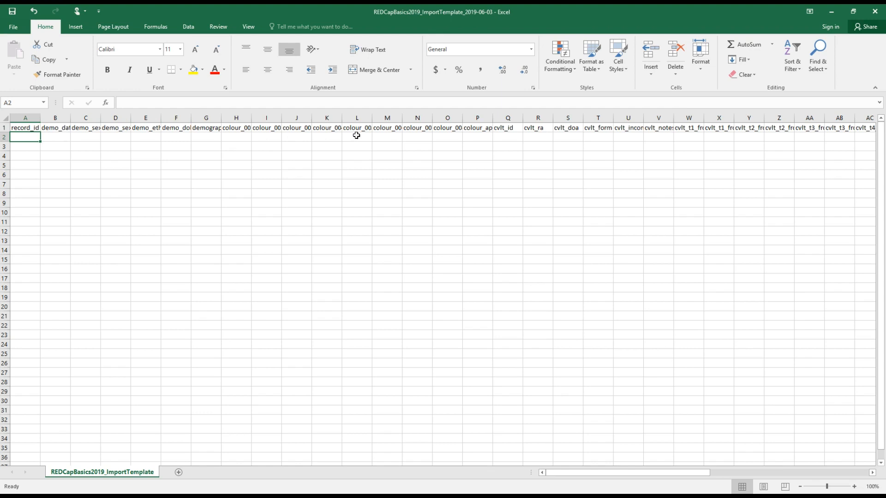
{"action": "mouse_move", "coordinate": [25, 128]}
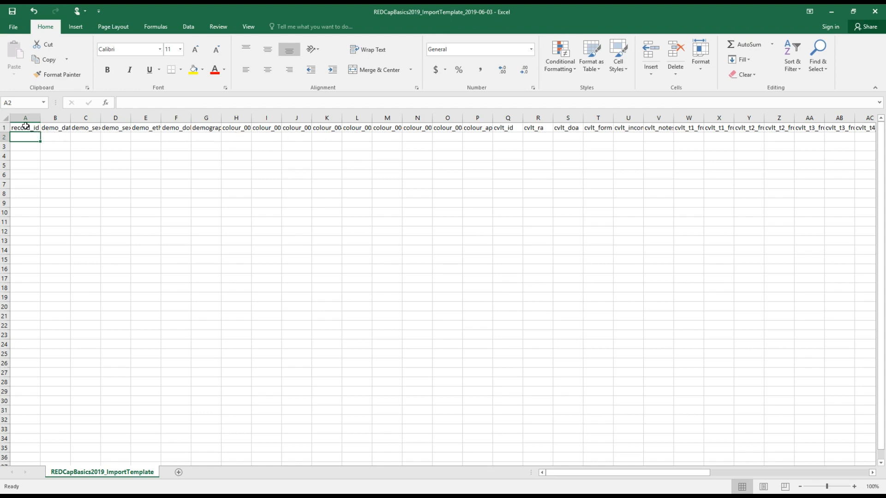
{"action": "type", "text": "4"}
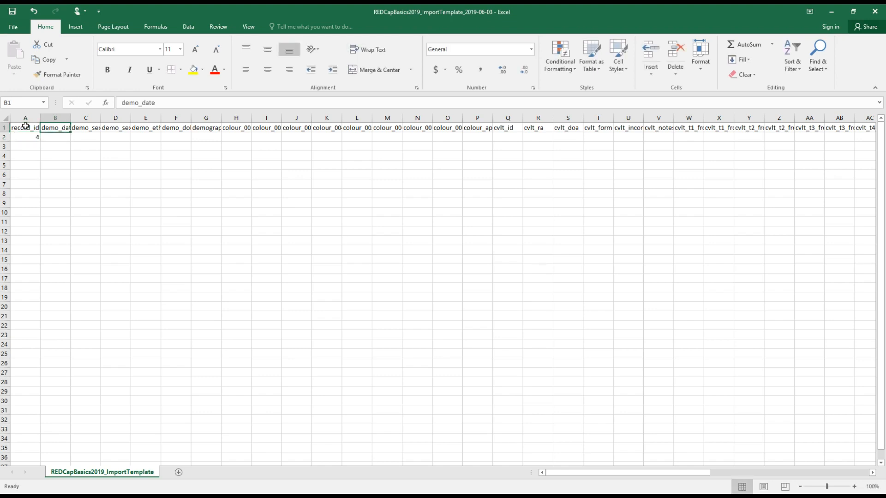
{"action": "left_click", "coordinate": [54, 137]}
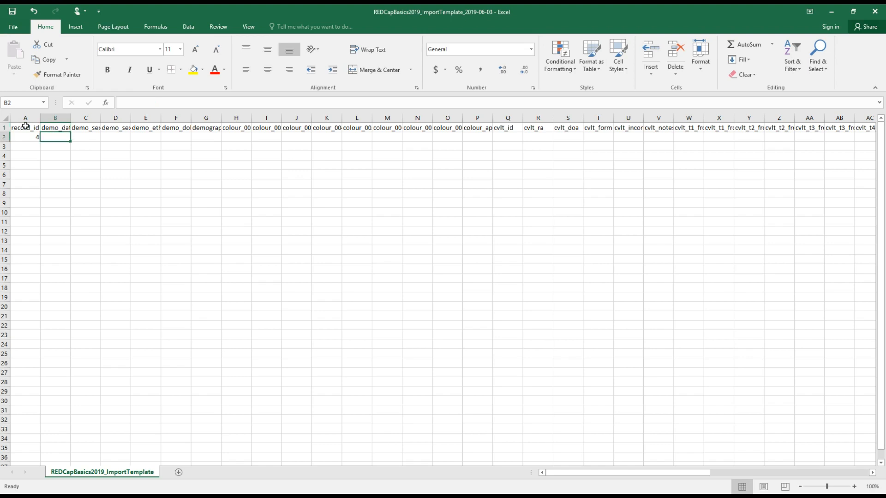
{"action": "type", "text": "20"}
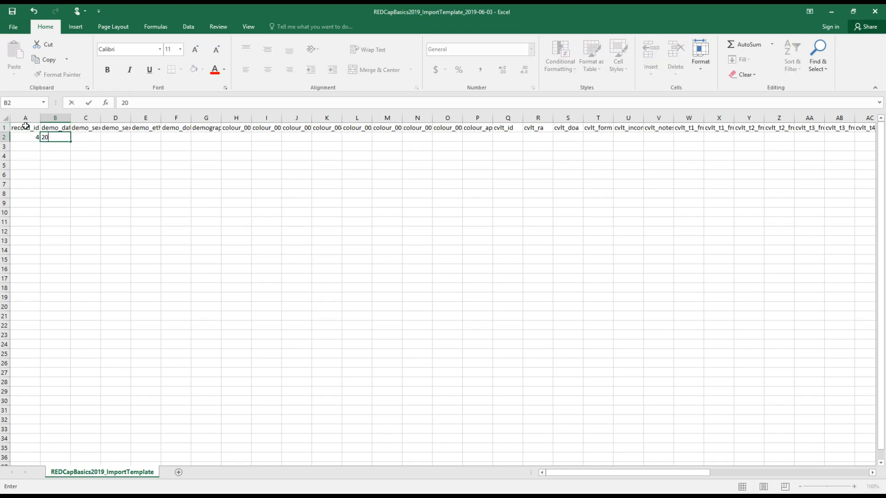
{"action": "type", "text": "2019-"}
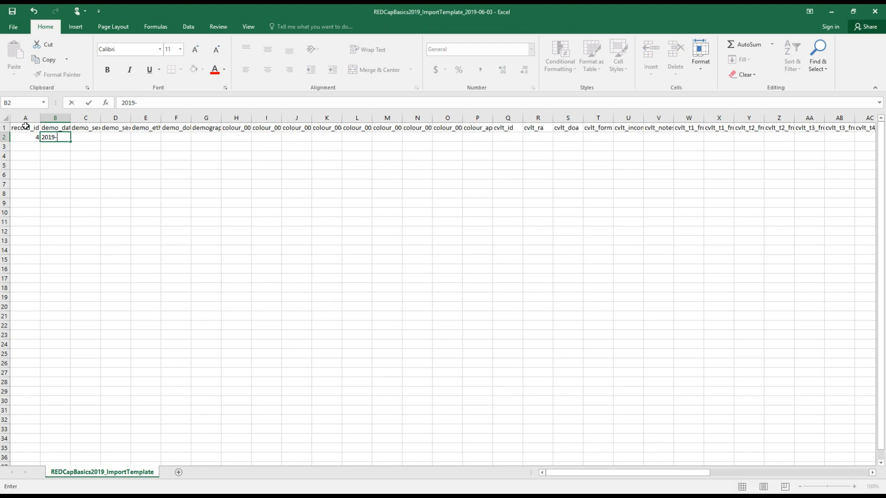
{"action": "type", "text": "06-"}
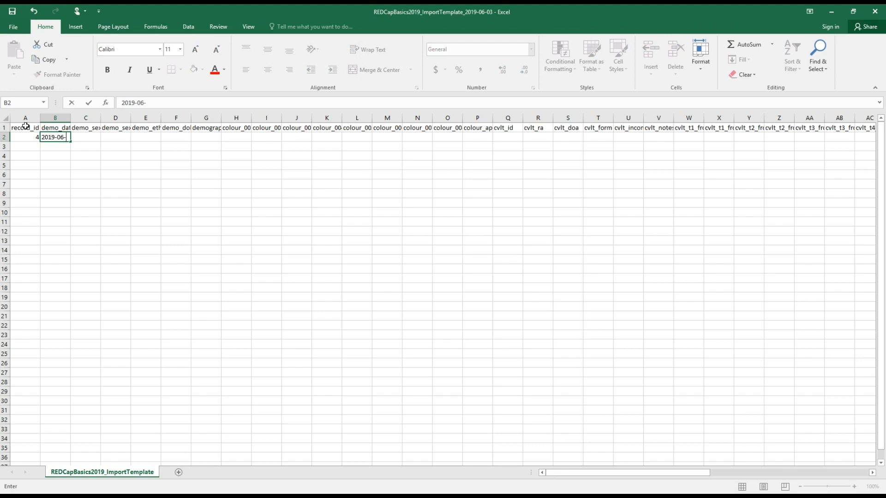
{"action": "type", "text": "02"}
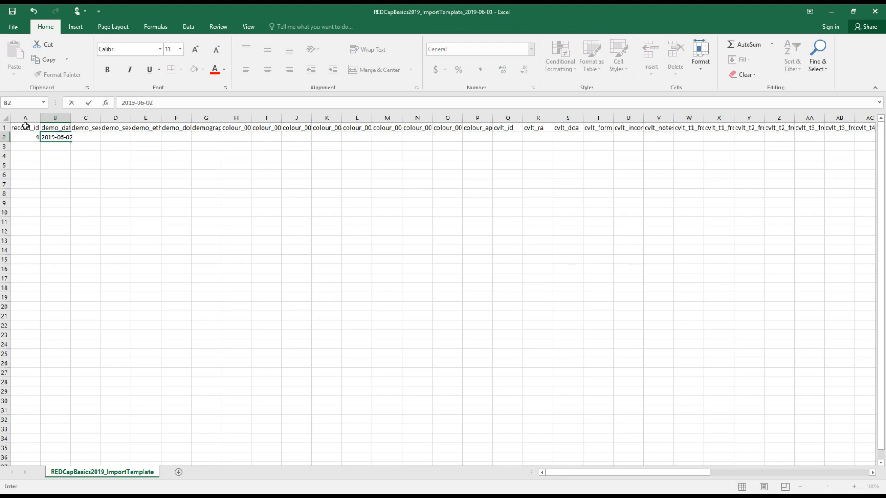
{"action": "left_click", "coordinate": [90, 128]}
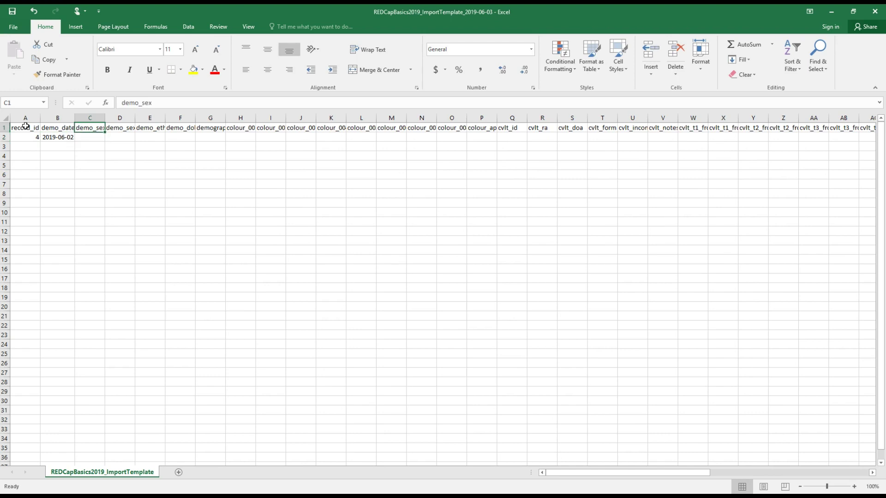
- Enter demo_sex 1 in C2 and check the column D field name
{"action": "left_click", "coordinate": [89, 137]}
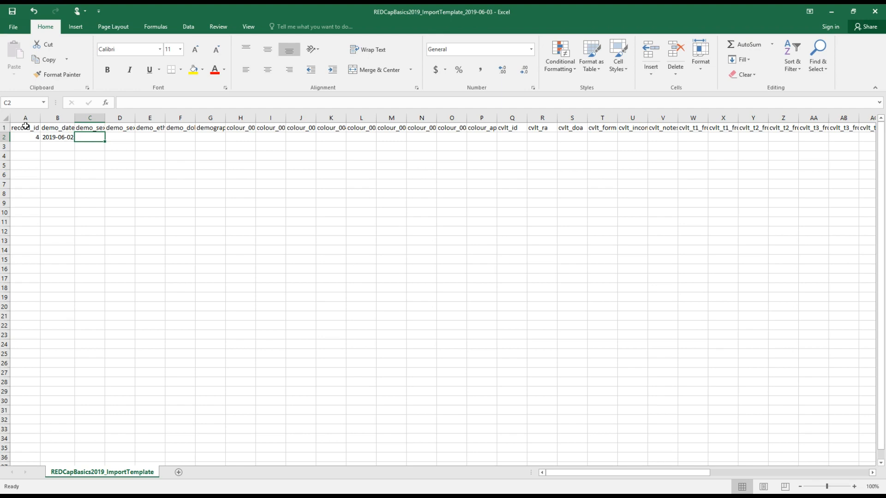
{"action": "left_click", "coordinate": [89, 127]}
{"action": "type", "text": "1"}
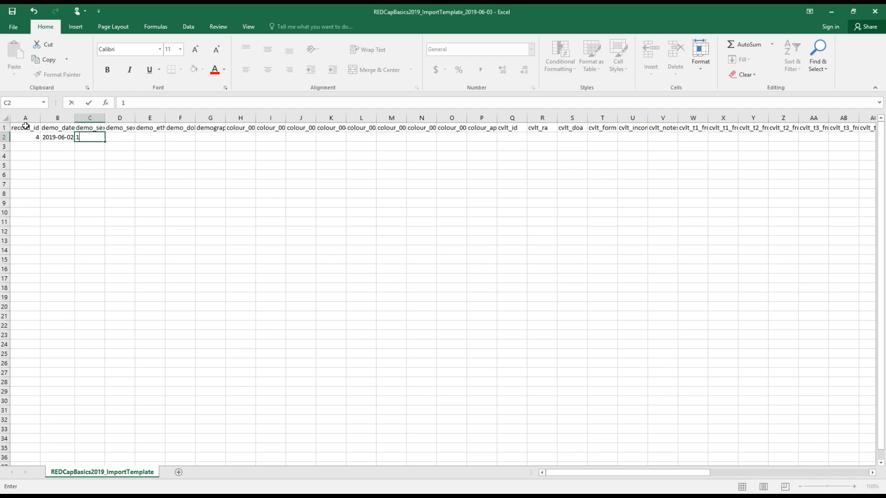
{"action": "key", "text": "Return"}
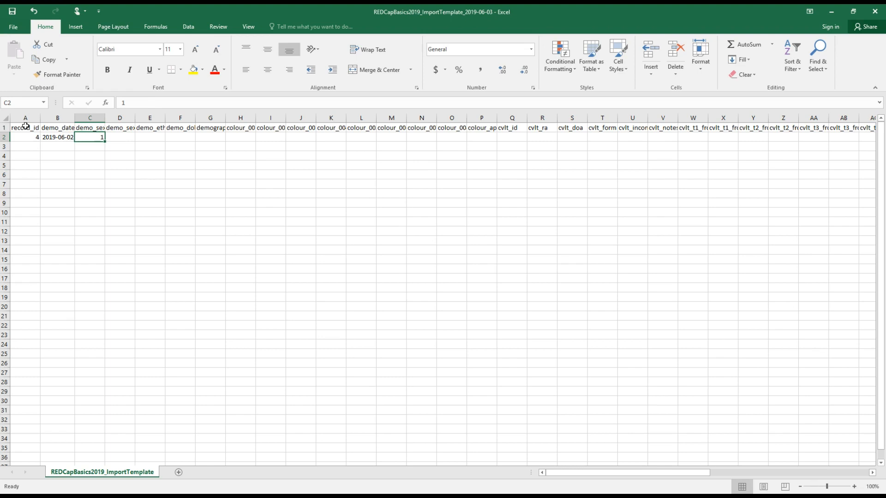
{"action": "left_click", "coordinate": [89, 128]}
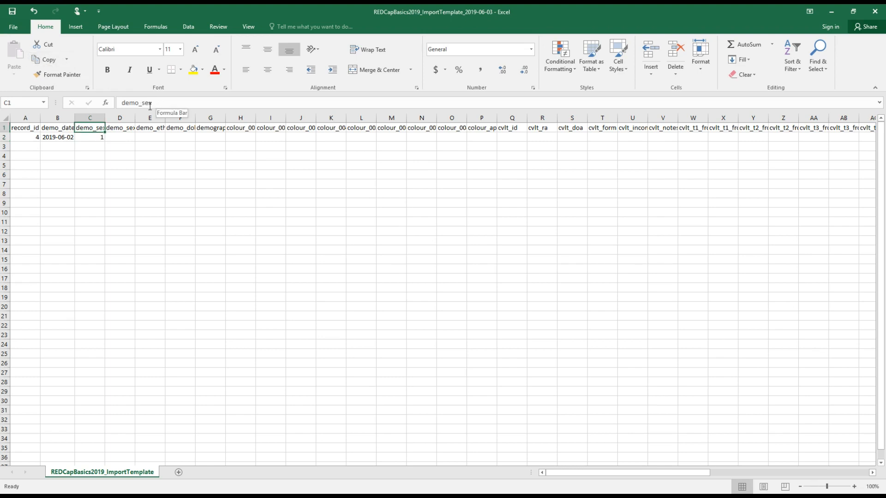
{"action": "mouse_move", "coordinate": [306, 327]}
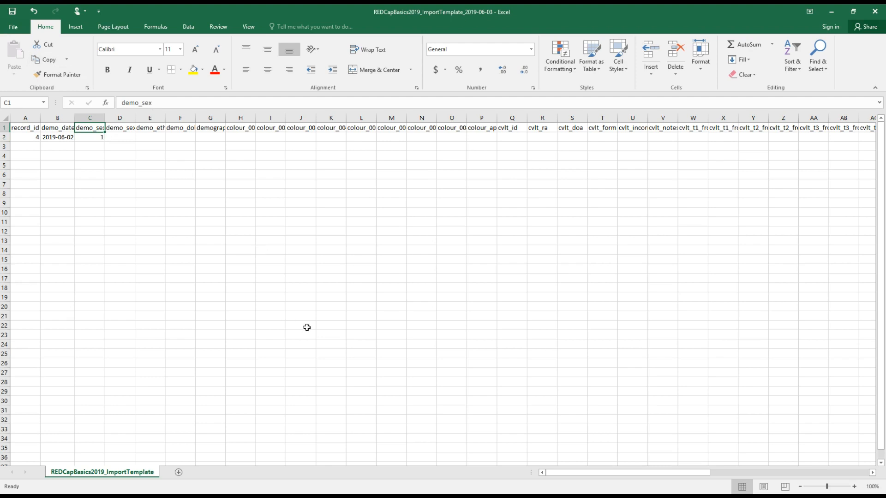
{"action": "mouse_move", "coordinate": [95, 126]}
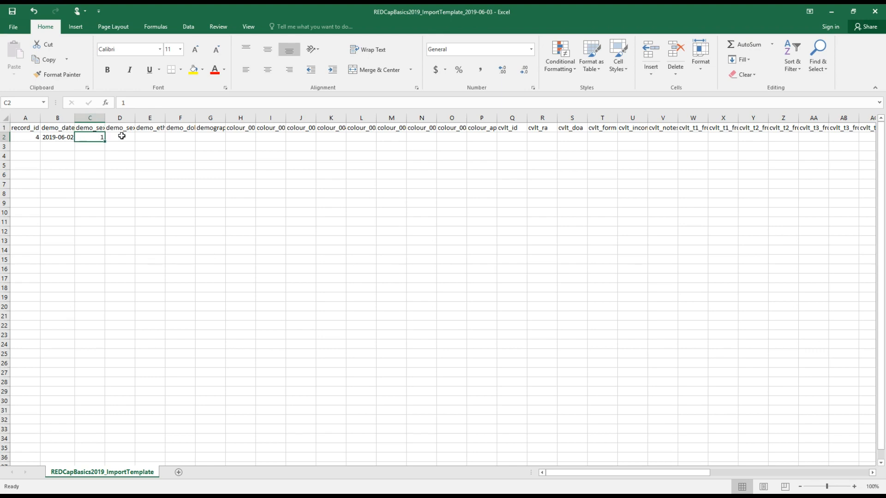
{"action": "mouse_move", "coordinate": [124, 130]}
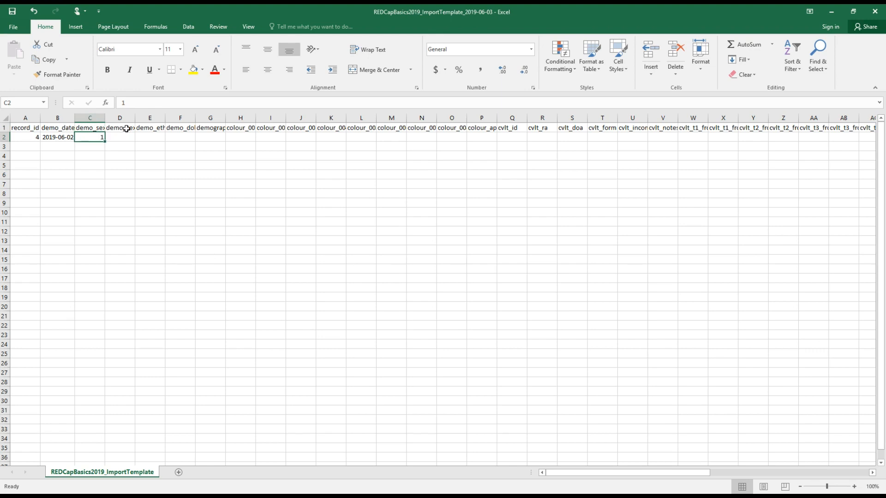
{"action": "left_click", "coordinate": [119, 128]}
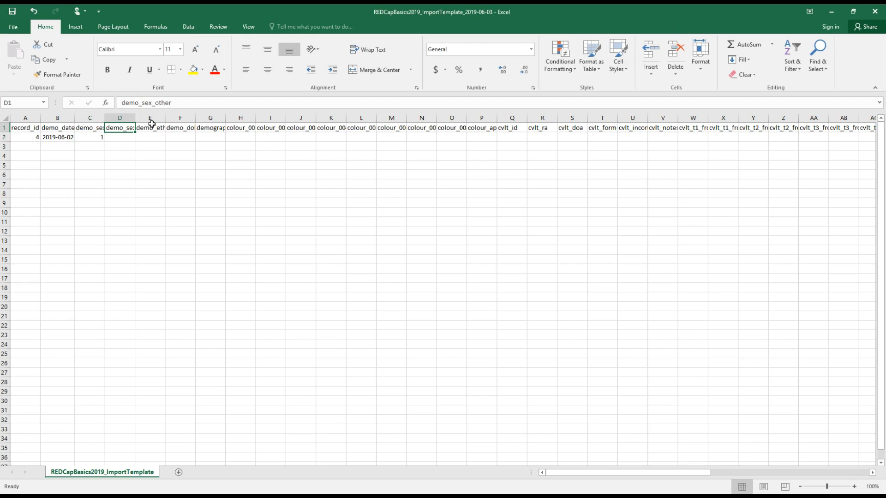
- Enter demo_ethnicity 1 in E2 and demo_dob 1995-06-15 in F2, discarding a mistyped date
{"action": "left_click", "coordinate": [149, 136]}
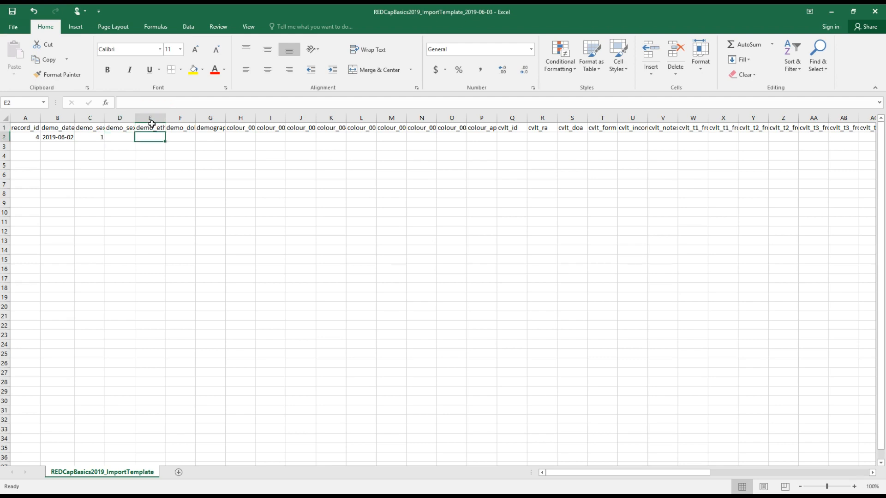
{"action": "type", "text": "1"}
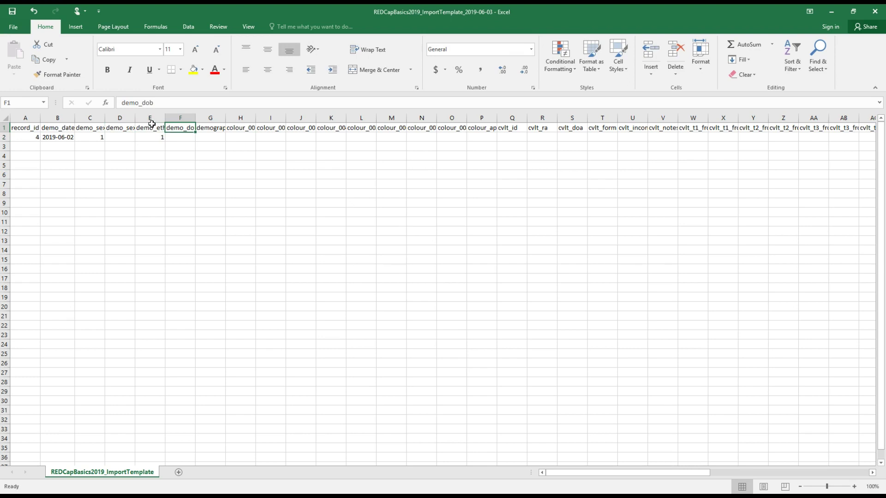
{"action": "type", "text": "201"}
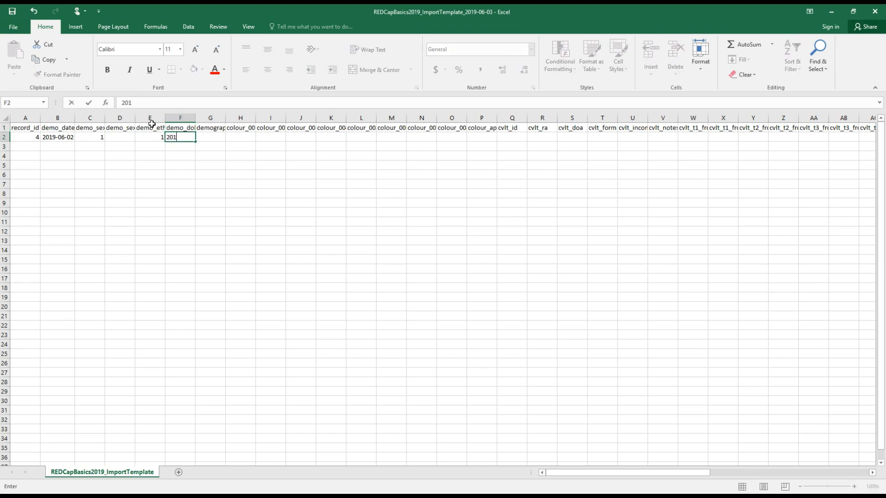
{"action": "type", "text": "9"}
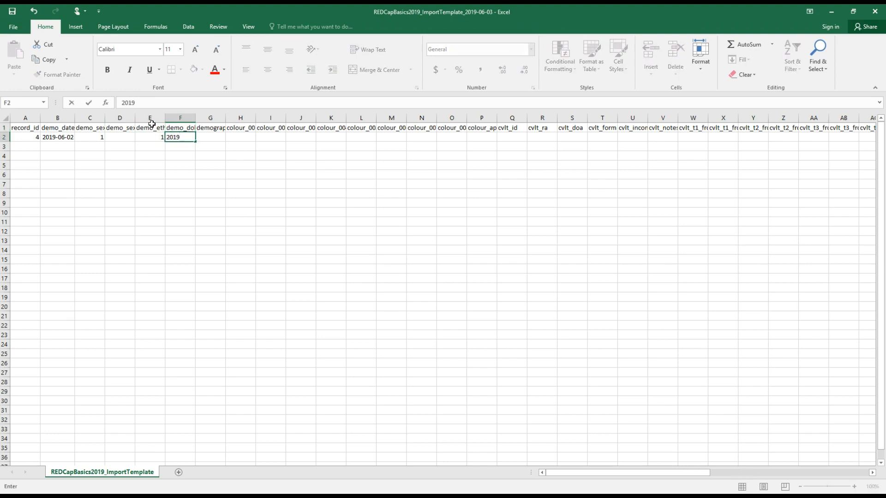
{"action": "key", "text": "Delete"}
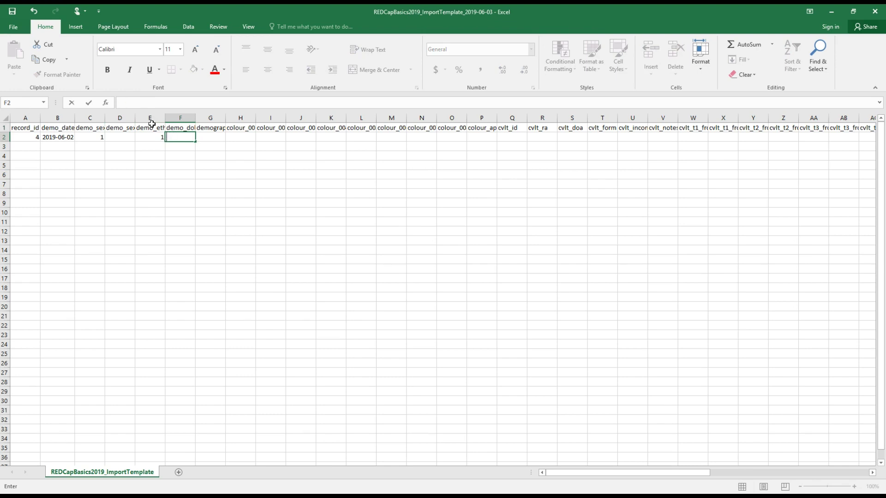
{"action": "type", "text": "1995-"}
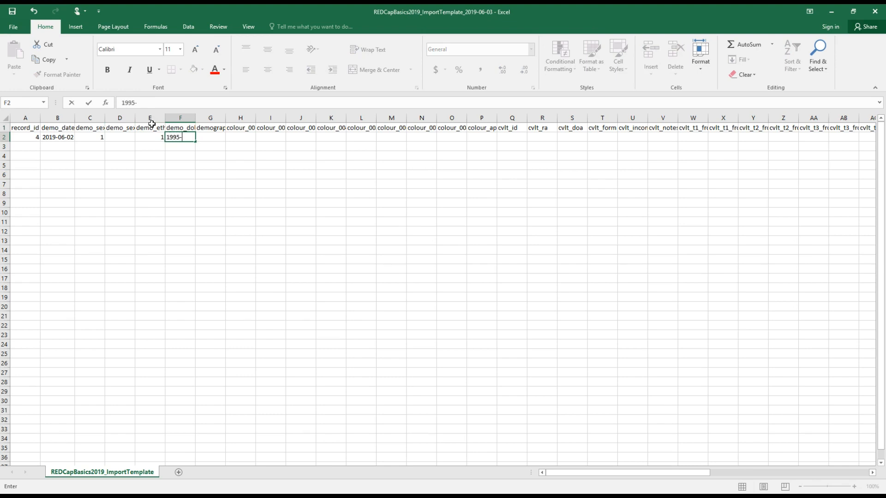
{"action": "type", "text": "06-15"}
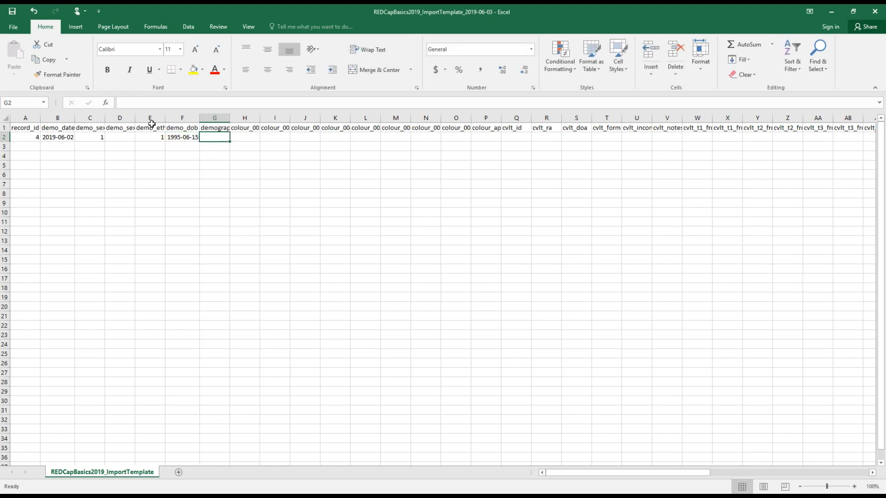
- Enter demographics_complete 2 in G2 and check the column H field name
{"action": "left_click", "coordinate": [215, 128]}
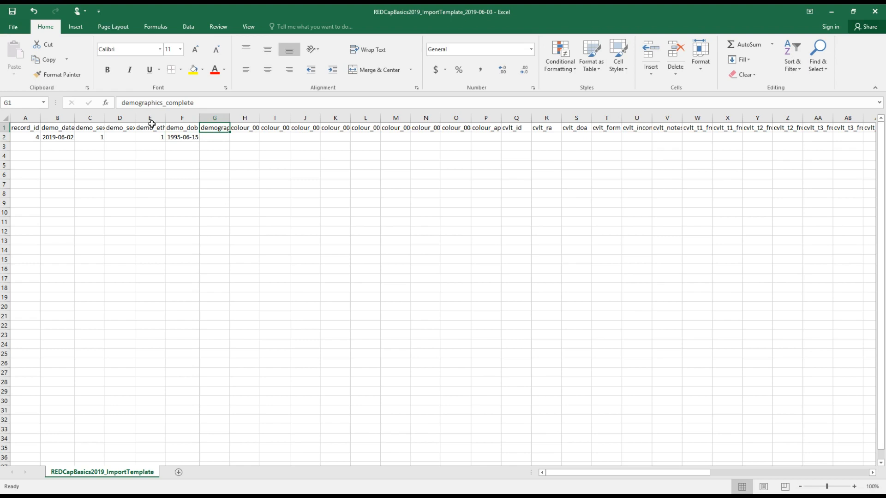
{"action": "left_click", "coordinate": [214, 136]}
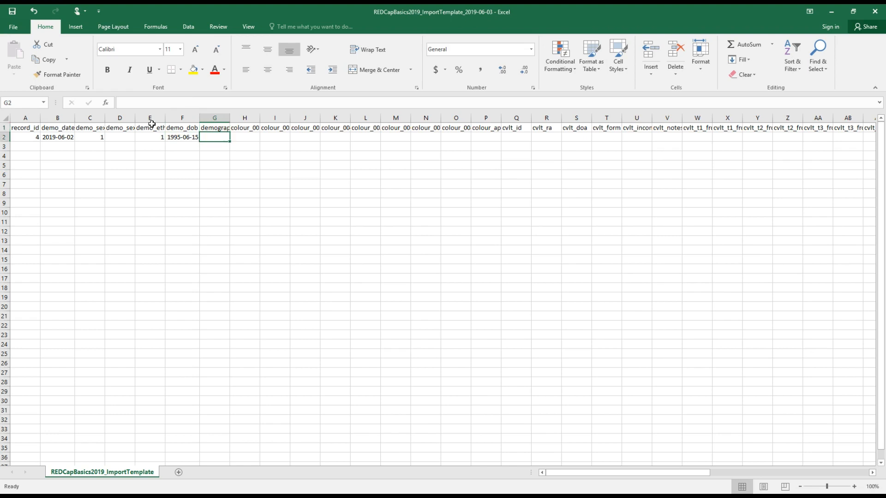
{"action": "type", "text": "2"}
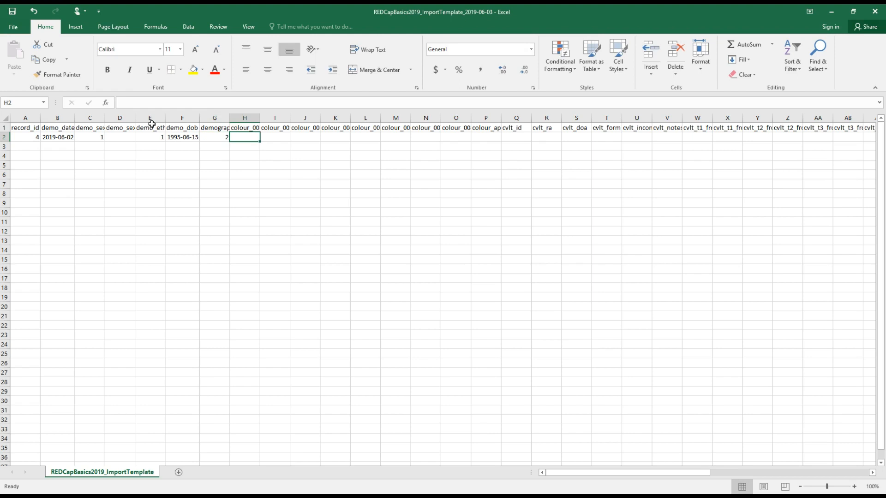
{"action": "mouse_move", "coordinate": [499, 138]}
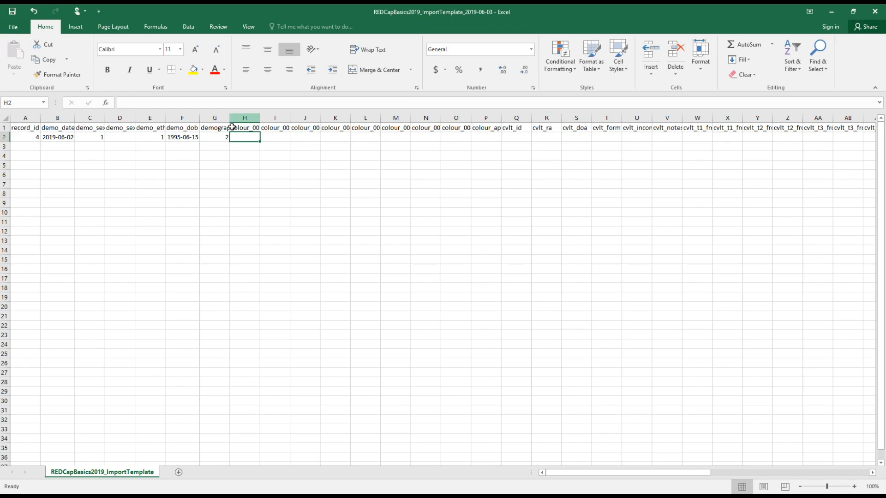
{"action": "left_click", "coordinate": [243, 127]}
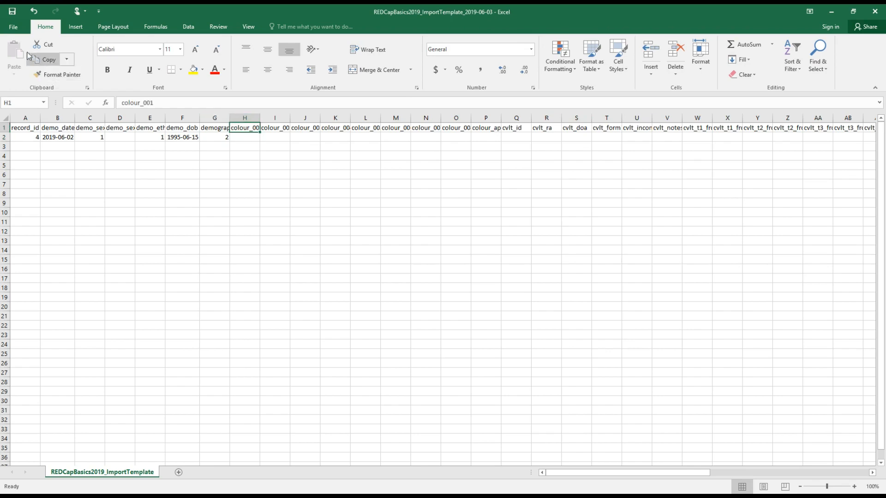
- Save as REDCapBasics2019_ImportTemplate_2019-06-03_data.csv in Downloads, keeping CSV (Comma delimited) format
{"action": "left_click", "coordinate": [12, 27]}
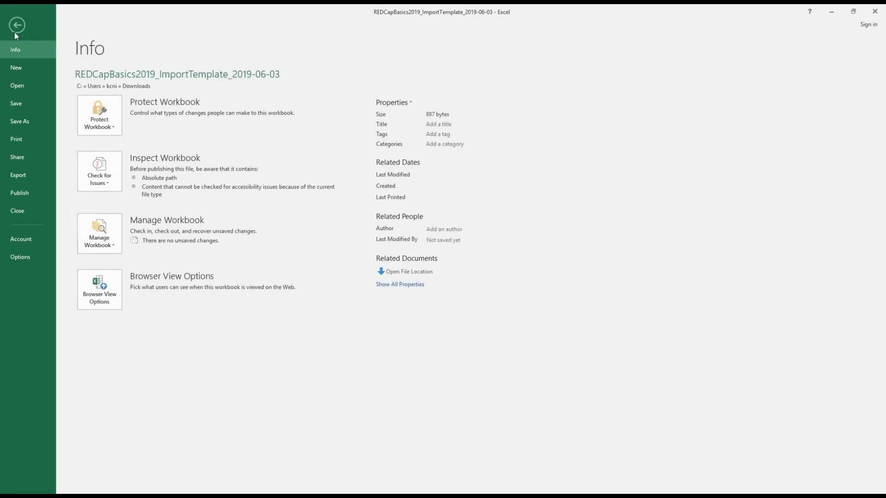
{"action": "left_click", "coordinate": [19, 121]}
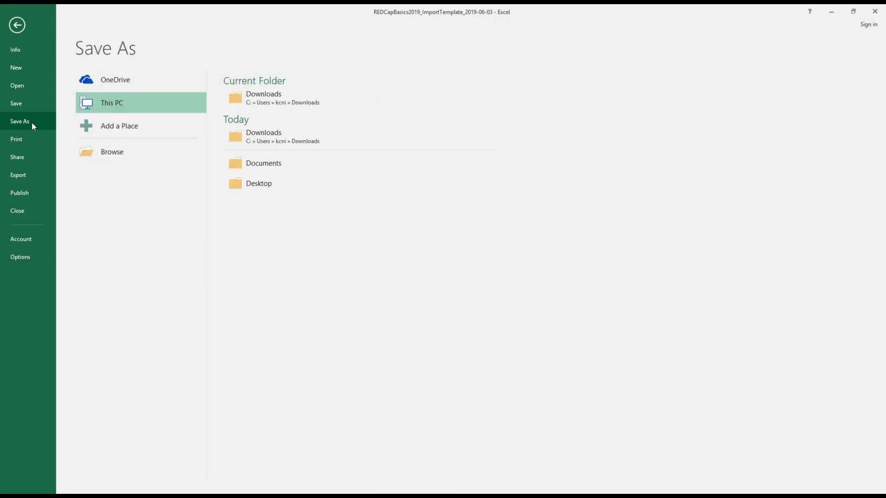
{"action": "mouse_move", "coordinate": [126, 105]}
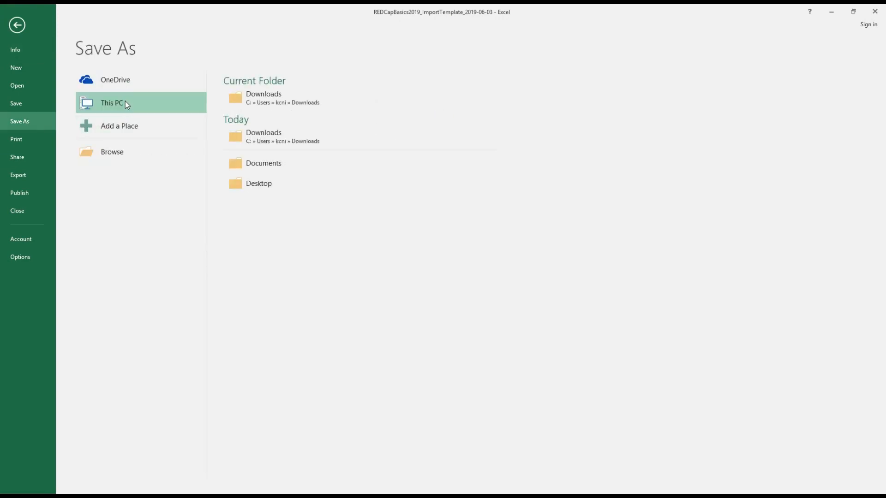
{"action": "mouse_move", "coordinate": [87, 103]}
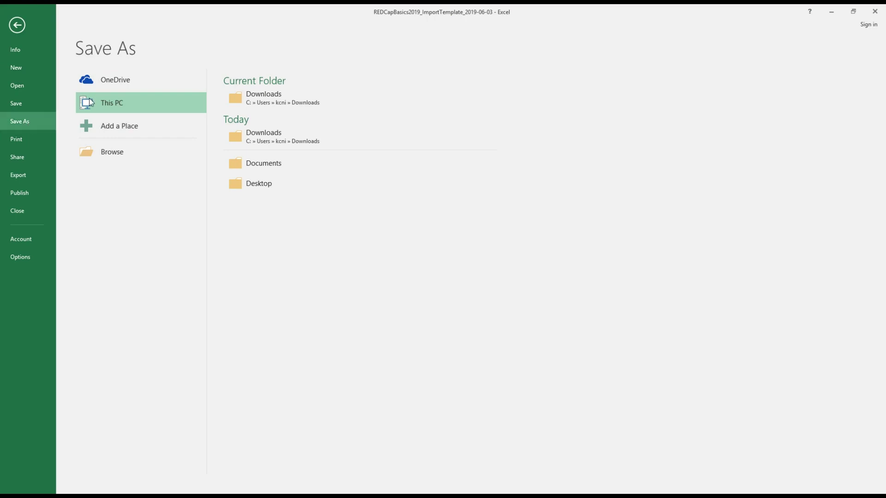
{"action": "left_click", "coordinate": [112, 152]}
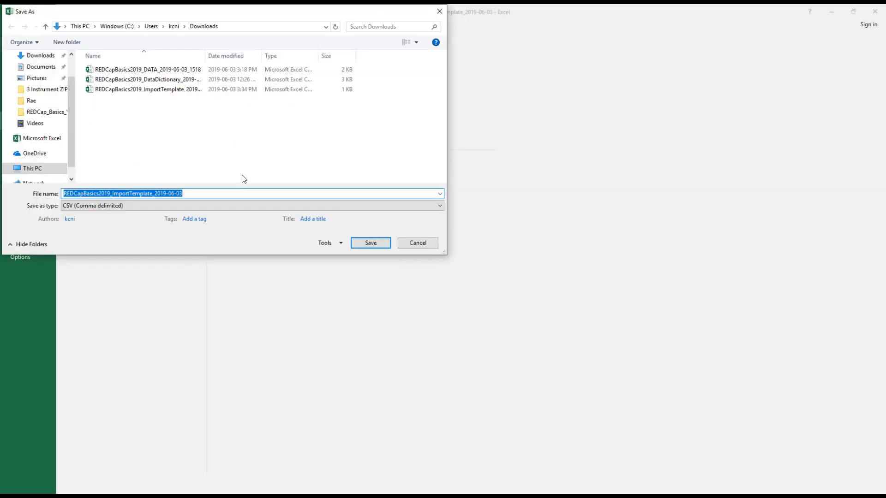
{"action": "left_click", "coordinate": [210, 193]}
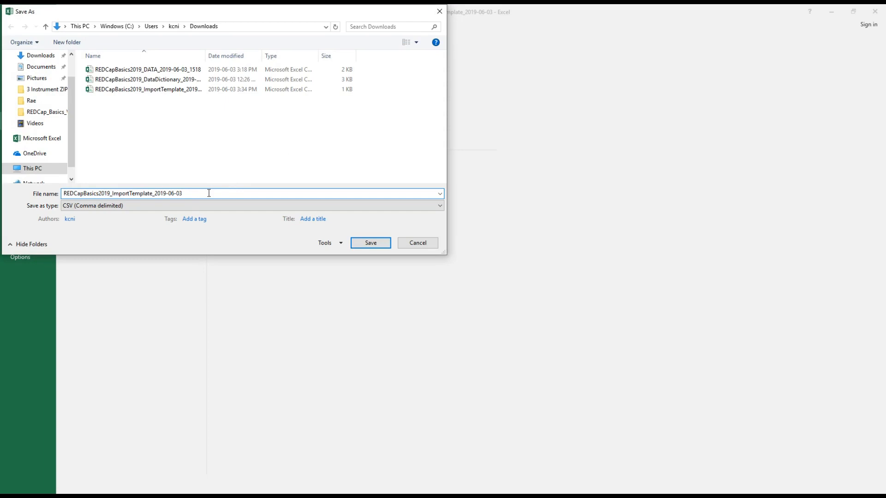
{"action": "type", "text": "_data"}
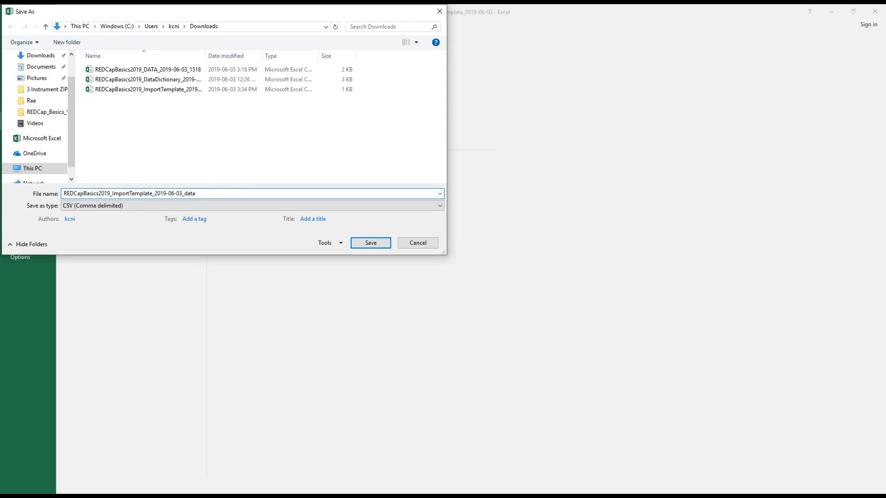
{"action": "left_click", "coordinate": [370, 219]}
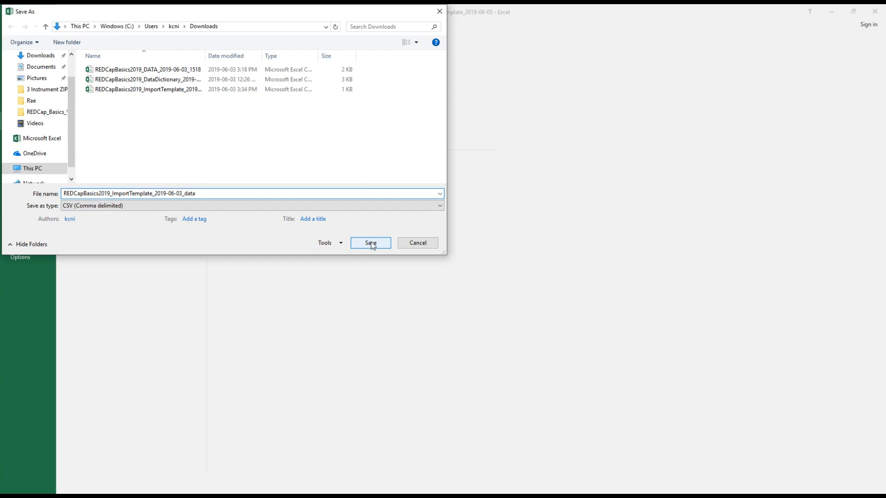
{"action": "left_click", "coordinate": [370, 243]}
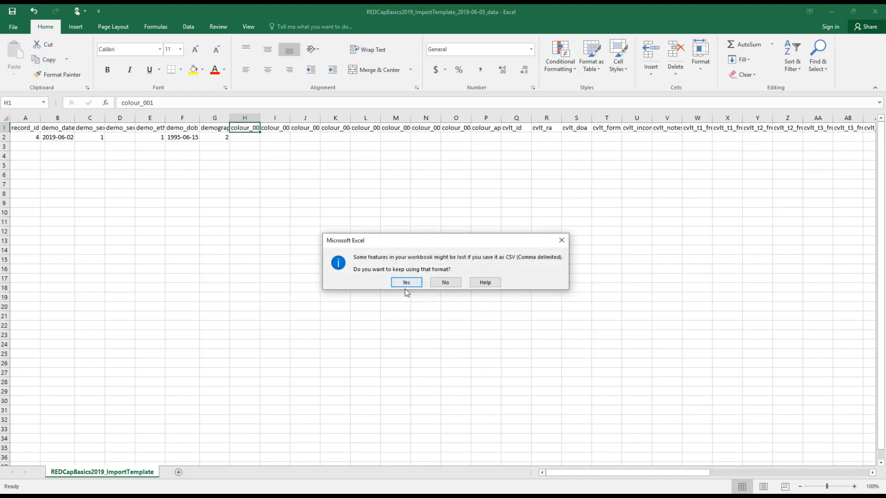
{"action": "left_click", "coordinate": [405, 282]}
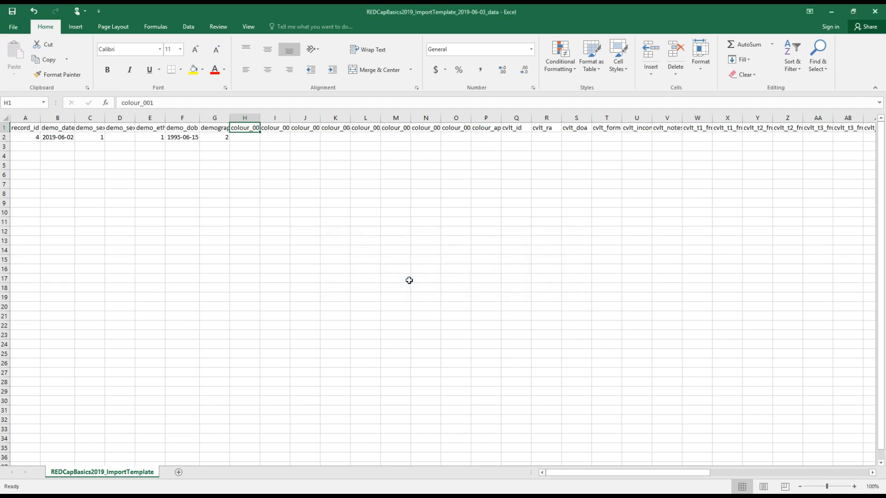
{"action": "mouse_move", "coordinate": [338, 234]}
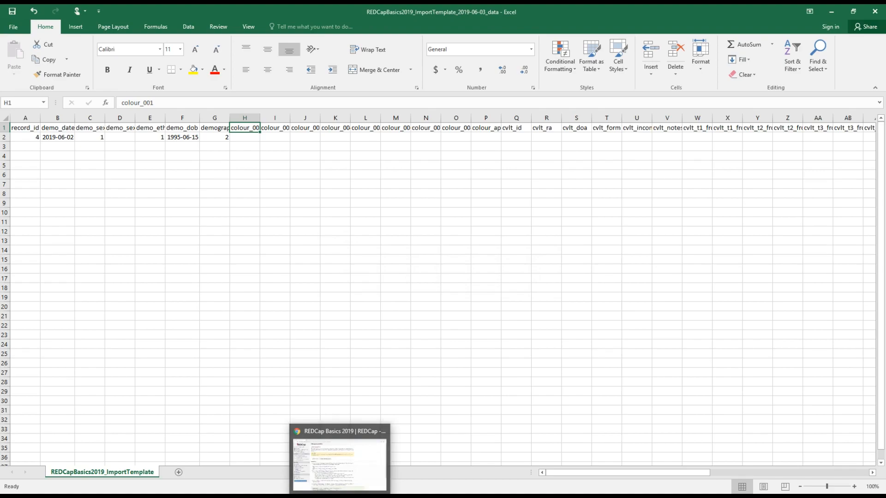
- Upload REDCapBasics2019_ImportTemplate_2019-06-03_data CSV from Downloads in the Data Import Tool
{"action": "left_click", "coordinate": [339, 458]}
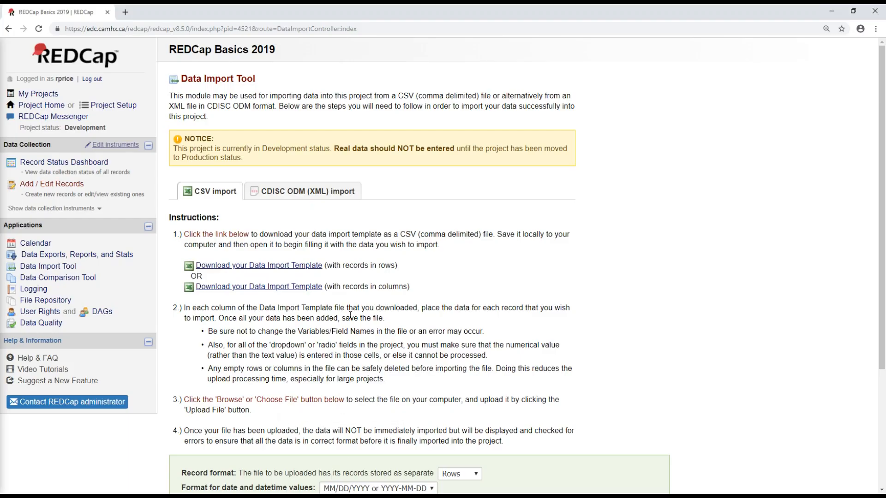
{"action": "scroll", "scroll_direction": "down", "scroll_amount": 3}
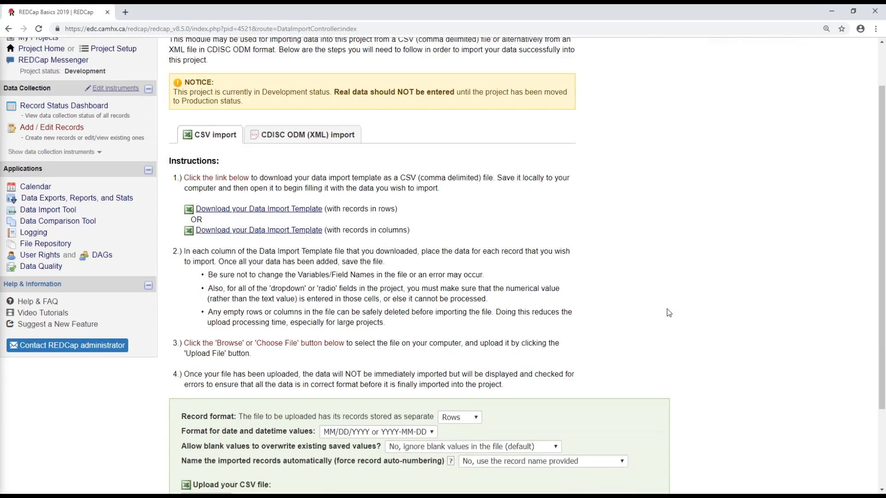
{"action": "scroll", "scroll_direction": "down", "scroll_amount": 3}
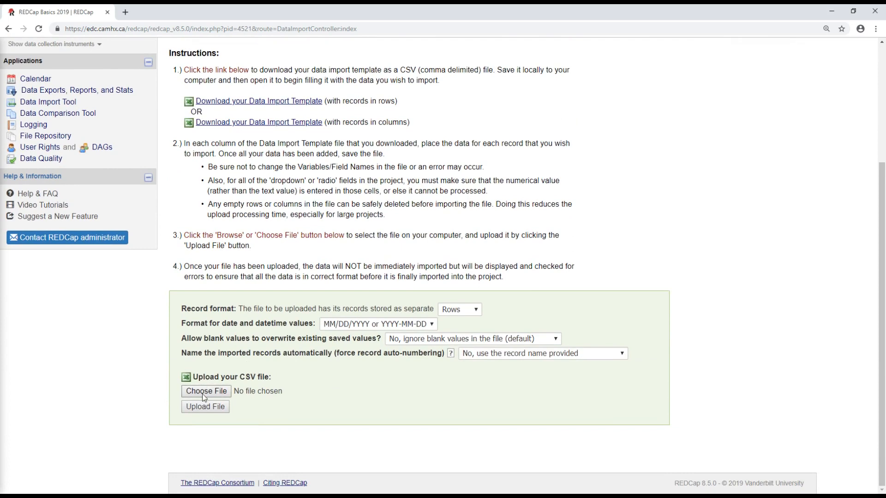
{"action": "left_click", "coordinate": [206, 391]}
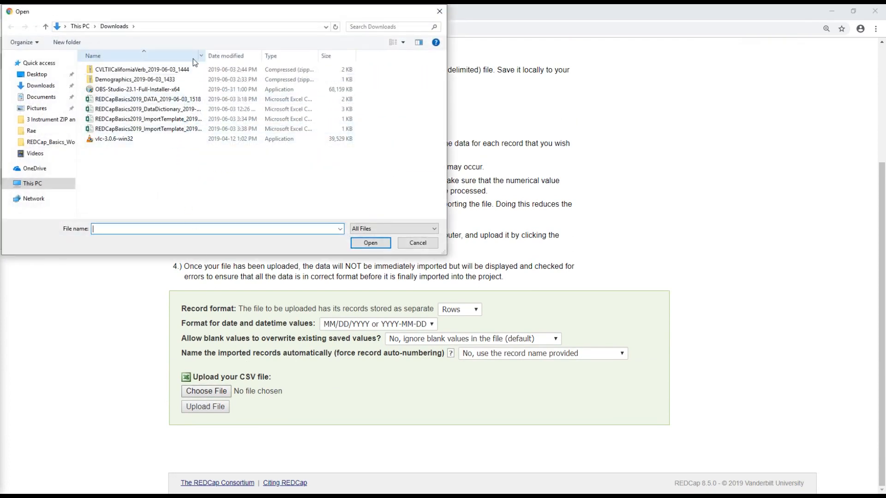
{"action": "left_click_drag", "start_coordinate": [206, 56], "coordinate": [255, 55]}
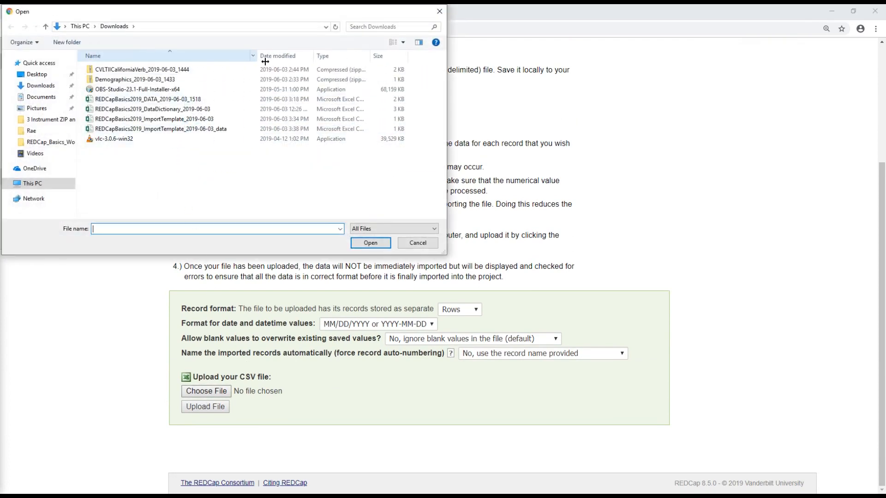
{"action": "left_click", "coordinate": [157, 130]}
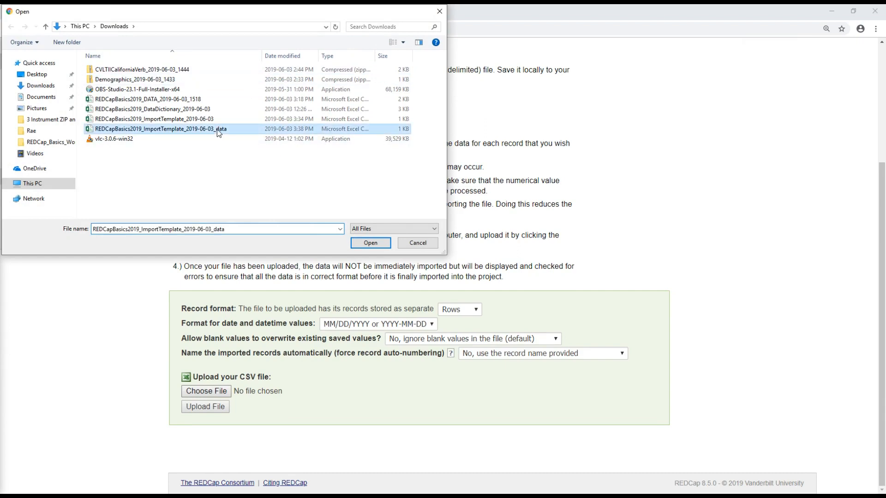
{"action": "left_click", "coordinate": [370, 243]}
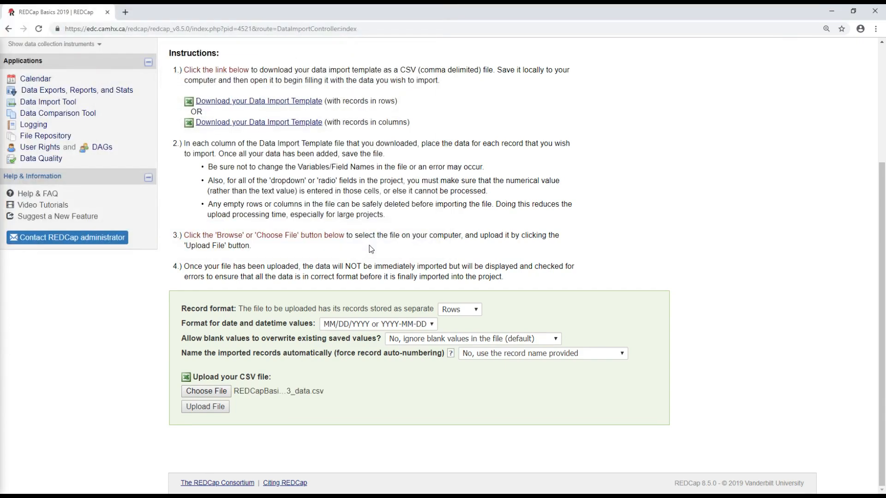
{"action": "mouse_move", "coordinate": [205, 406]}
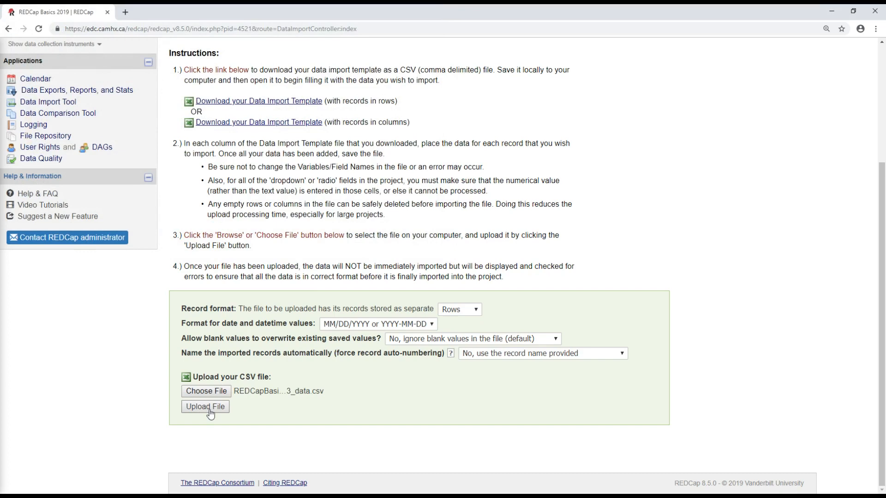
{"action": "left_click", "coordinate": [205, 405]}
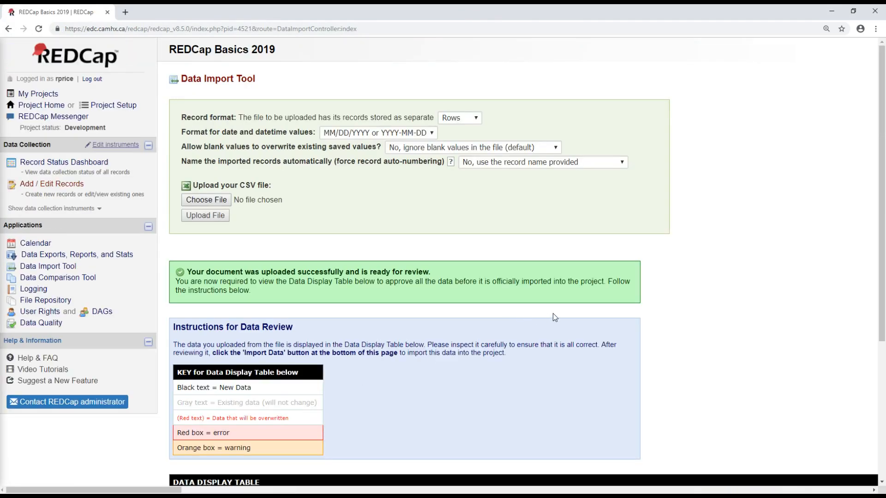
{"action": "mouse_move", "coordinate": [732, 276]}
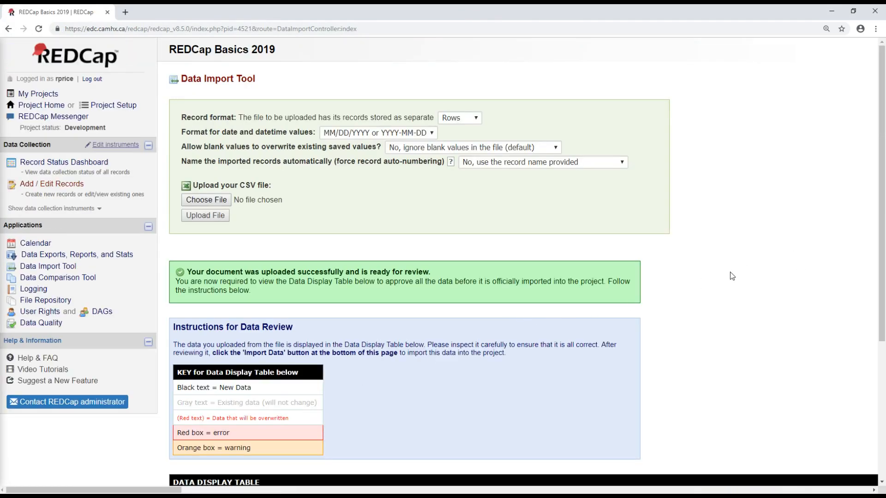
- Review the Data Display Table, import the data creating record 4, then go to the Record Status Dashboard
{"action": "scroll", "scroll_direction": "down", "scroll_amount": 3}
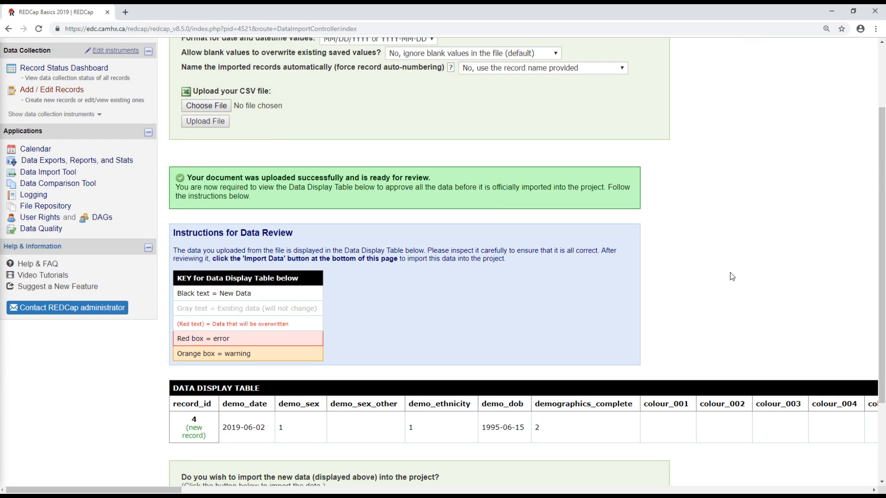
{"action": "scroll", "scroll_direction": "up", "scroll_amount": 3}
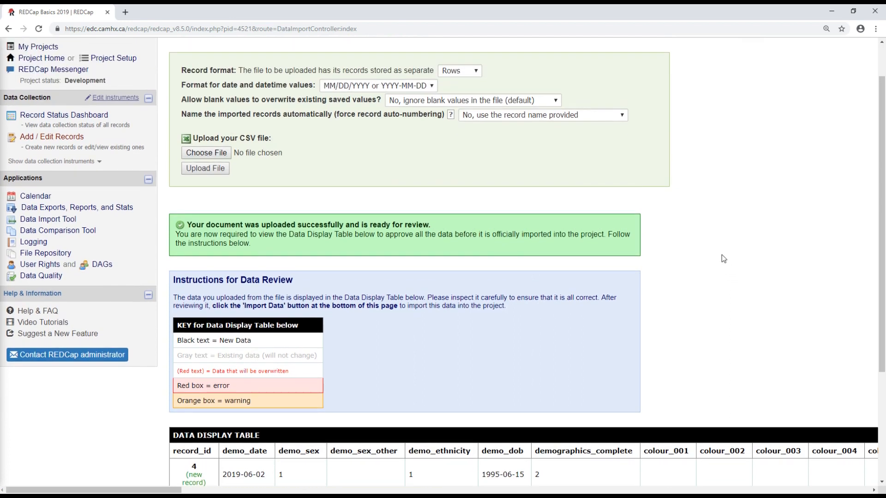
{"action": "mouse_move", "coordinate": [754, 271]}
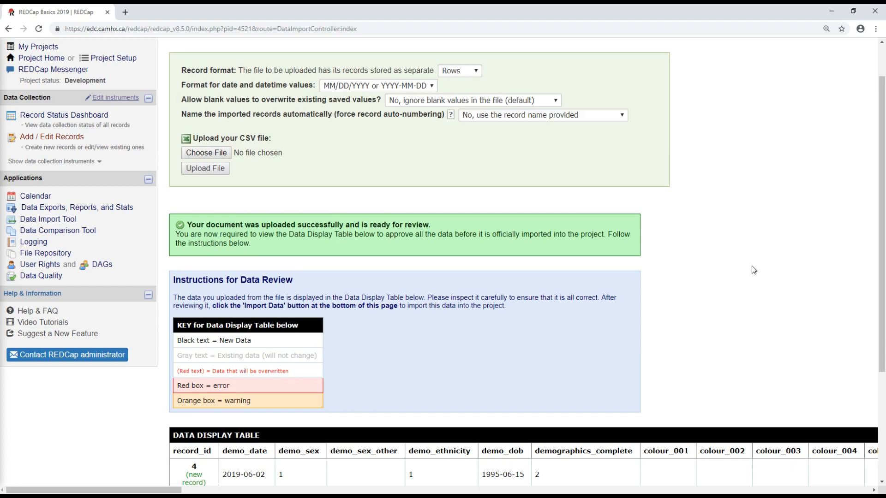
{"action": "scroll", "scroll_direction": "down", "scroll_amount": 3}
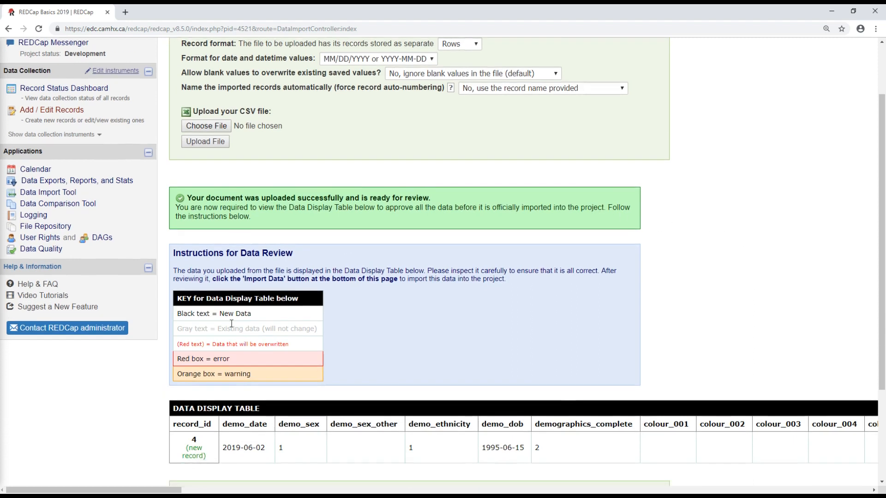
{"action": "scroll", "scroll_direction": "down", "scroll_amount": 3}
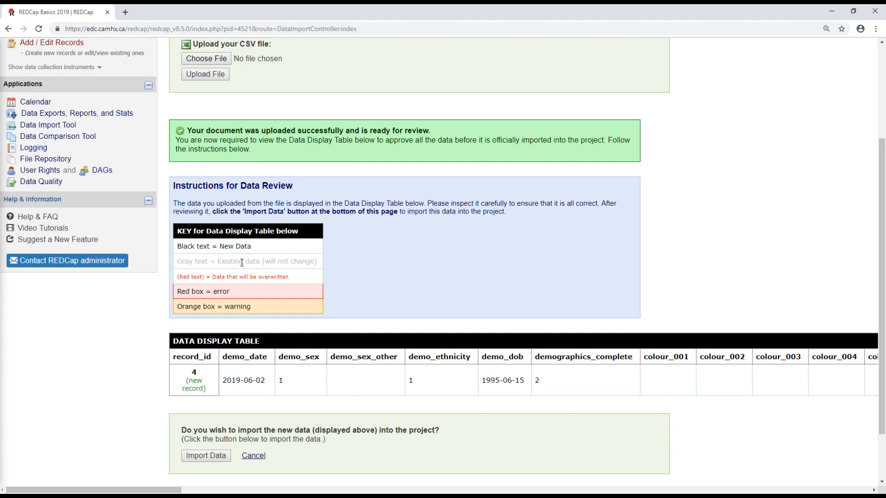
{"action": "mouse_move", "coordinate": [243, 292]}
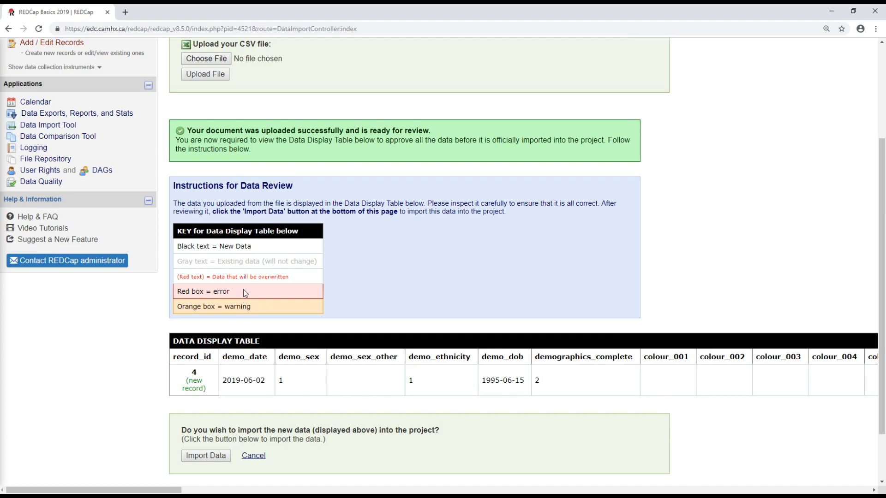
{"action": "mouse_move", "coordinate": [265, 276]}
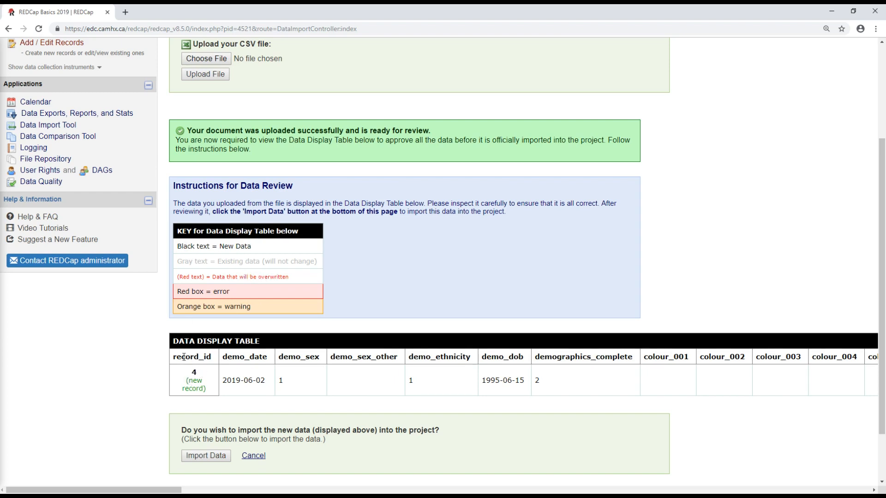
{"action": "mouse_move", "coordinate": [188, 371]}
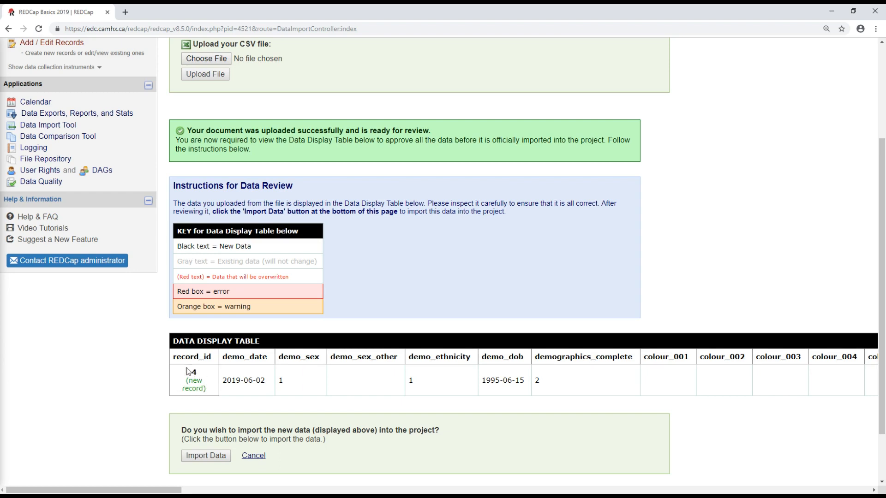
{"action": "mouse_move", "coordinate": [223, 245]}
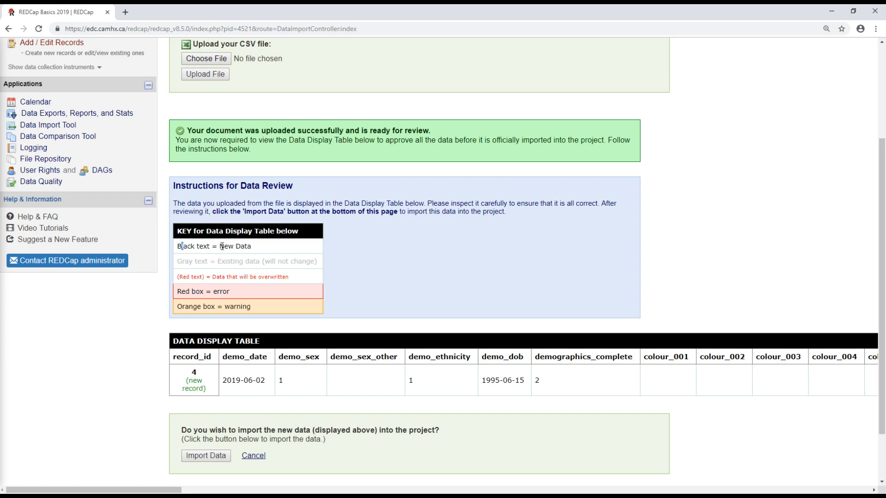
{"action": "mouse_move", "coordinate": [231, 361]}
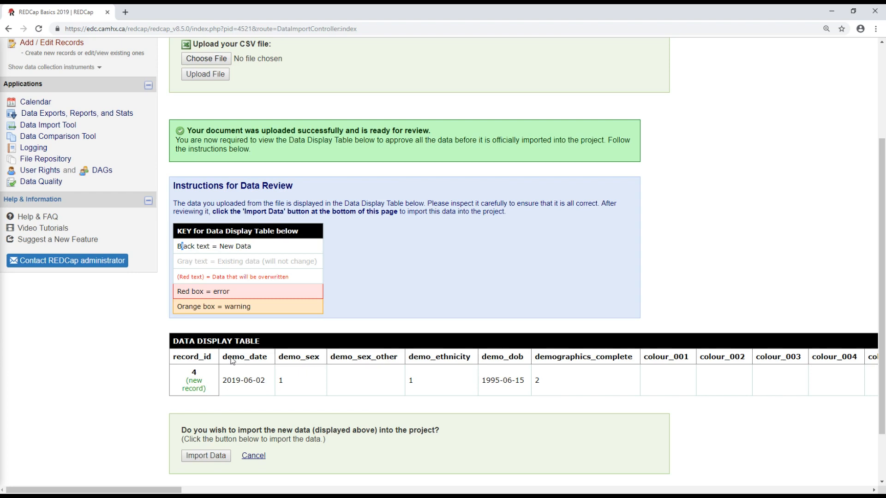
{"action": "mouse_move", "coordinate": [282, 277]}
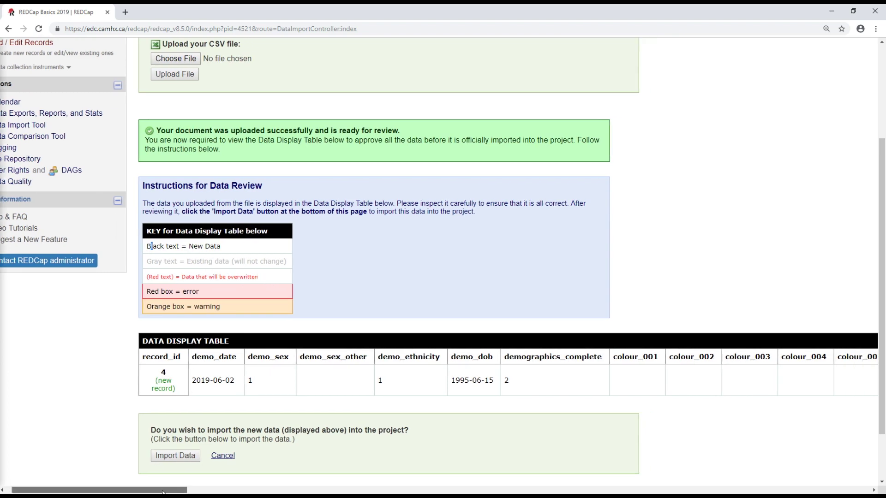
{"action": "scroll", "scroll_direction": "right", "scroll_amount": 3}
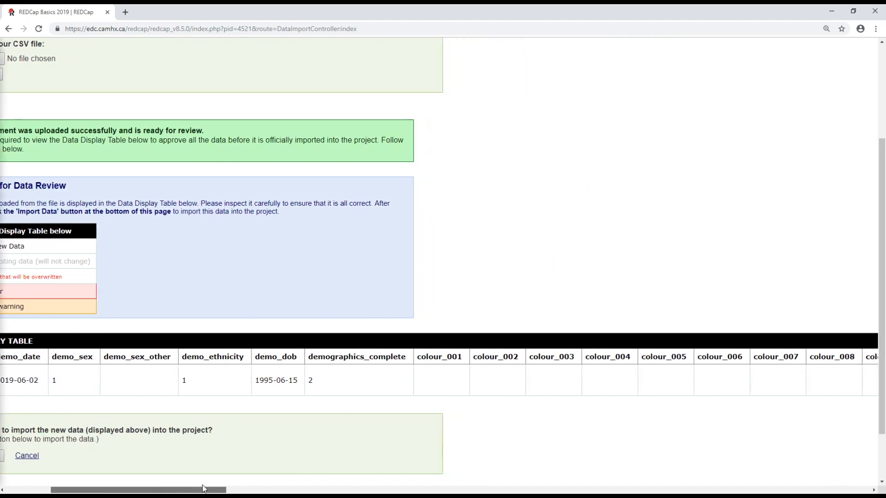
{"action": "scroll", "scroll_direction": "right", "scroll_amount": 3}
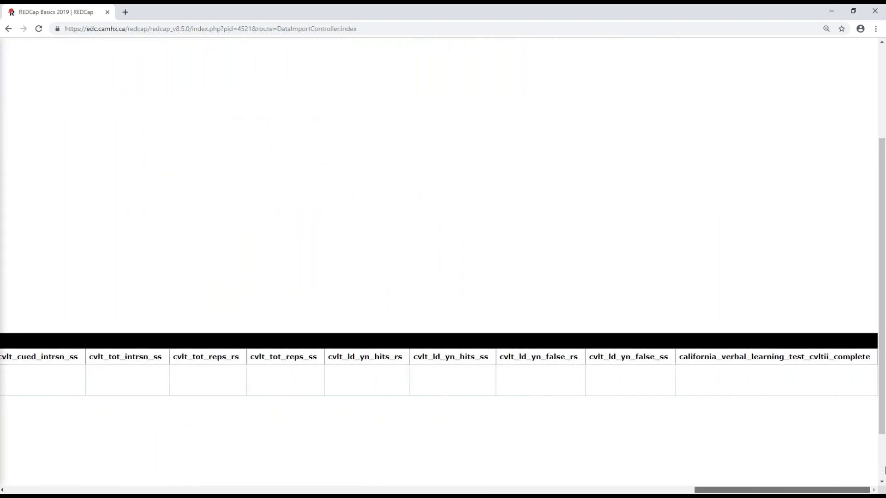
{"action": "scroll", "scroll_direction": "up", "scroll_amount": 3}
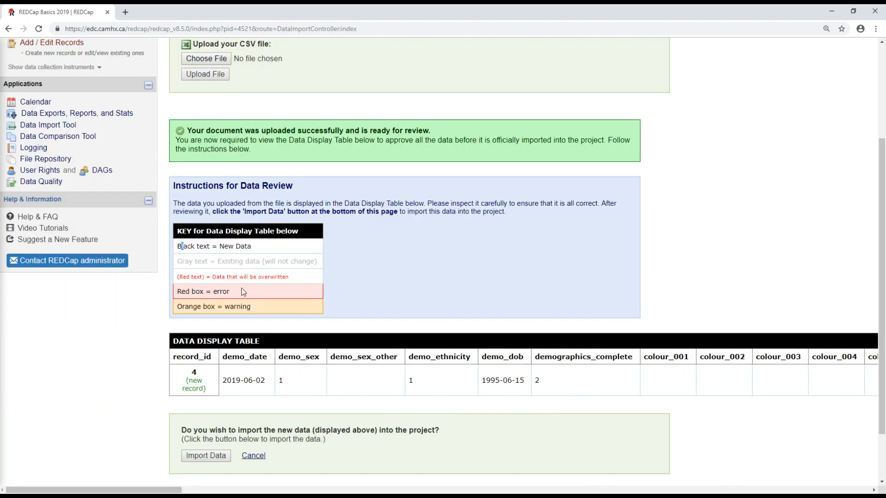
{"action": "mouse_move", "coordinate": [388, 369]}
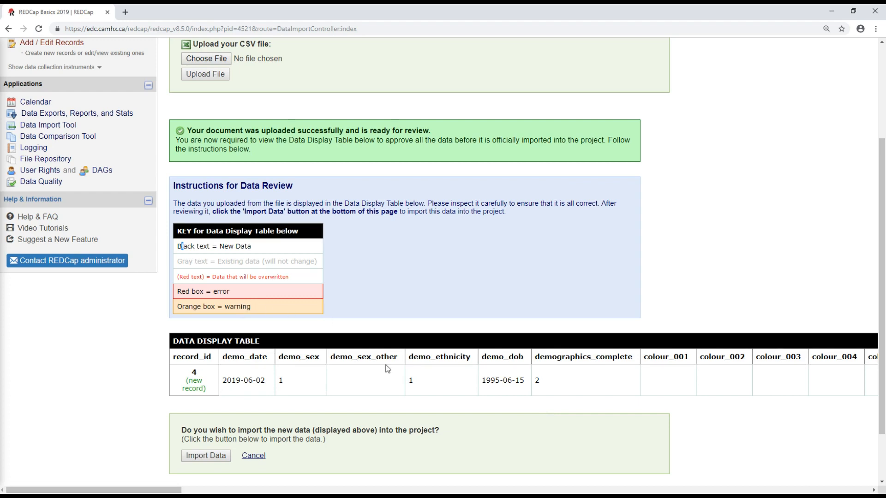
{"action": "scroll", "scroll_direction": "down", "scroll_amount": 3}
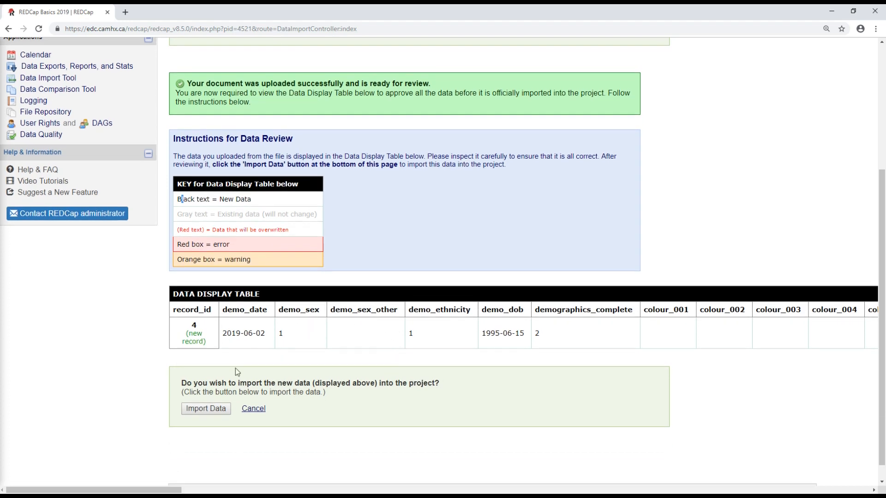
{"action": "mouse_move", "coordinate": [293, 361]}
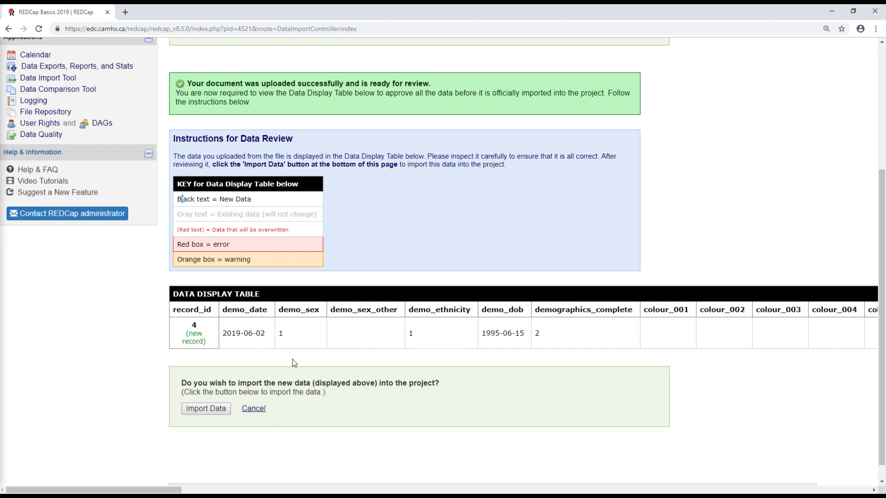
{"action": "mouse_move", "coordinate": [213, 404]}
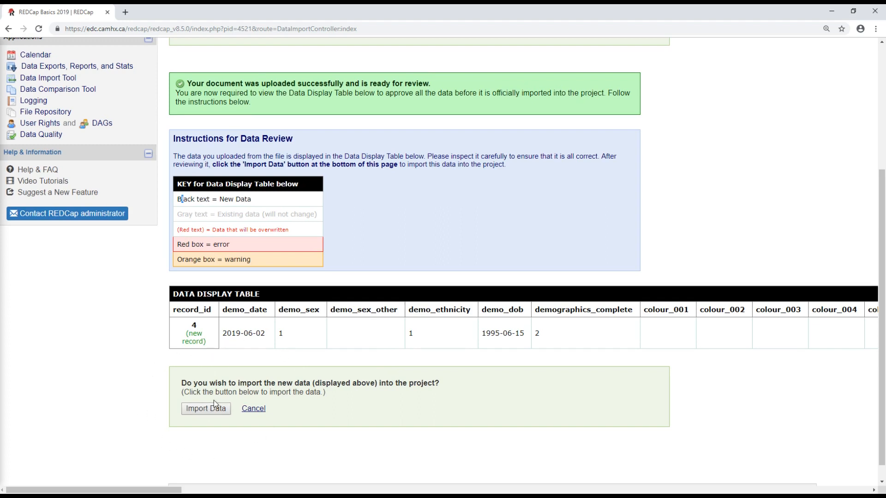
{"action": "mouse_move", "coordinate": [208, 412]}
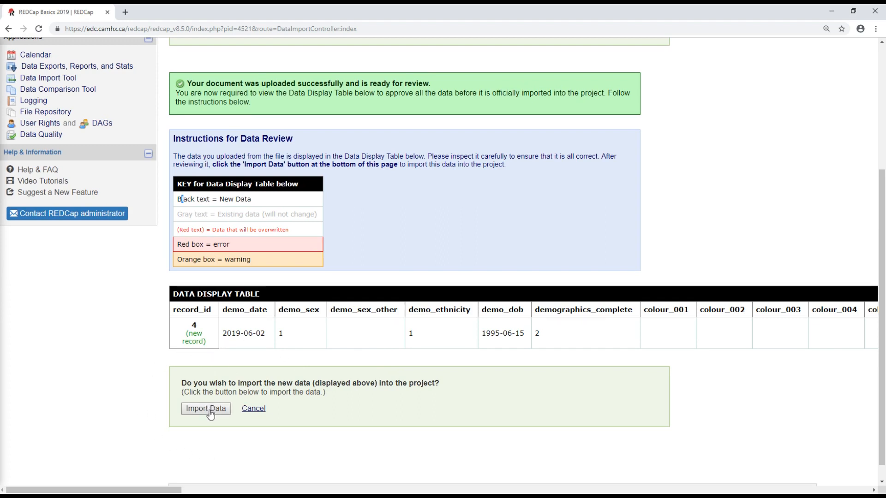
{"action": "left_click", "coordinate": [206, 409]}
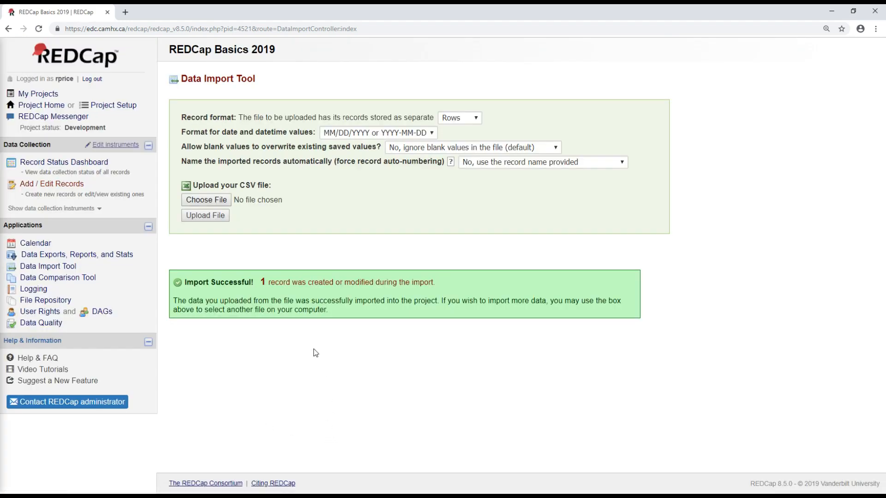
{"action": "left_click", "coordinate": [64, 163]}
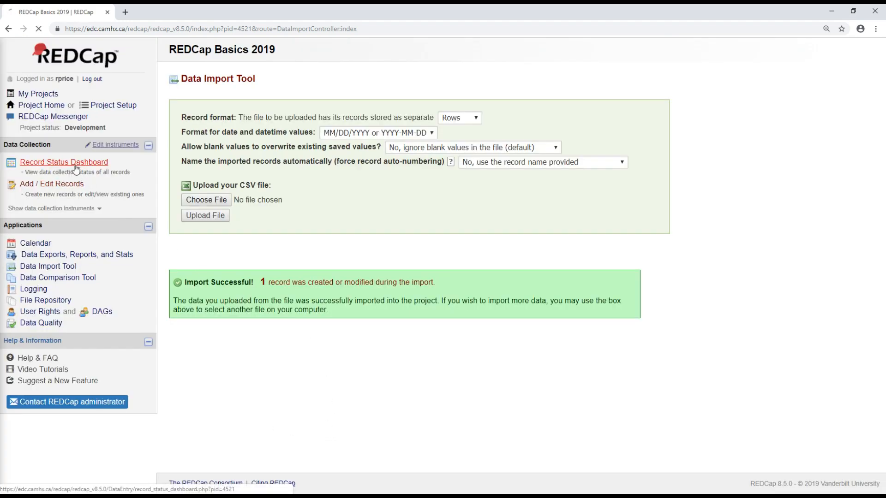
- From the Record Status Dashboard, open record 4's Demographics form with its Complete status
{"action": "left_click", "coordinate": [63, 162]}
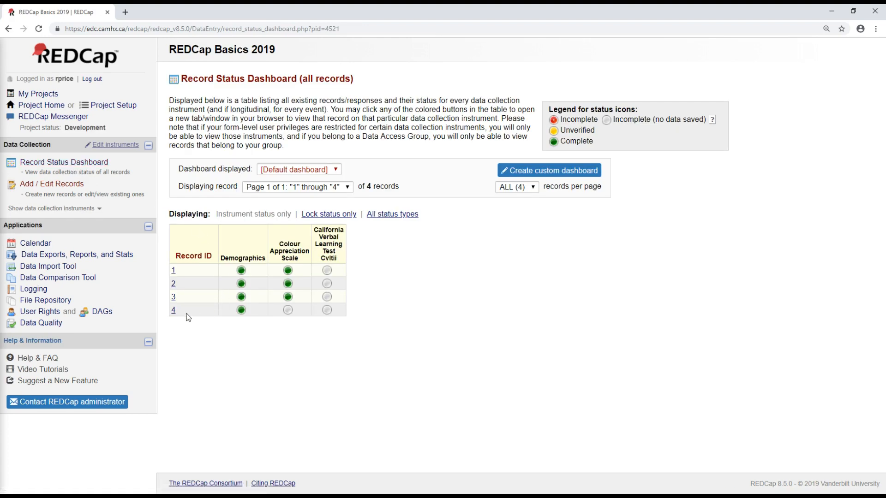
{"action": "mouse_move", "coordinate": [241, 311]}
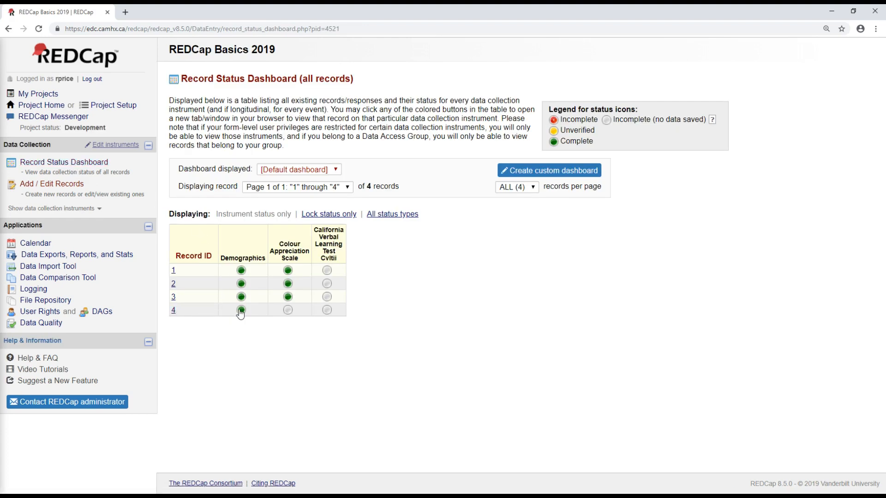
{"action": "left_click", "coordinate": [241, 310]}
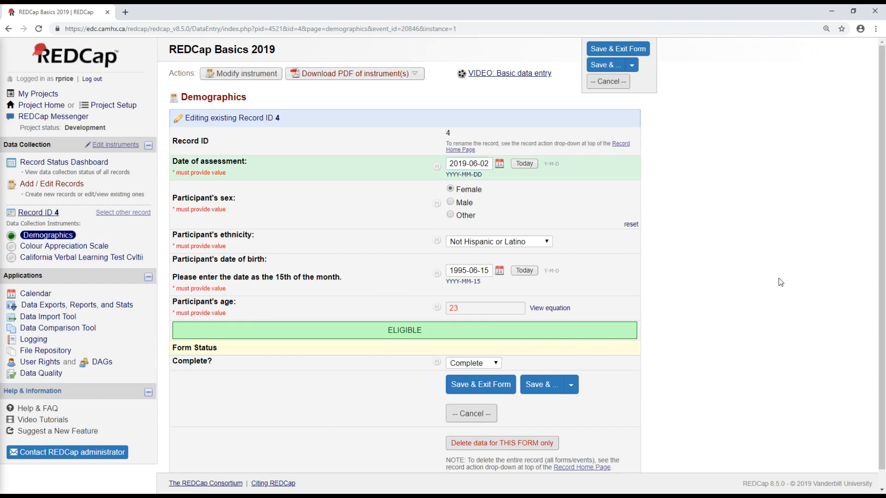
{"action": "mouse_move", "coordinate": [678, 319]}
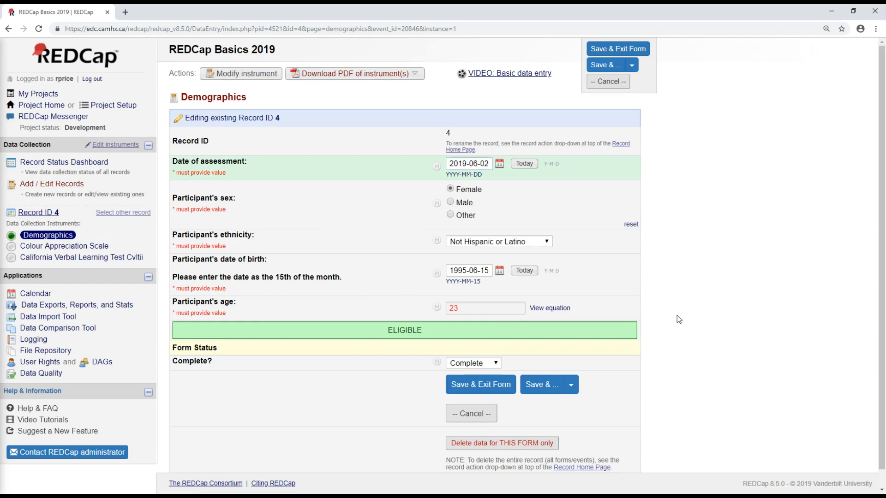